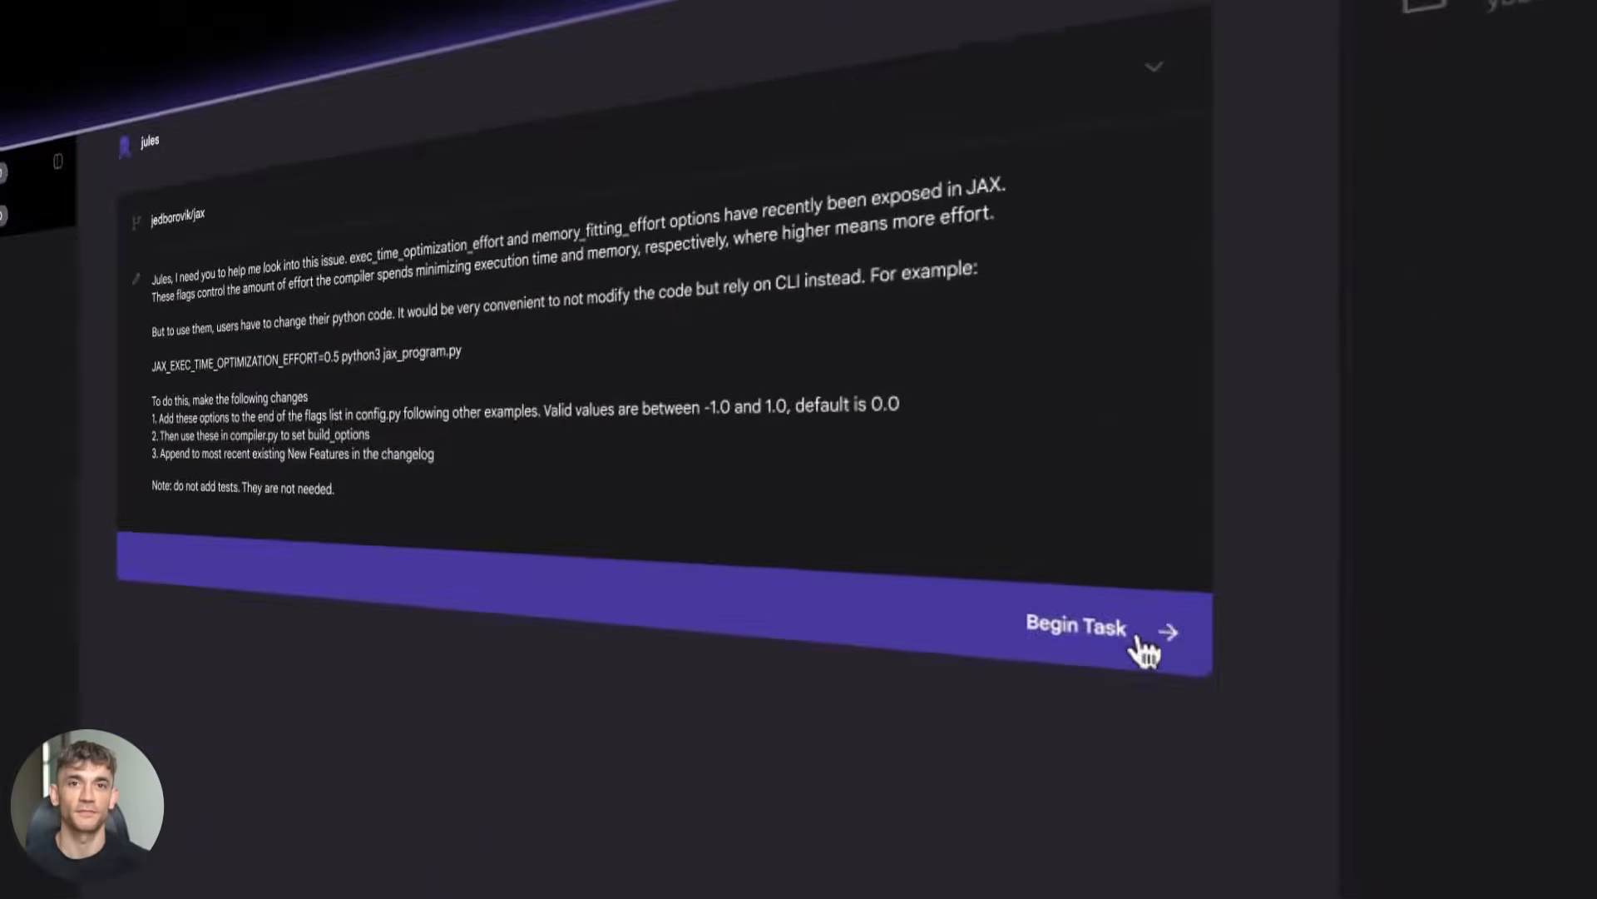
Step: Begin the JAX optimization-flags task and approve Jules's three-step plan
{"action": "left_click", "coordinate": [1075, 624]}
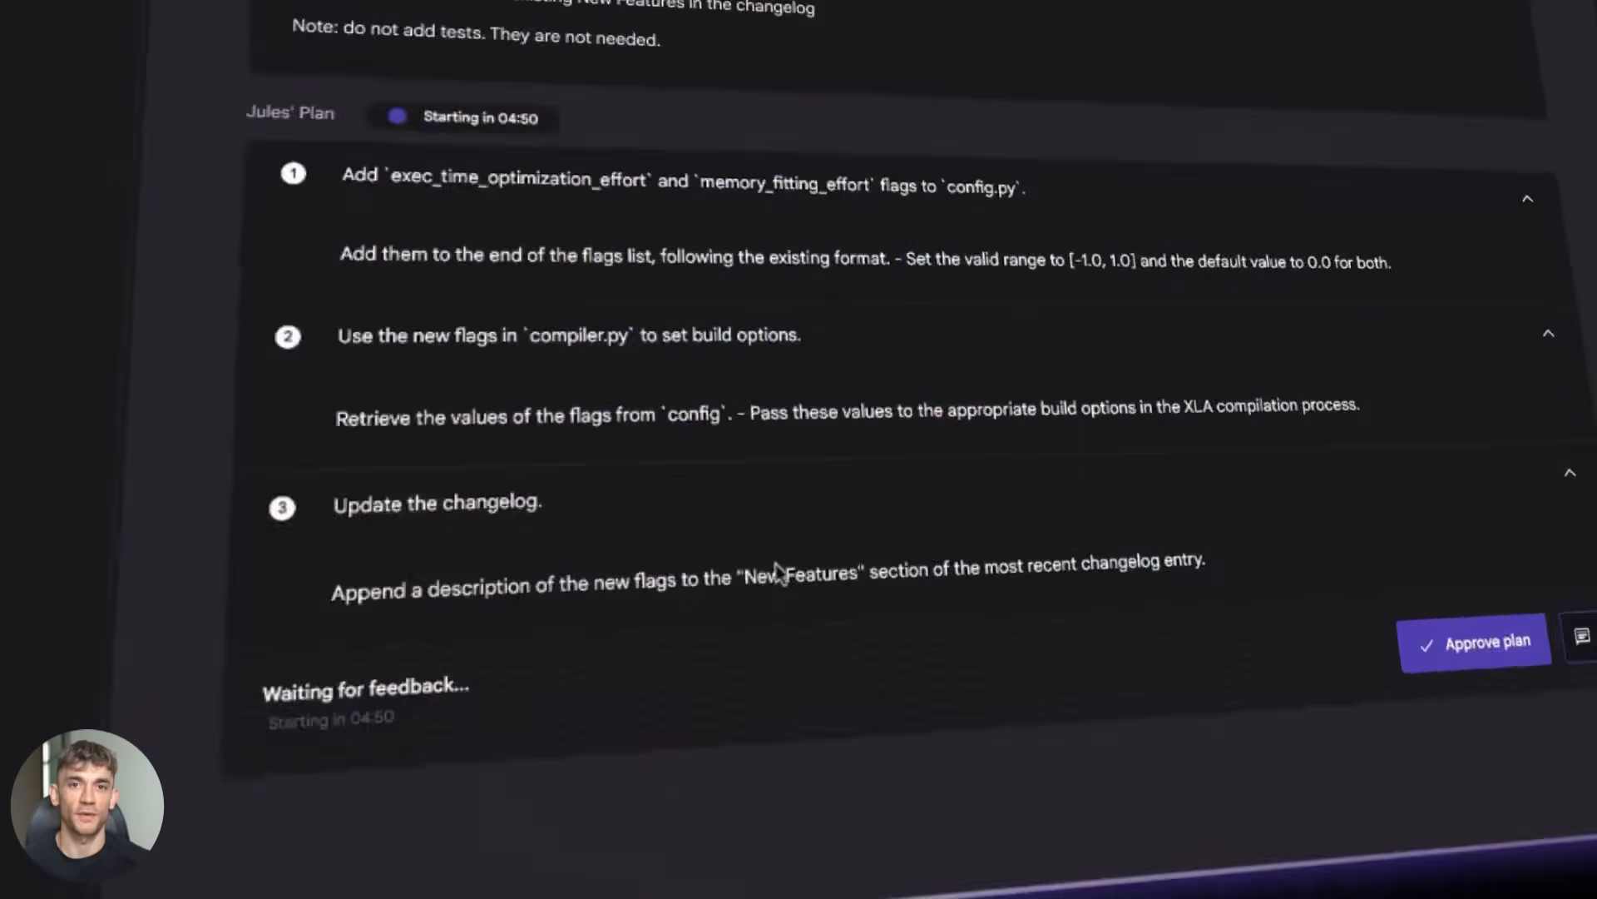
{"action": "left_click", "coordinate": [1474, 642]}
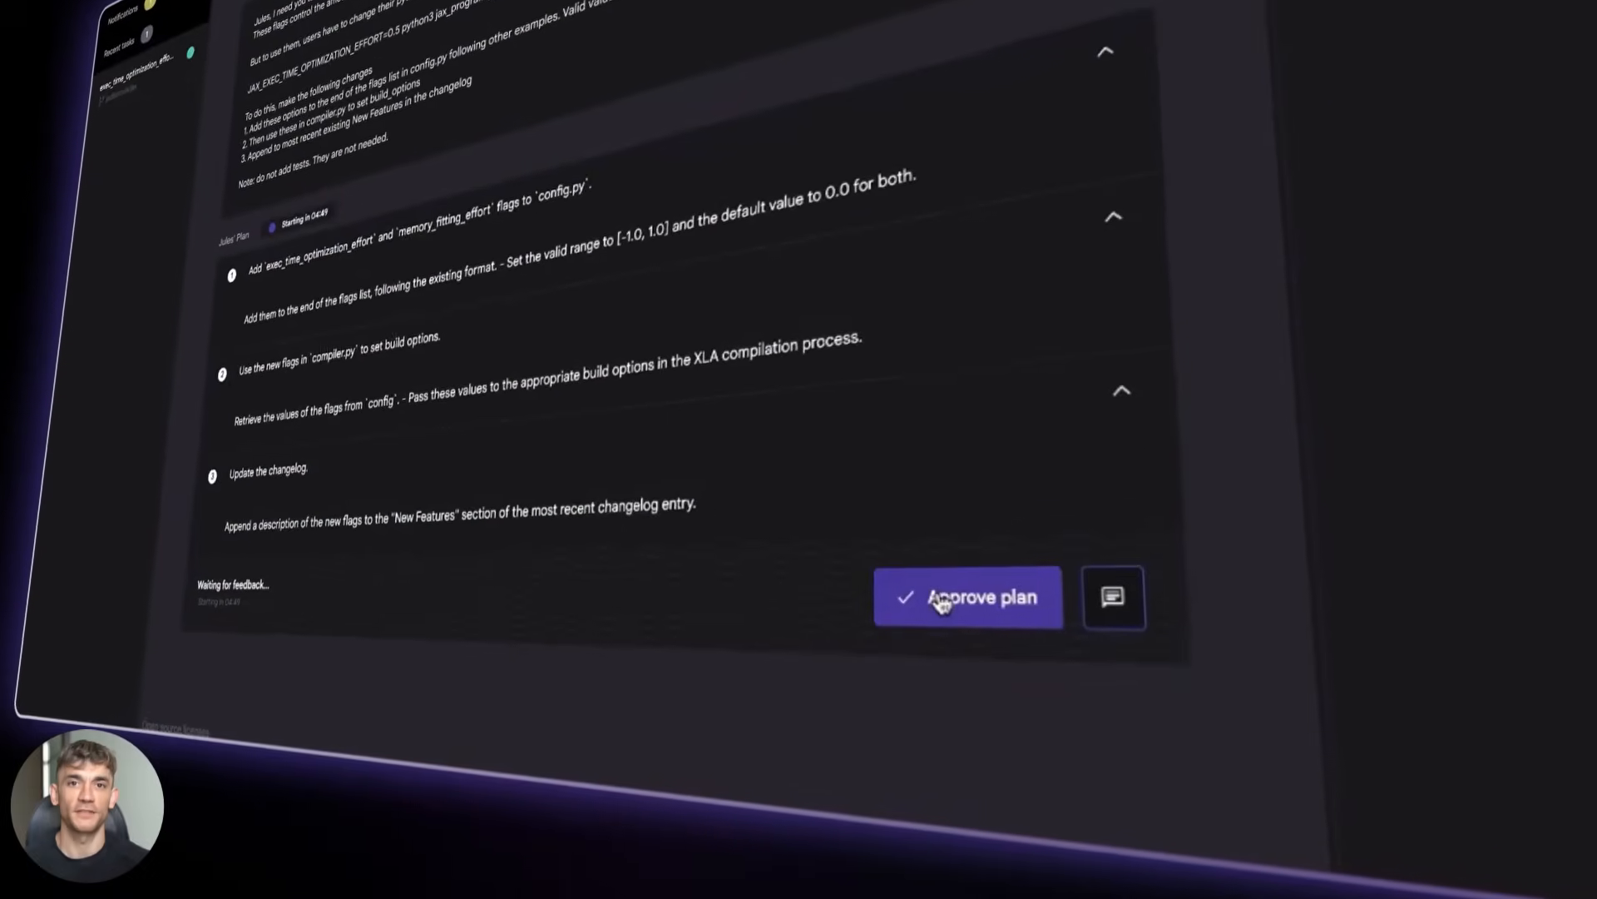
{"action": "left_click", "coordinate": [966, 597]}
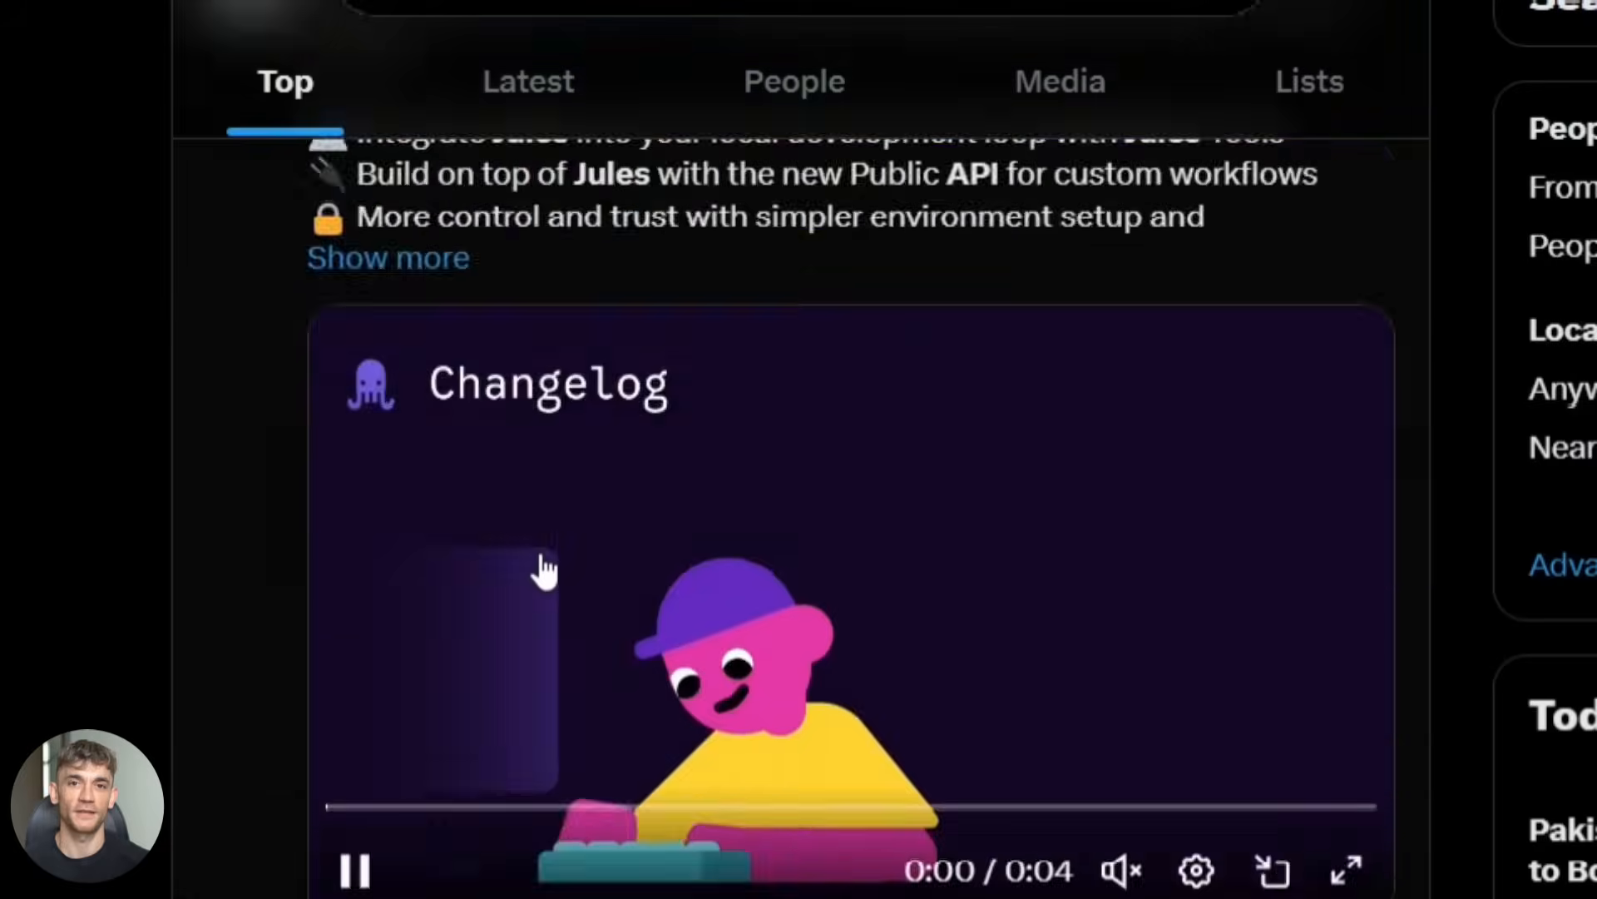
Step: Scroll the landing page through the repository, prompt and plan walkthrough steps
{"action": "scroll", "scroll_direction": "up", "scroll_amount": 3}
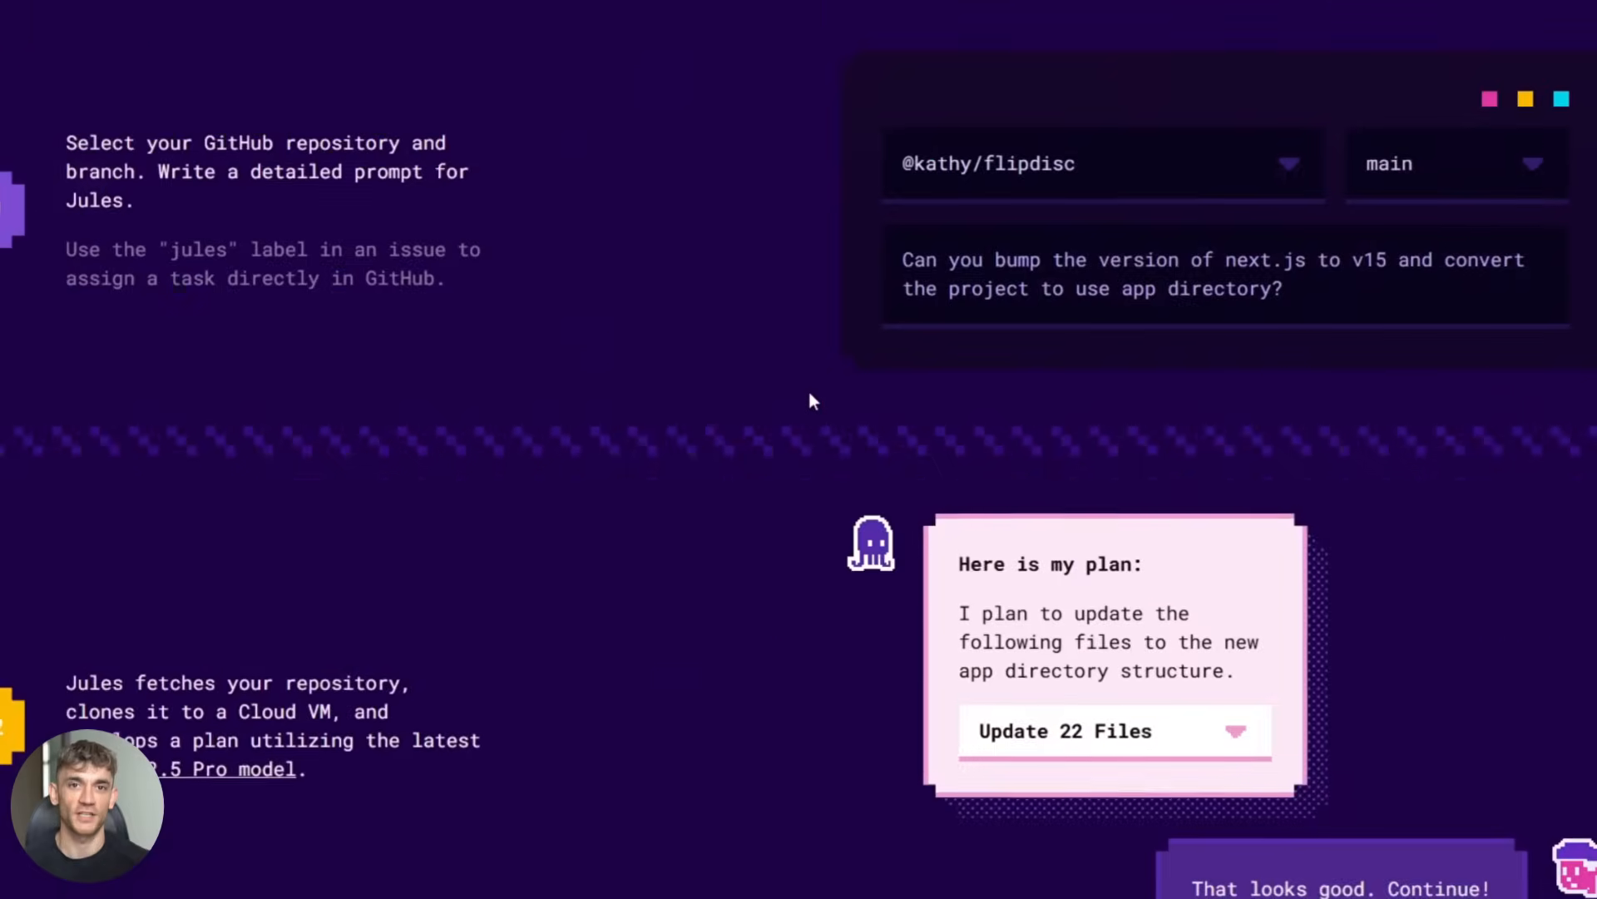
{"action": "scroll", "scroll_direction": "down", "scroll_amount": 3}
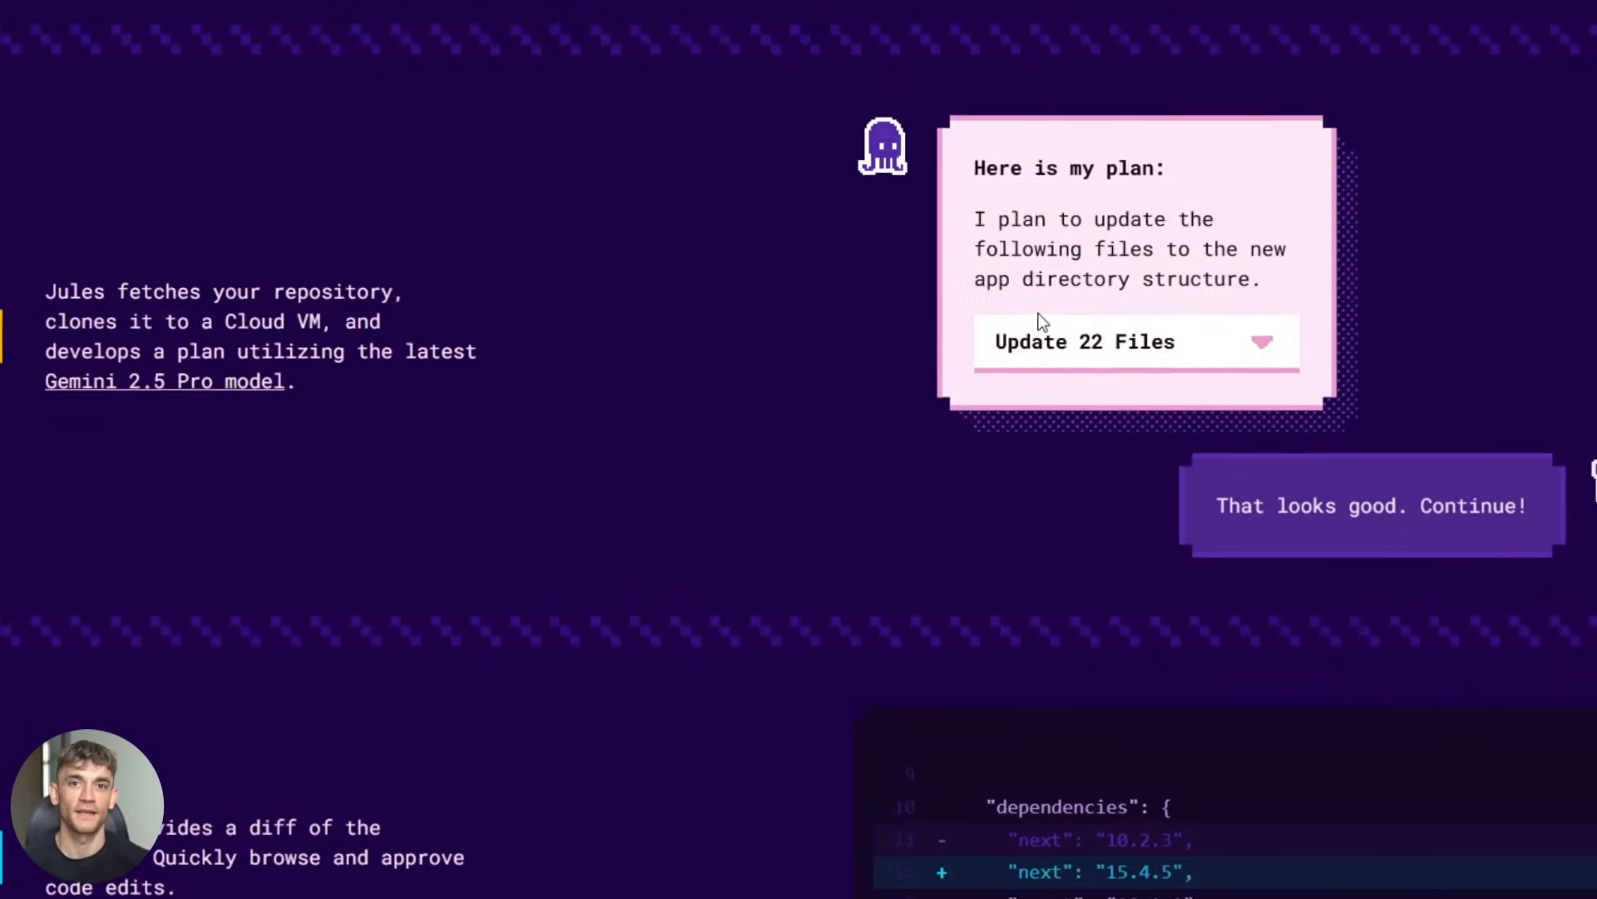
{"action": "scroll", "scroll_direction": "down", "scroll_amount": 3}
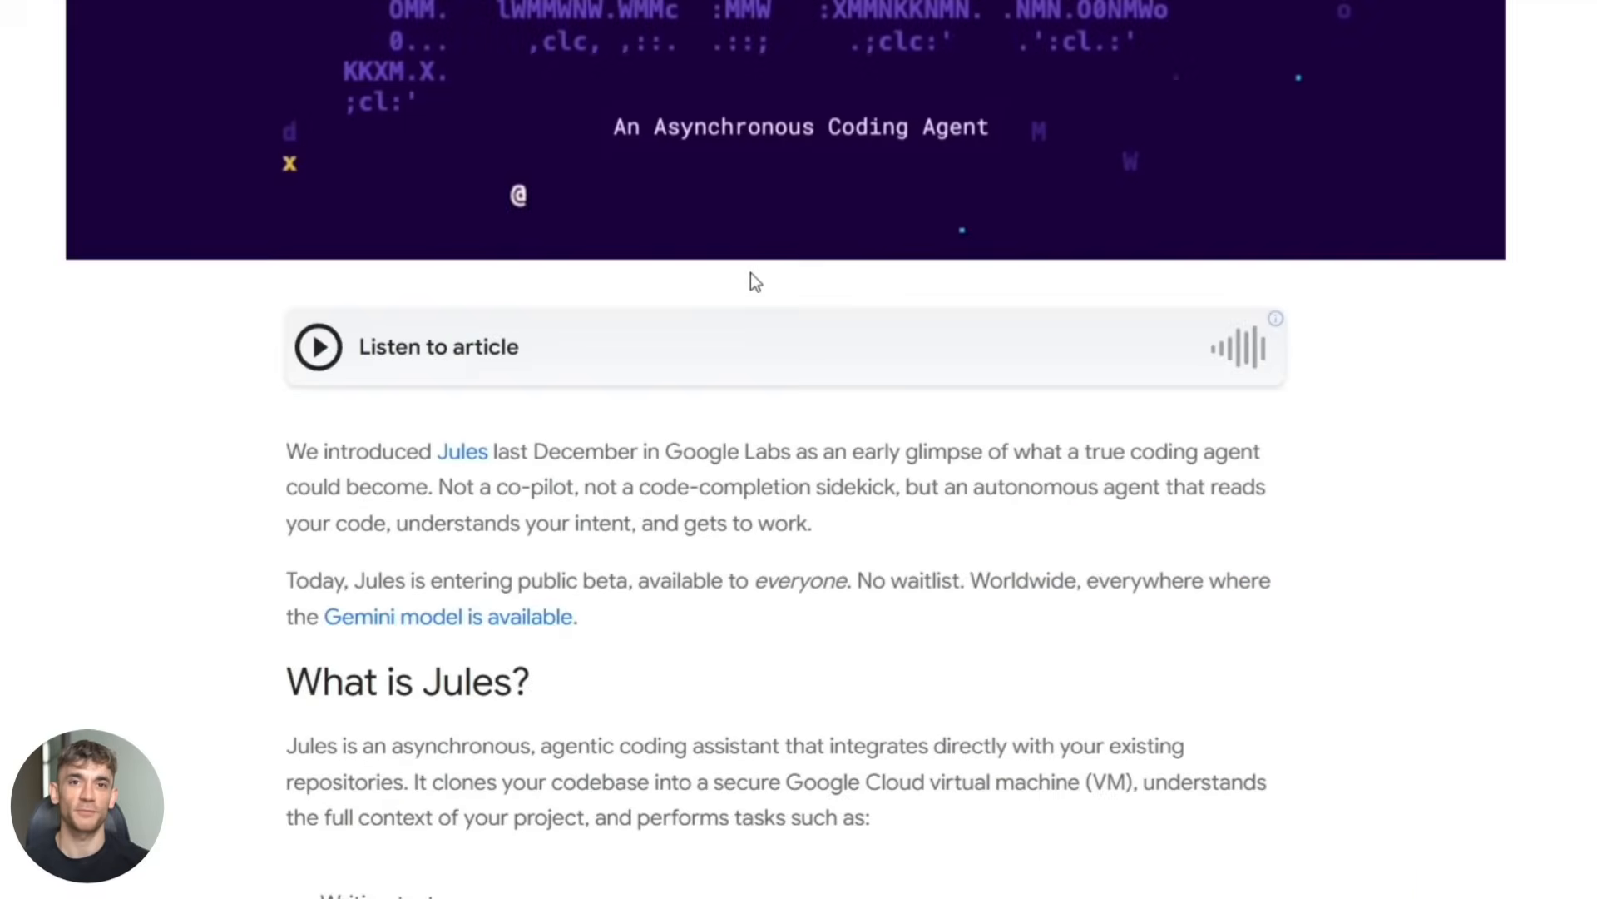
Step: Highlight the Cloud VM cloning sentence and the 'Bumping dependency versions' task in 'What is Jules?'
{"action": "scroll", "scroll_direction": "down", "scroll_amount": 3}
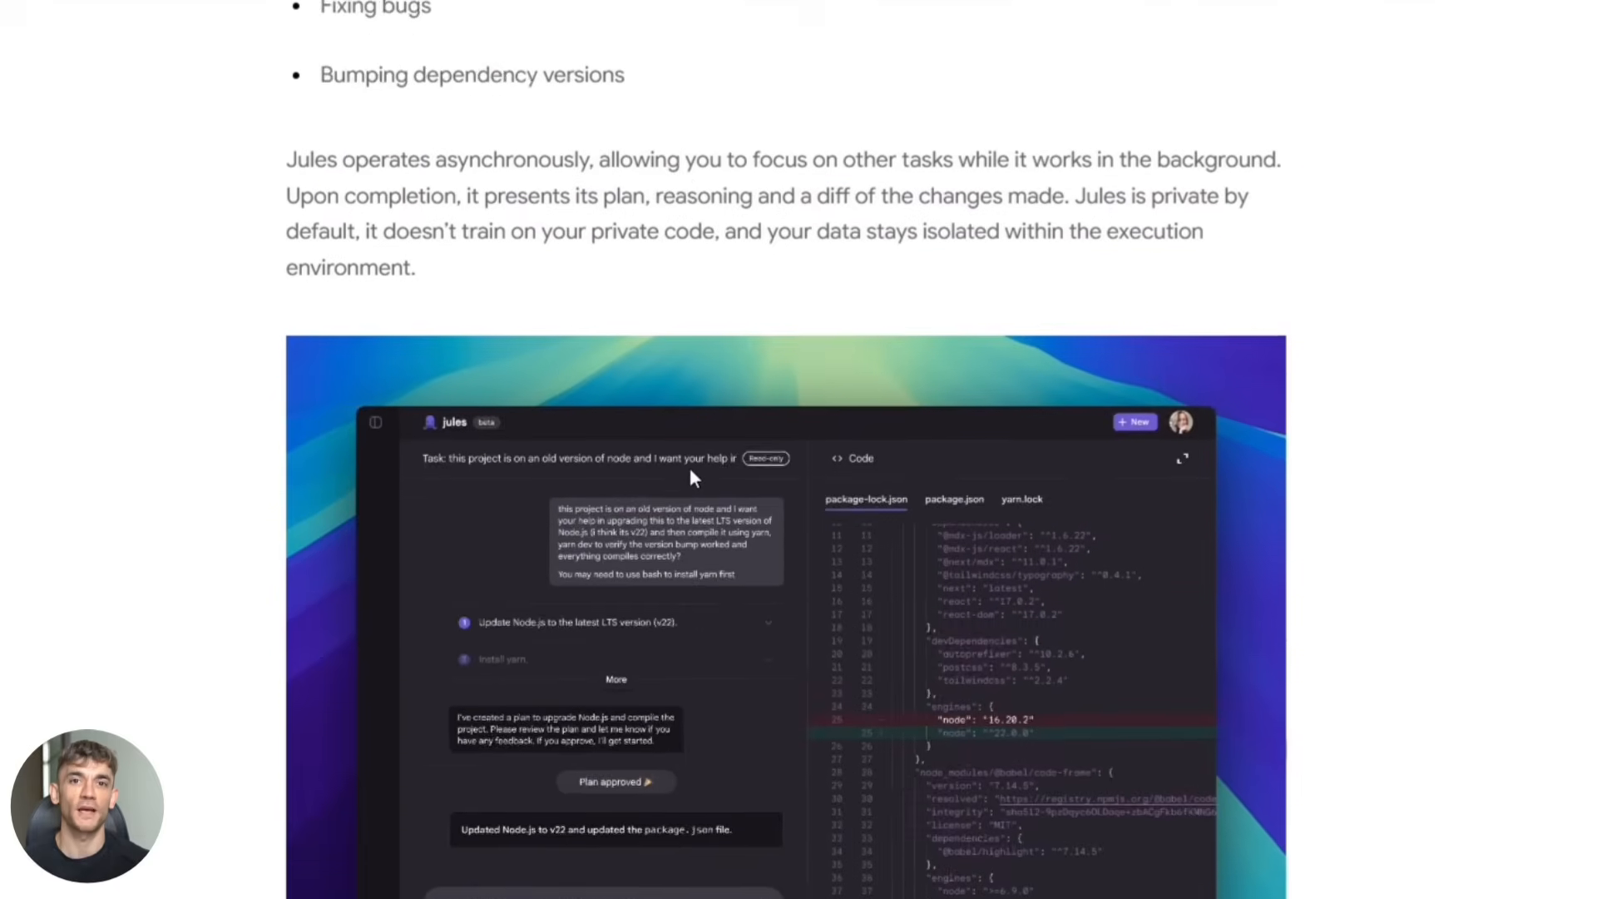
{"action": "scroll", "scroll_direction": "up", "scroll_amount": 3}
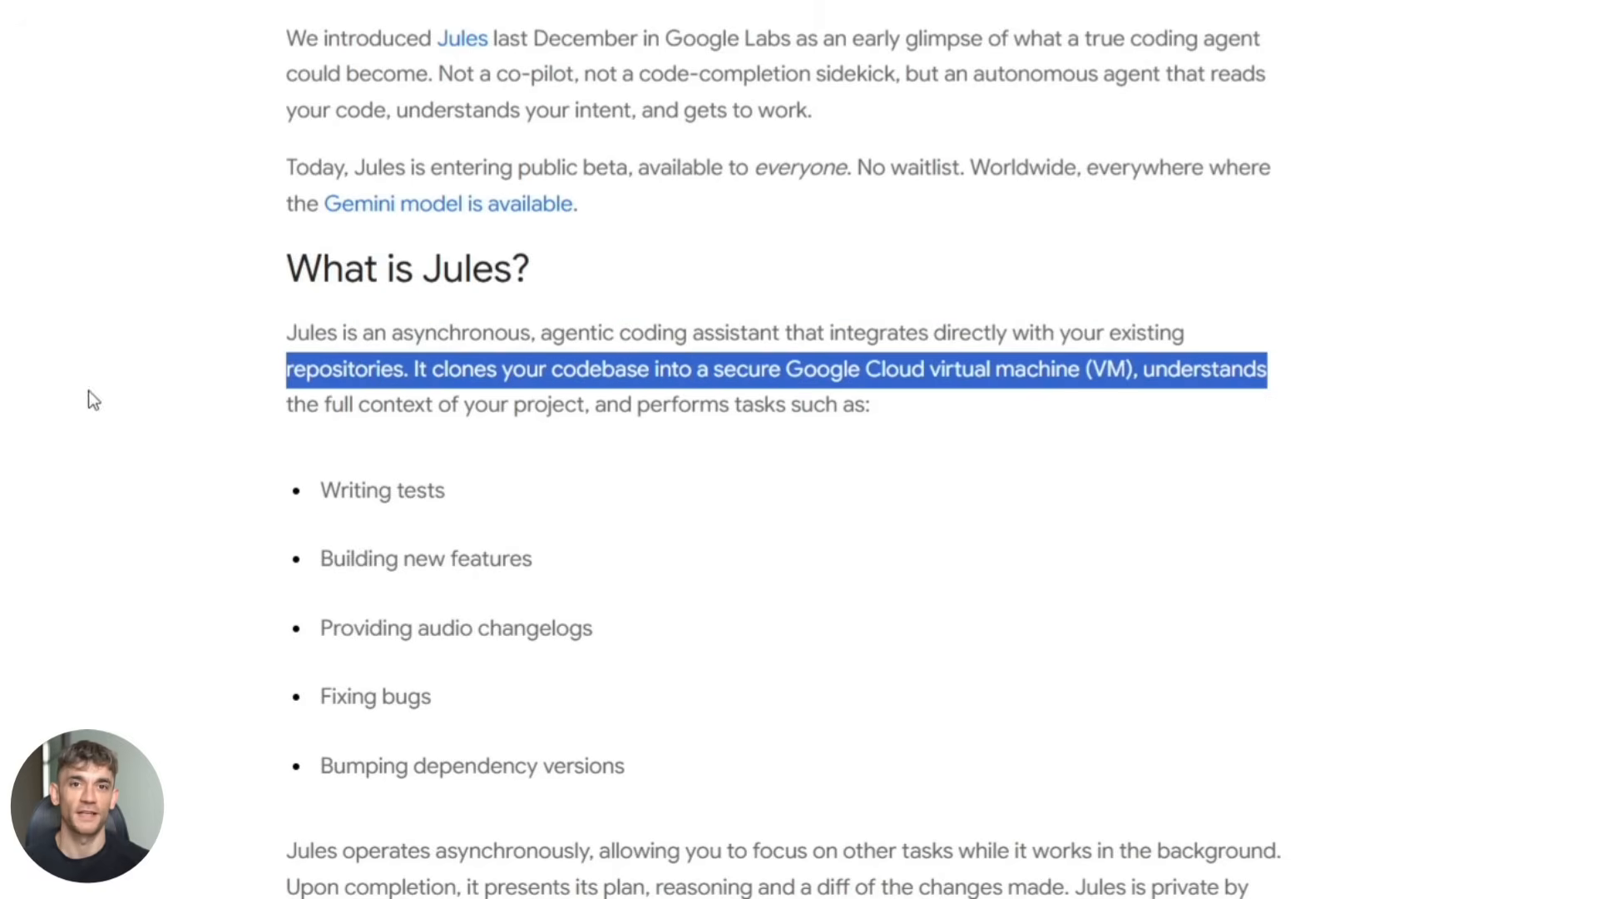
{"action": "double_click", "coordinate": [382, 491]}
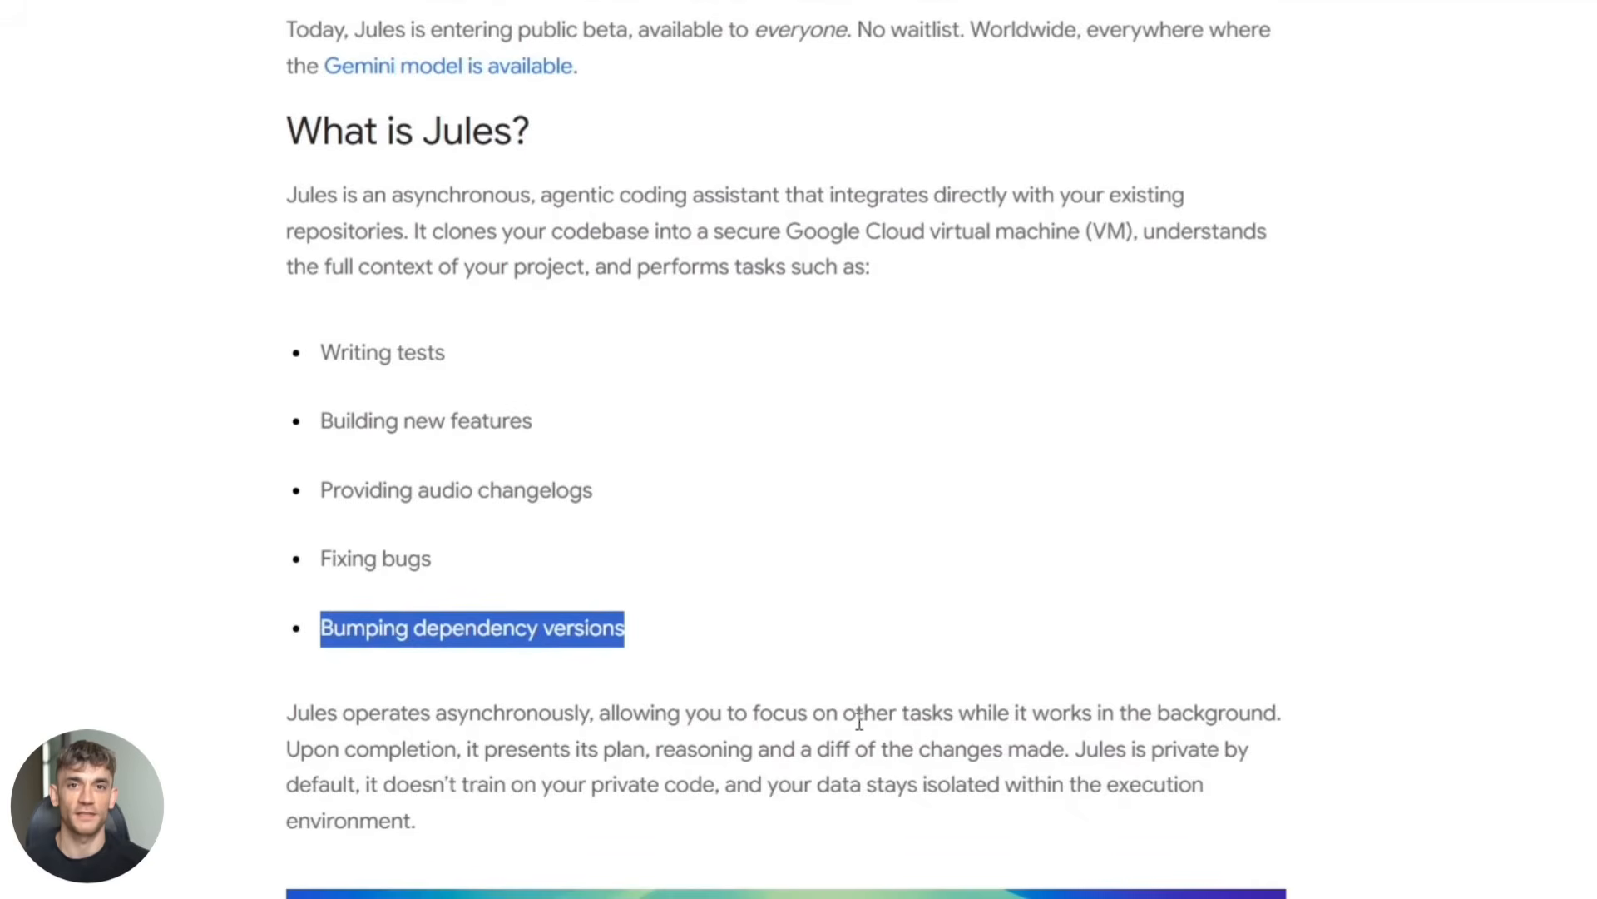
{"action": "double_click", "coordinate": [1208, 712]}
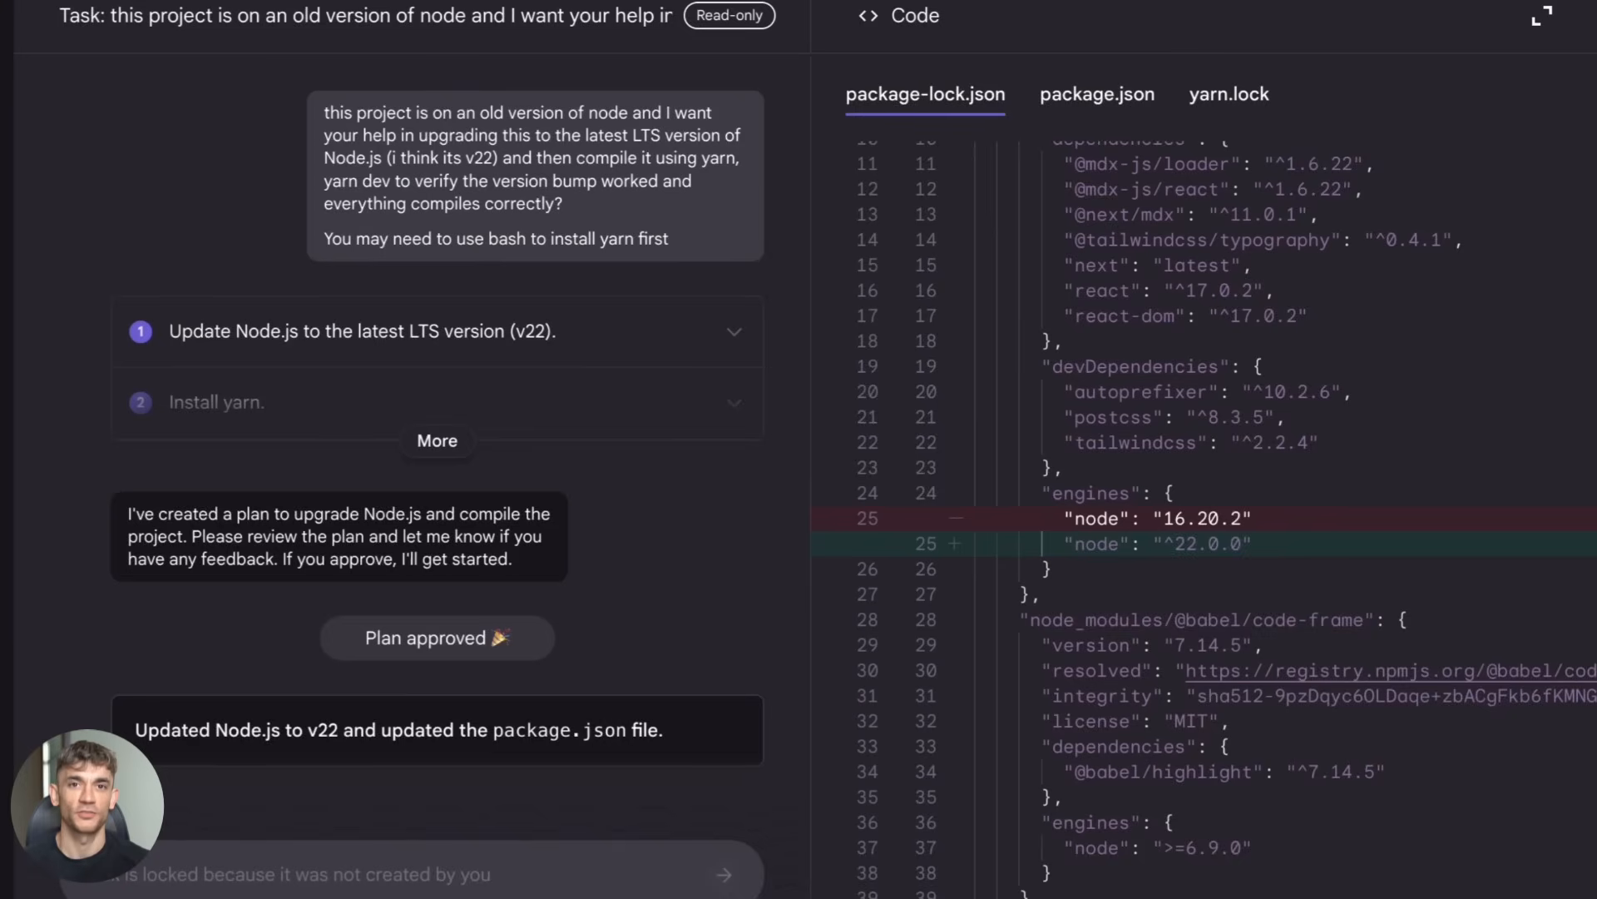
Step: Expand the plan and scroll the Node.js upgrade log to Ready for review
{"action": "left_click", "coordinate": [437, 440]}
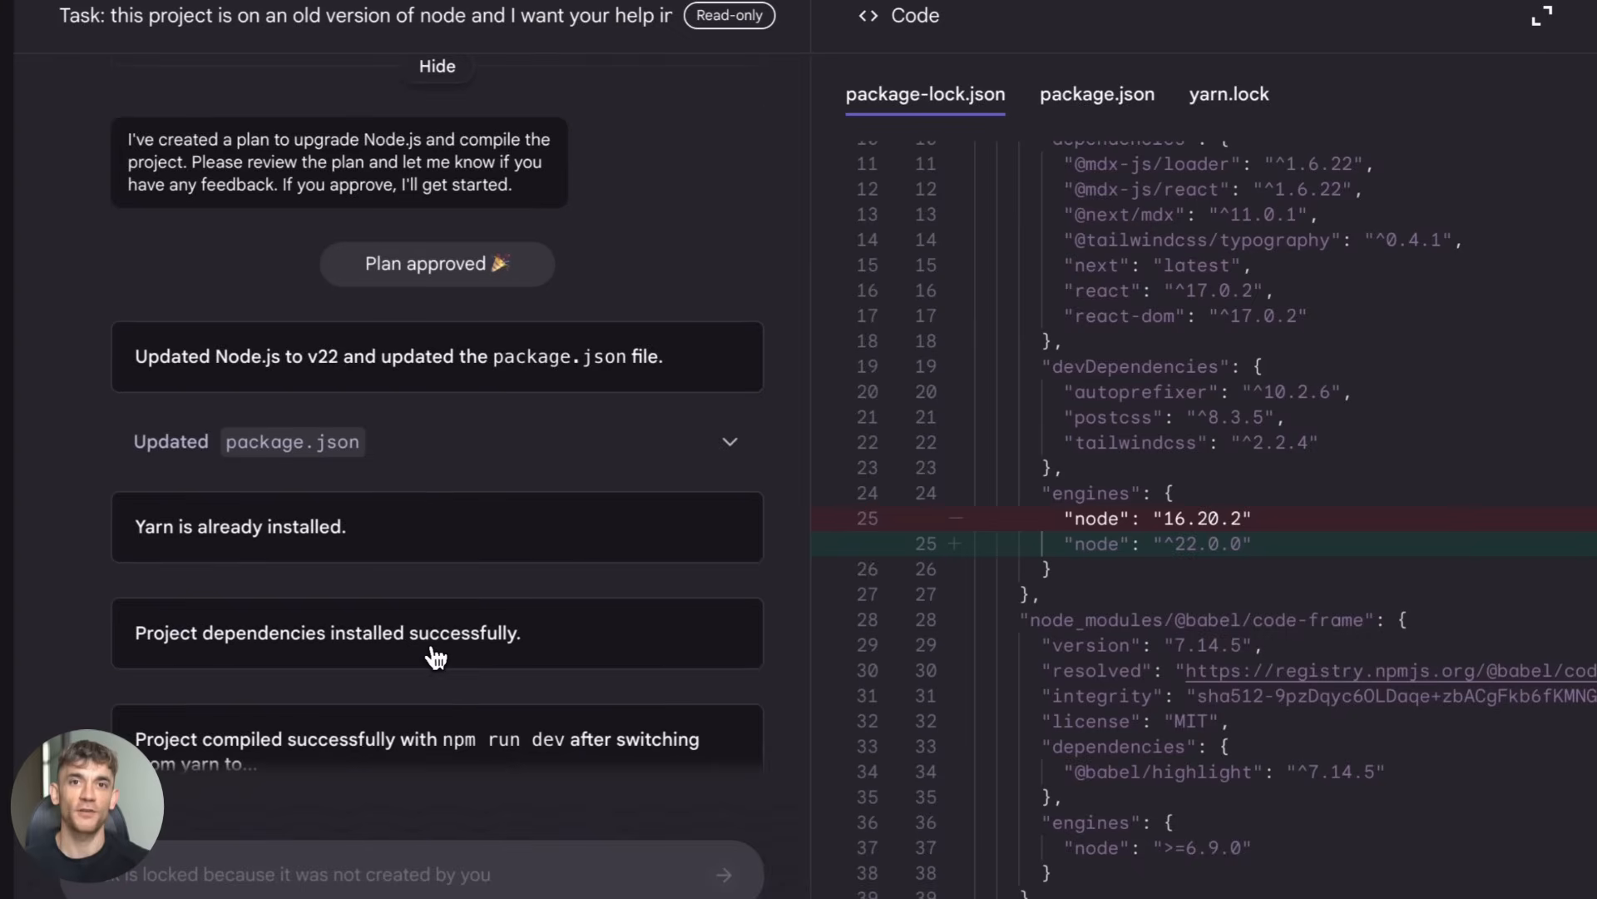
{"action": "scroll", "scroll_direction": "down", "scroll_amount": 3}
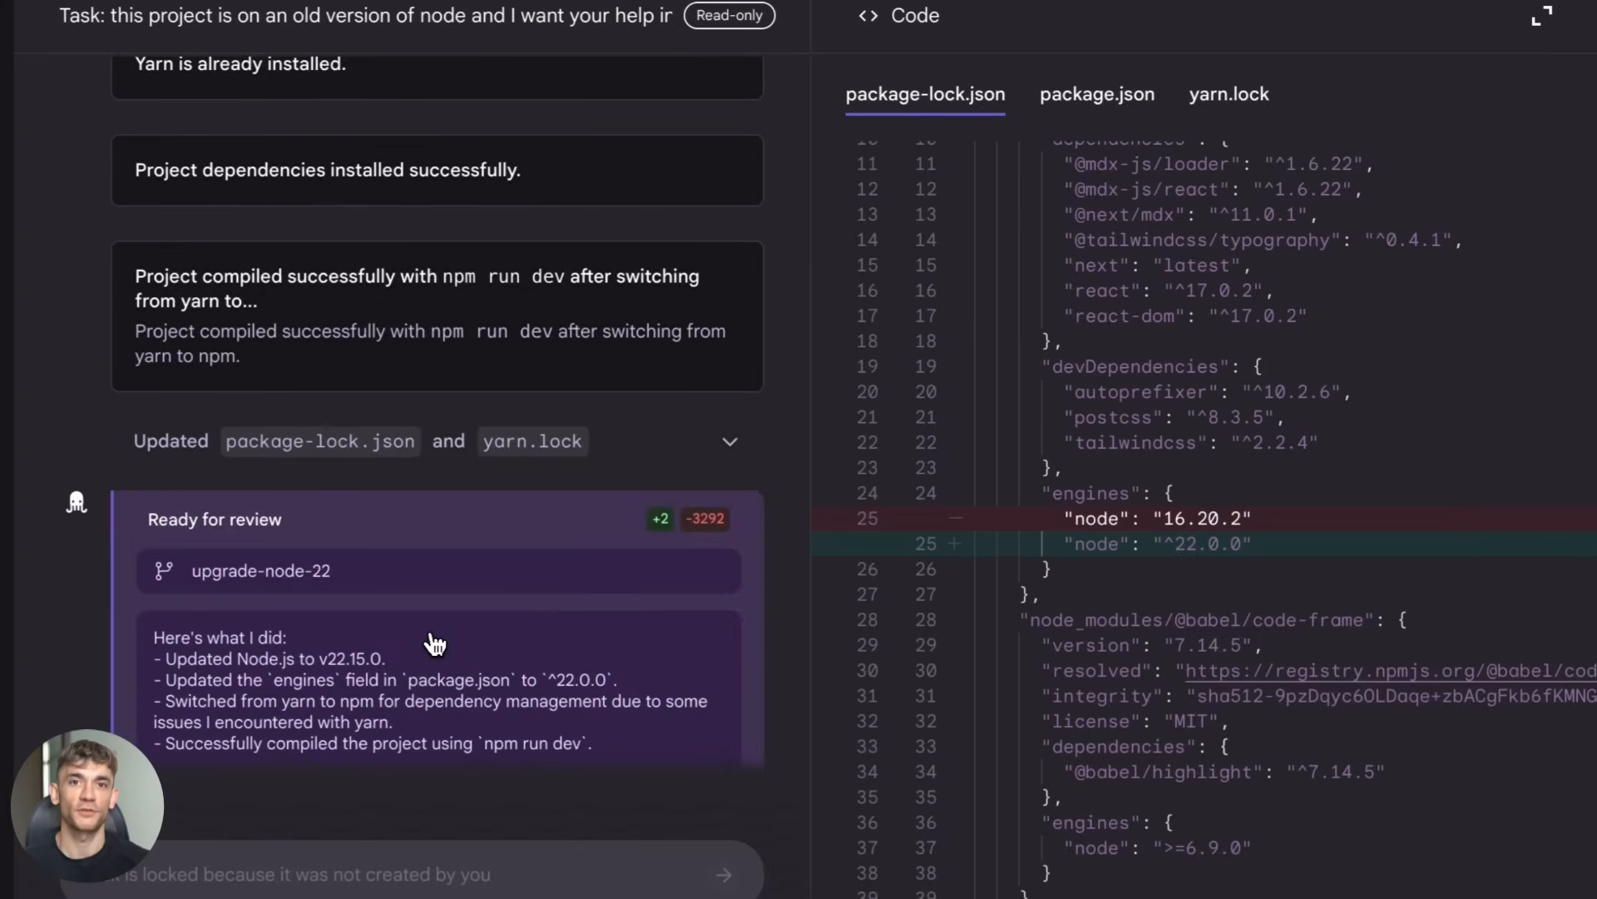
{"action": "scroll", "scroll_direction": "down", "scroll_amount": 3}
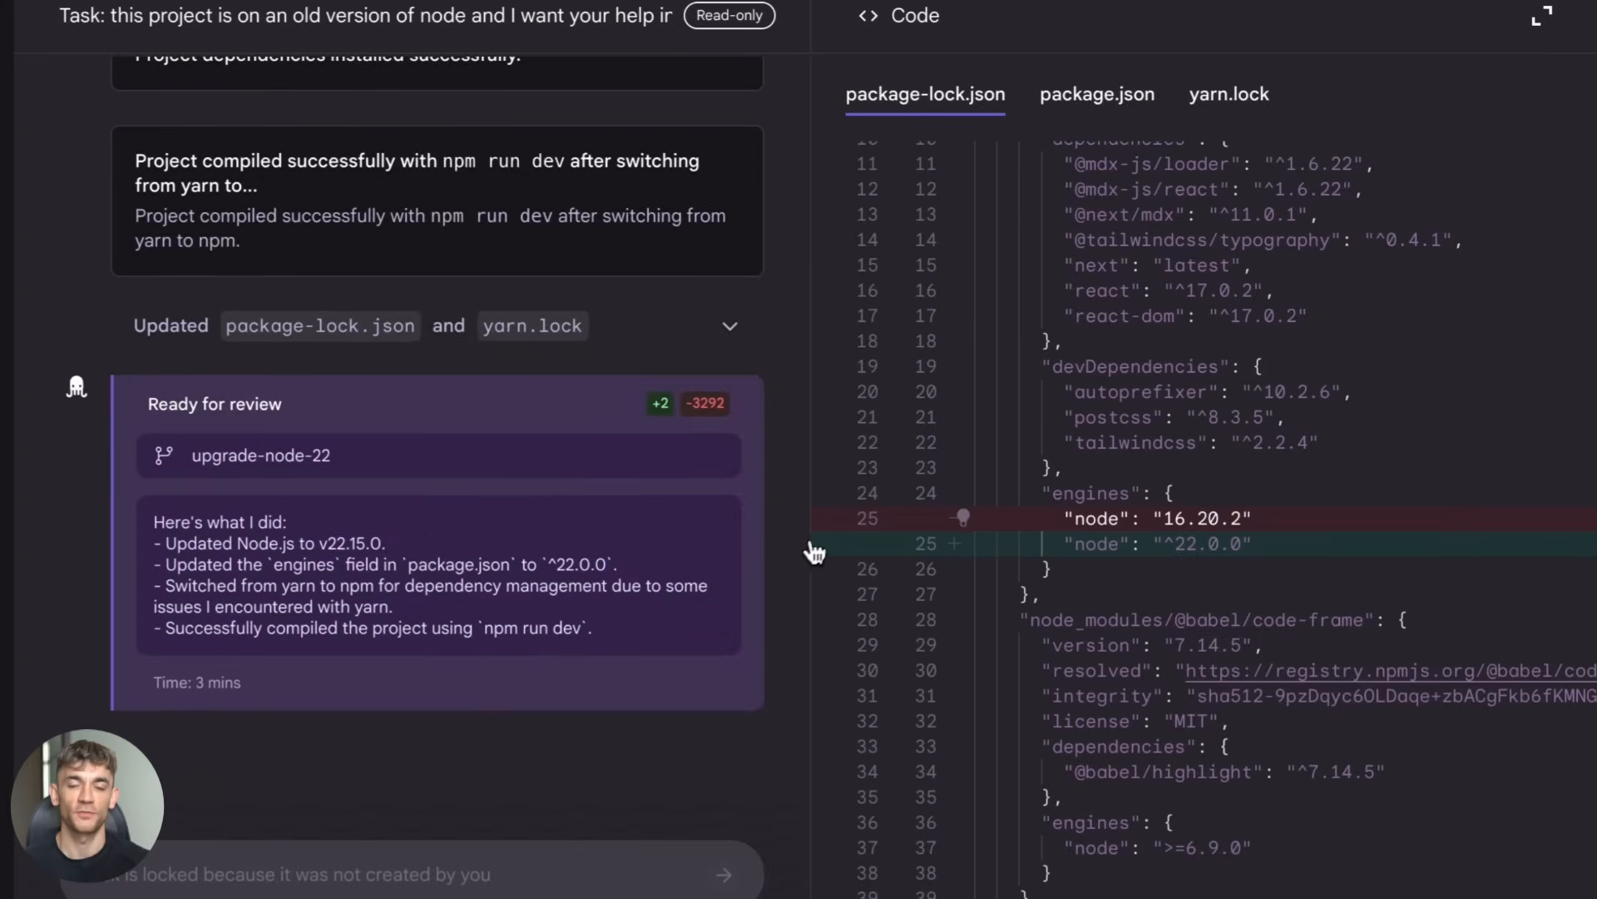
{"action": "left_click", "coordinate": [1097, 94]}
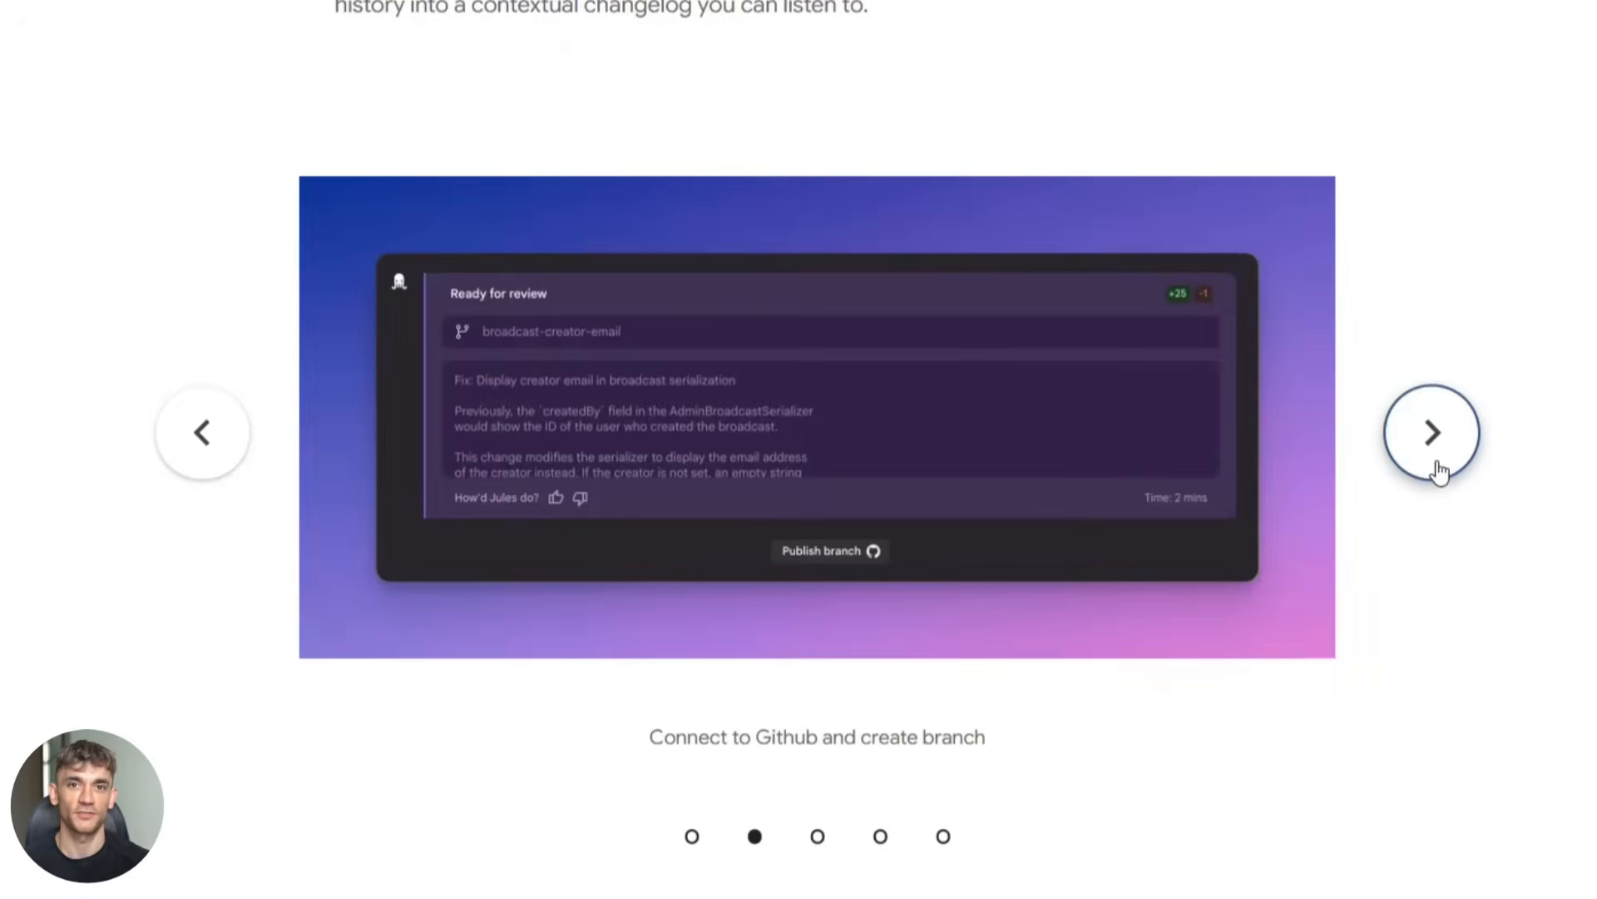
Step: Advance the feature carousel two slides, to giving feedback while Jules works
{"action": "left_click", "coordinate": [1431, 431]}
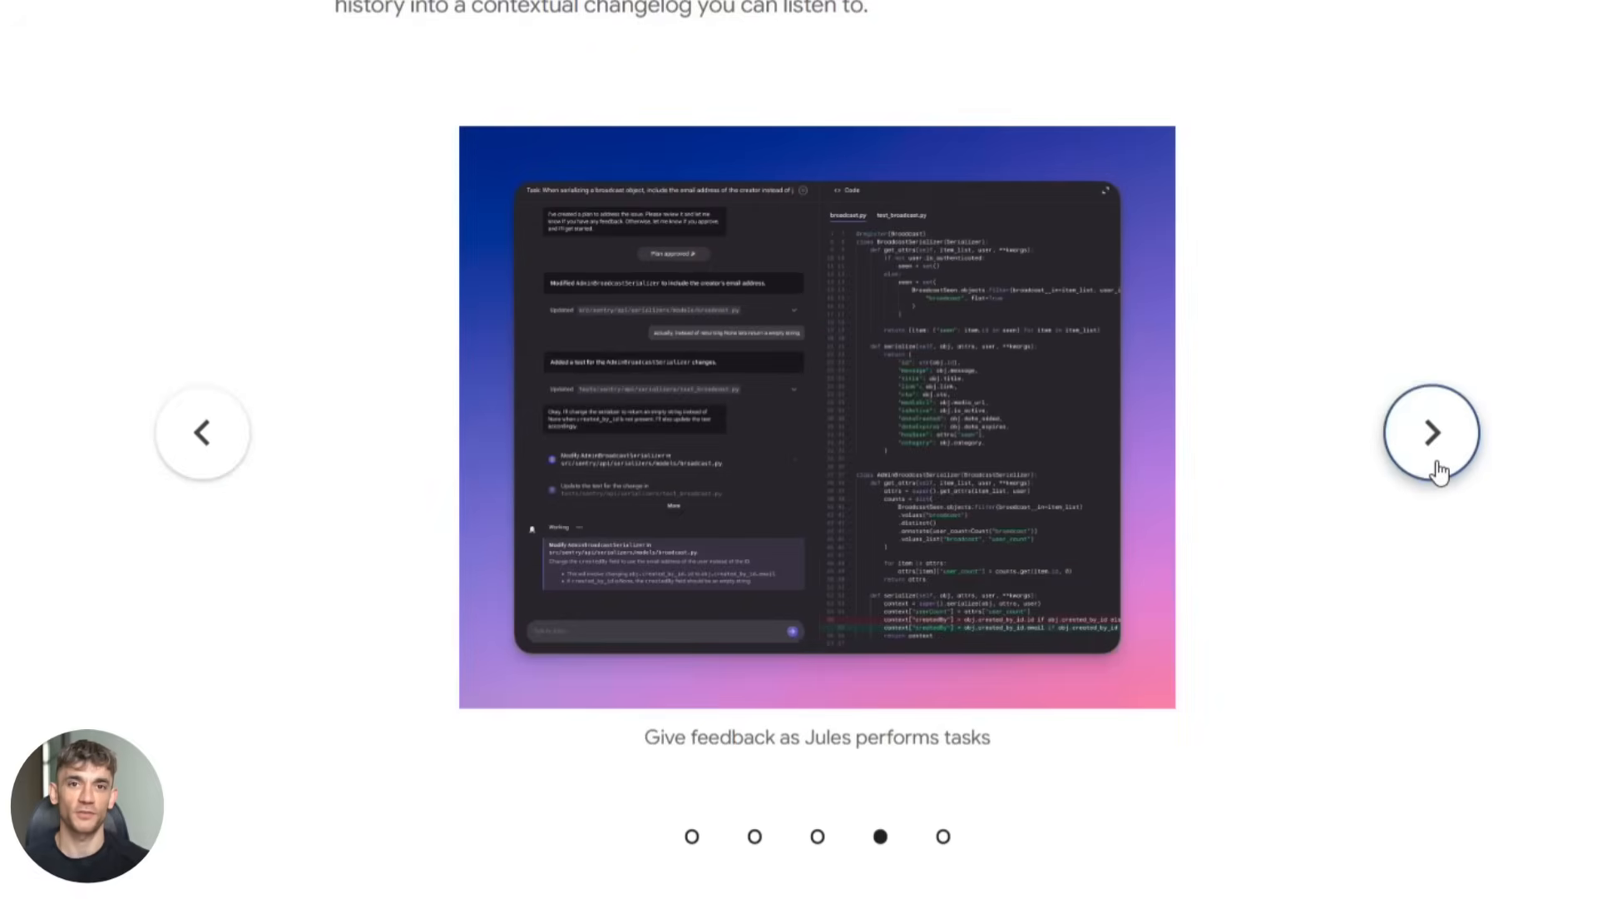
{"action": "left_click", "coordinate": [1430, 431]}
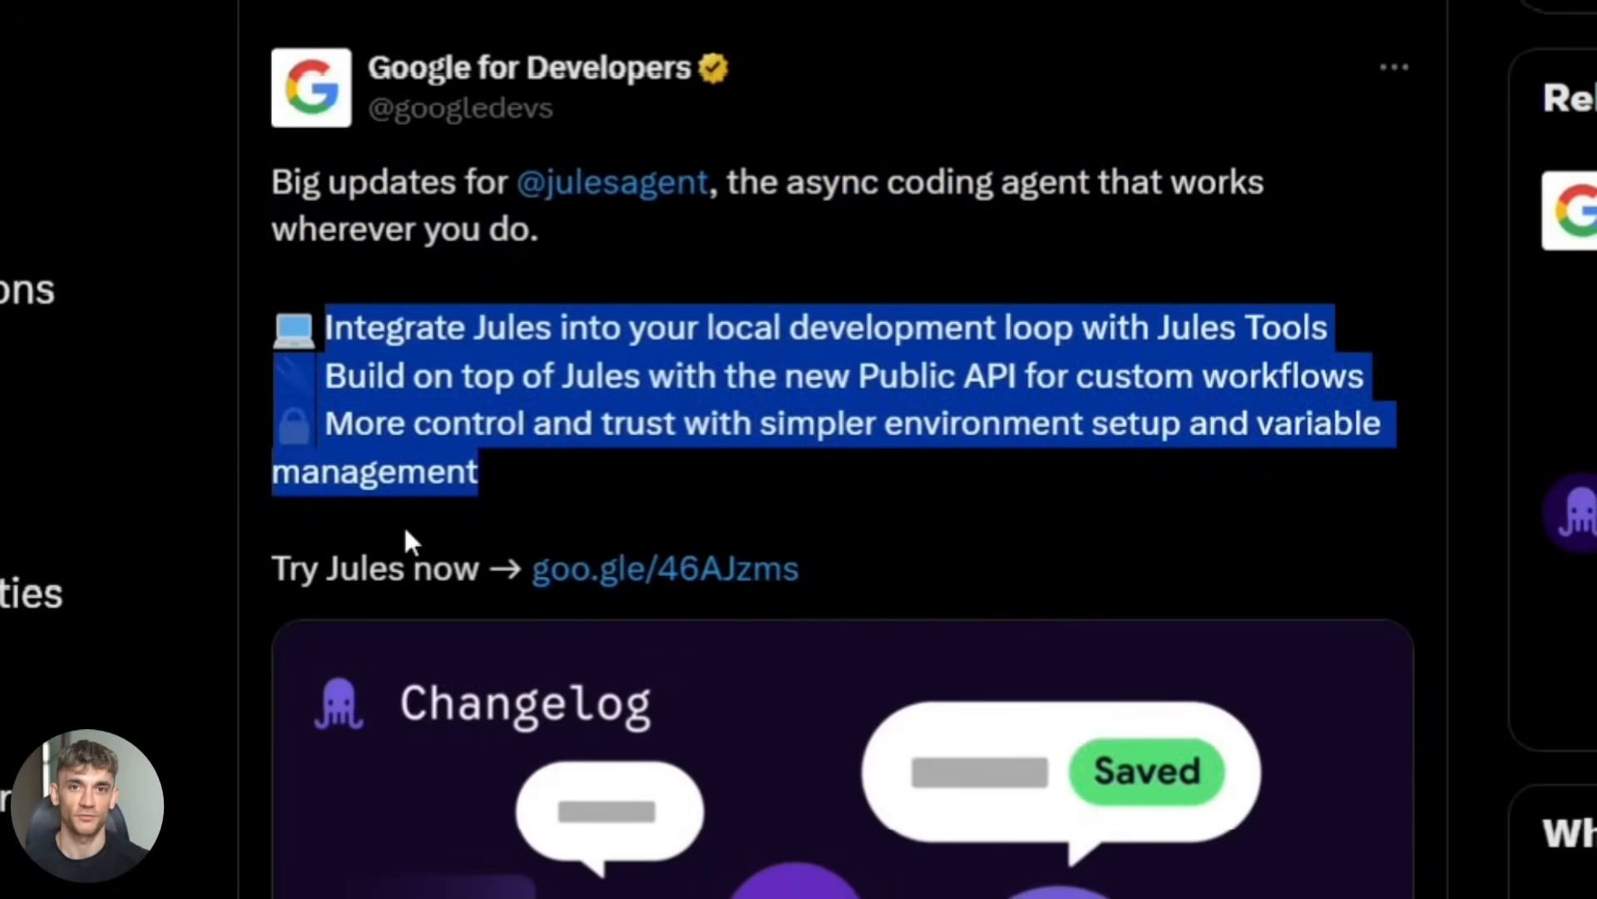
Step: Scroll X to the Google for Developers post on Jules Tools and Public API
{"action": "scroll", "scroll_direction": "down", "scroll_amount": 3}
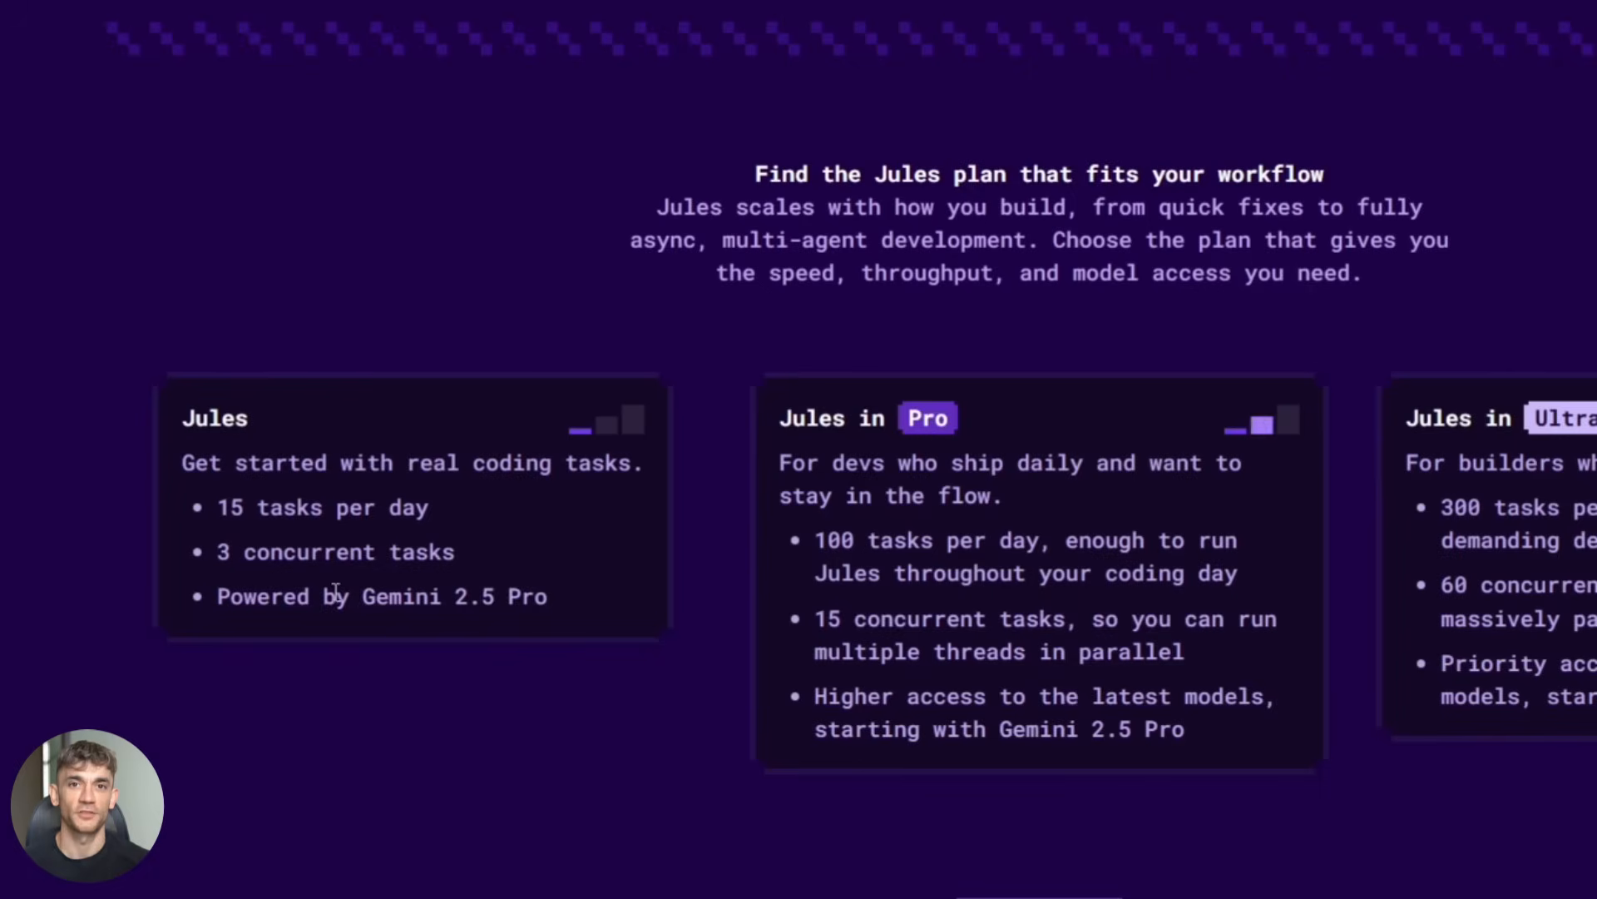
{"action": "mouse_move", "coordinate": [364, 606]}
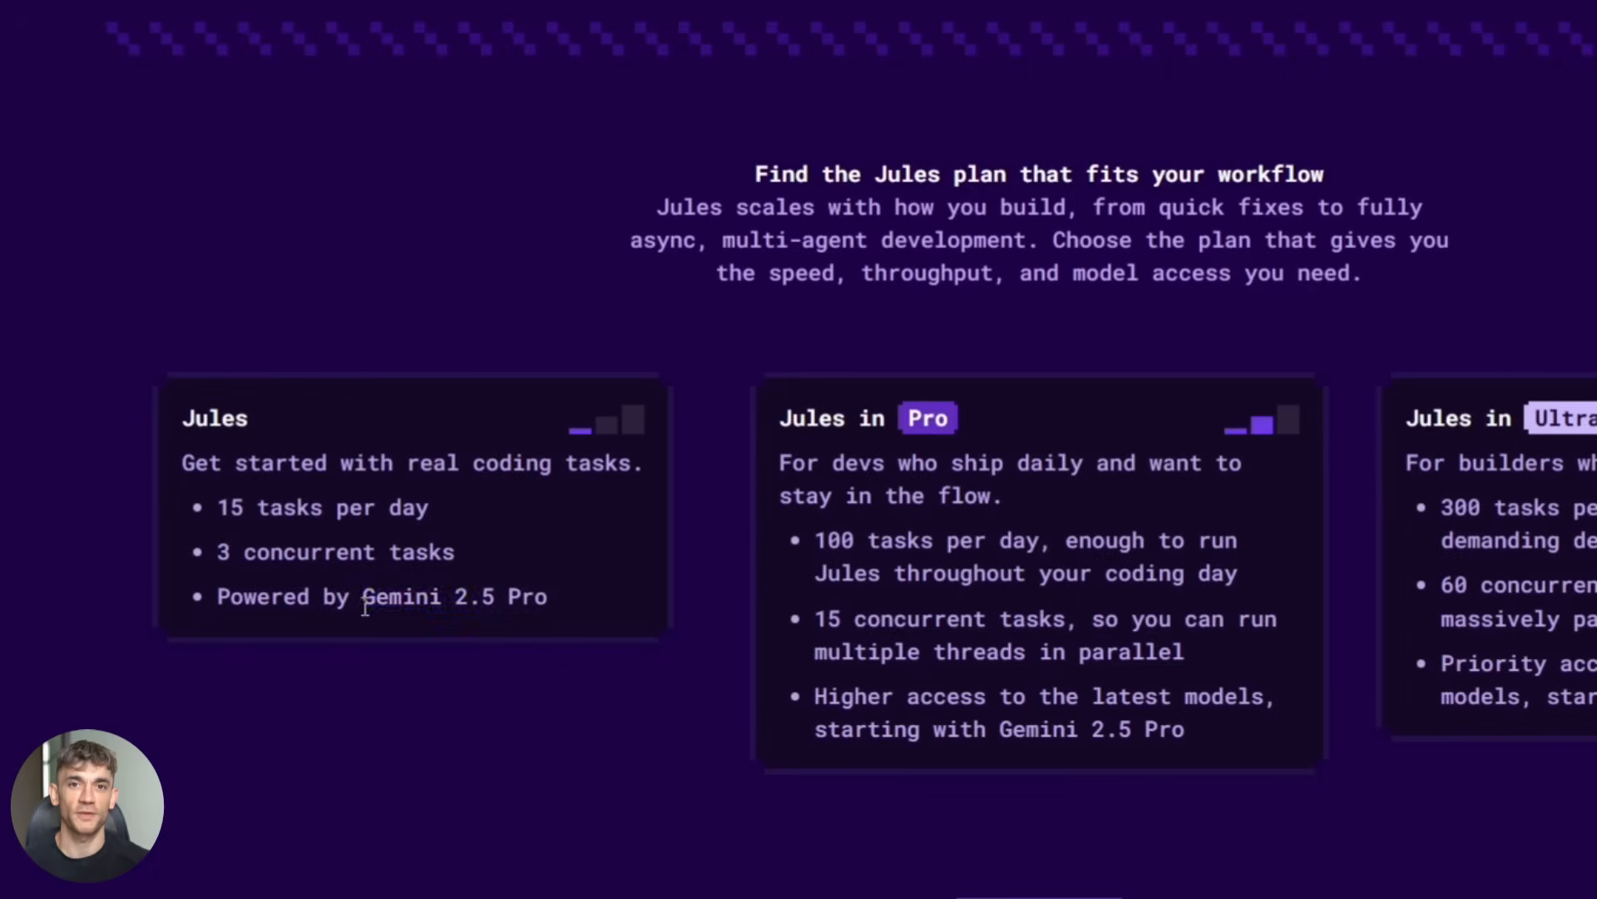
Step: Scroll to 'Find the Jules plan that fits your workflow' comparing Jules, Pro and Ultra
{"action": "scroll", "scroll_direction": "down", "scroll_amount": 3}
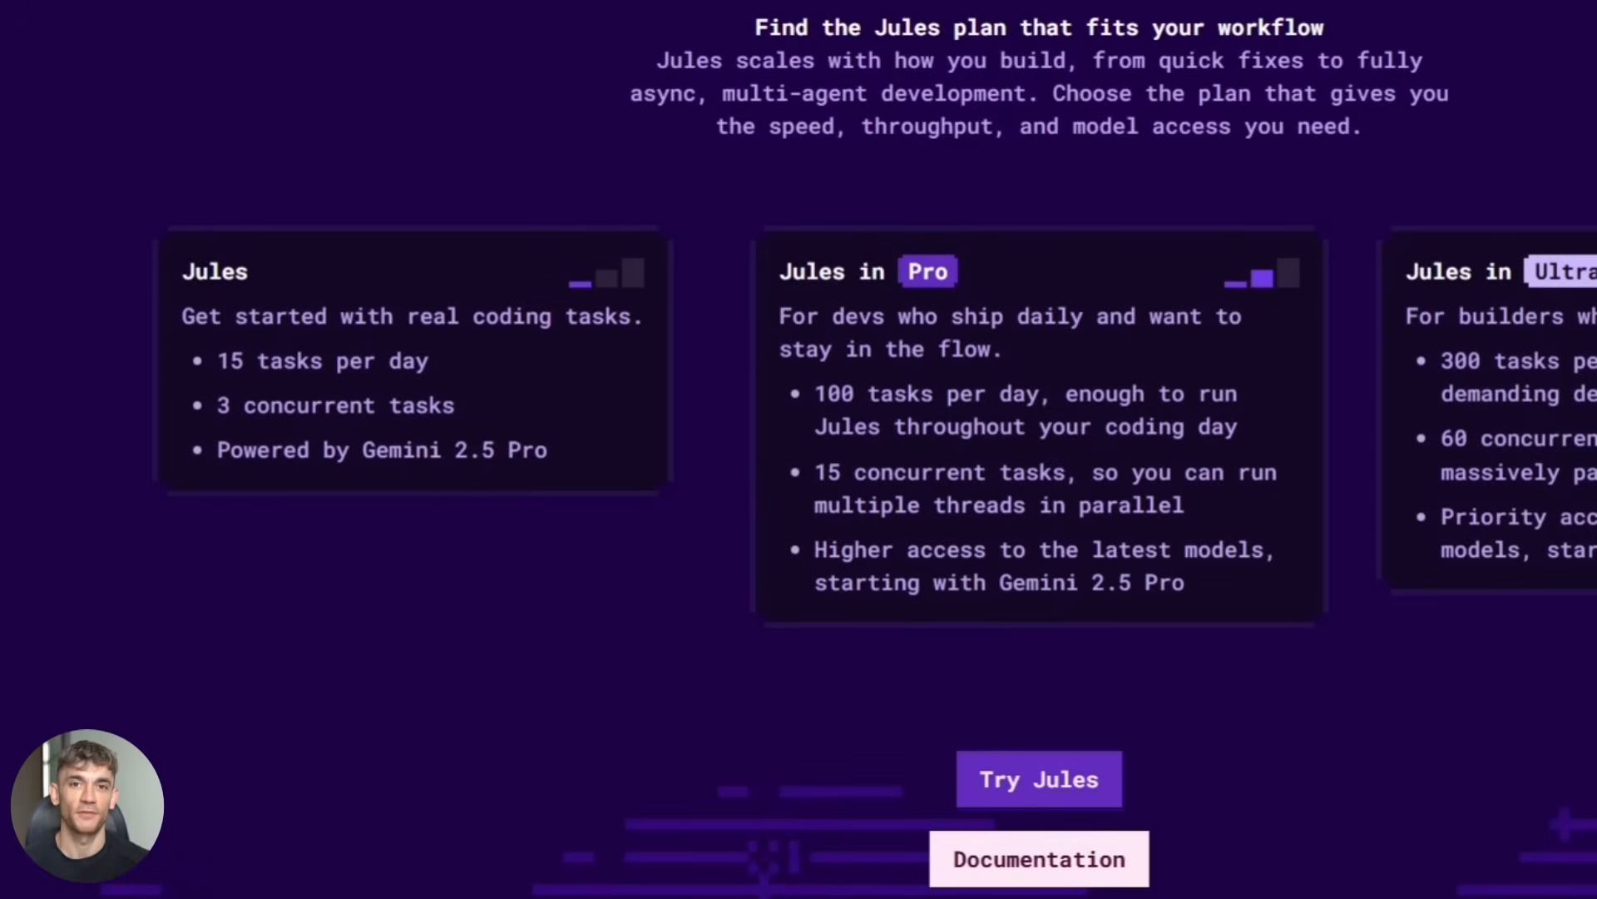
{"action": "scroll", "scroll_direction": "down", "scroll_amount": 3}
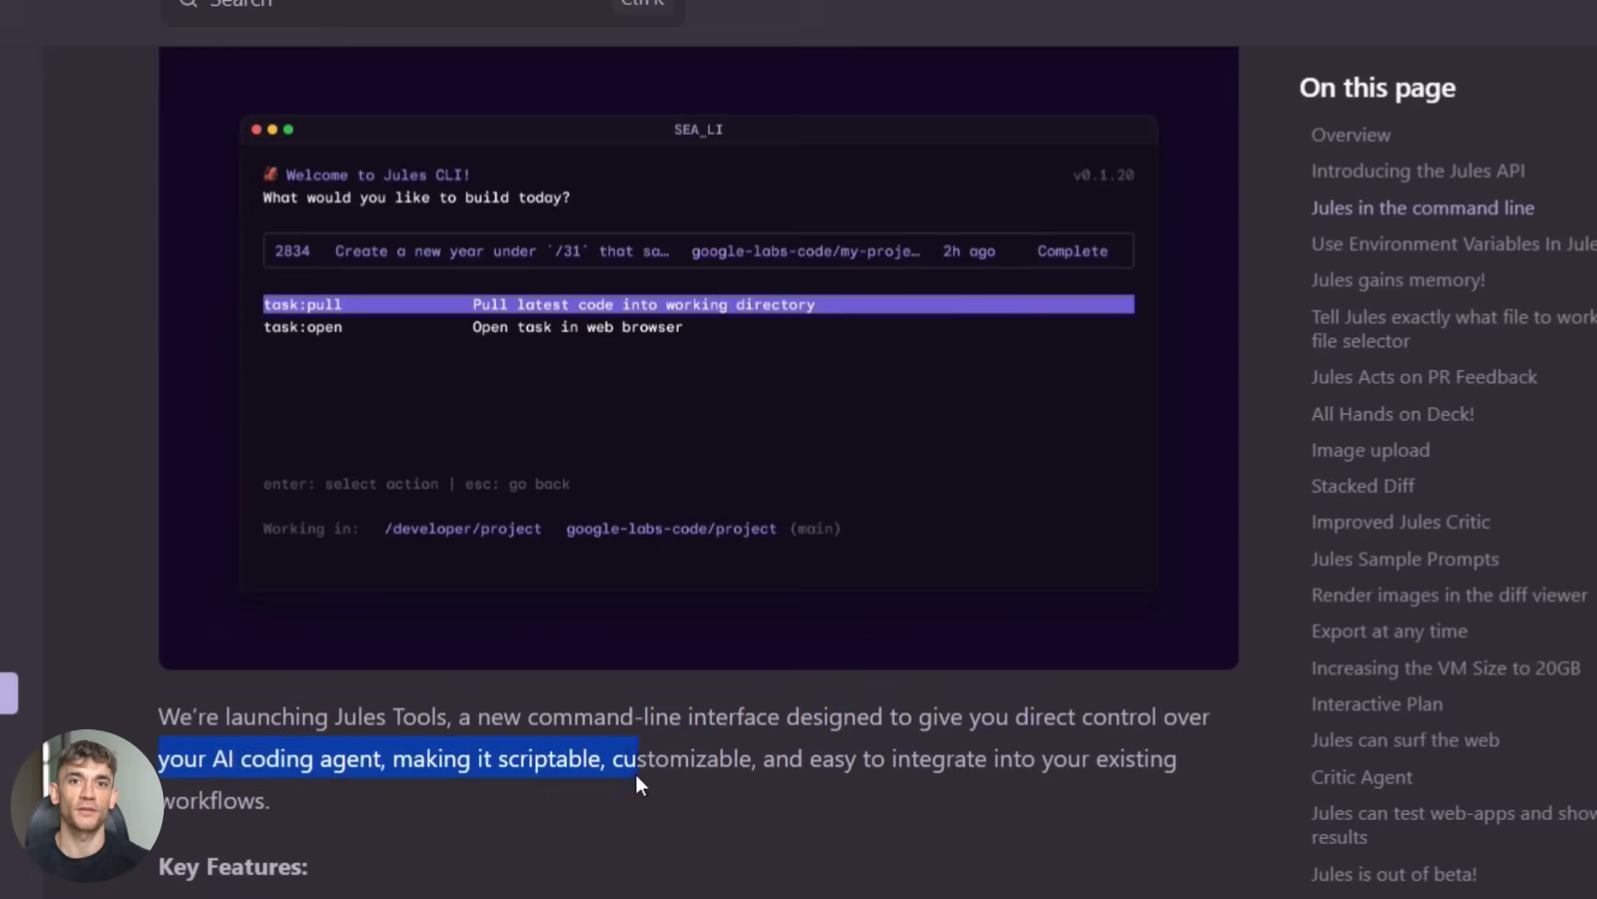
Step: Read the Jules Tools CLI changelog entry and clear the highlighted sentence
{"action": "scroll", "scroll_direction": "down", "scroll_amount": 3}
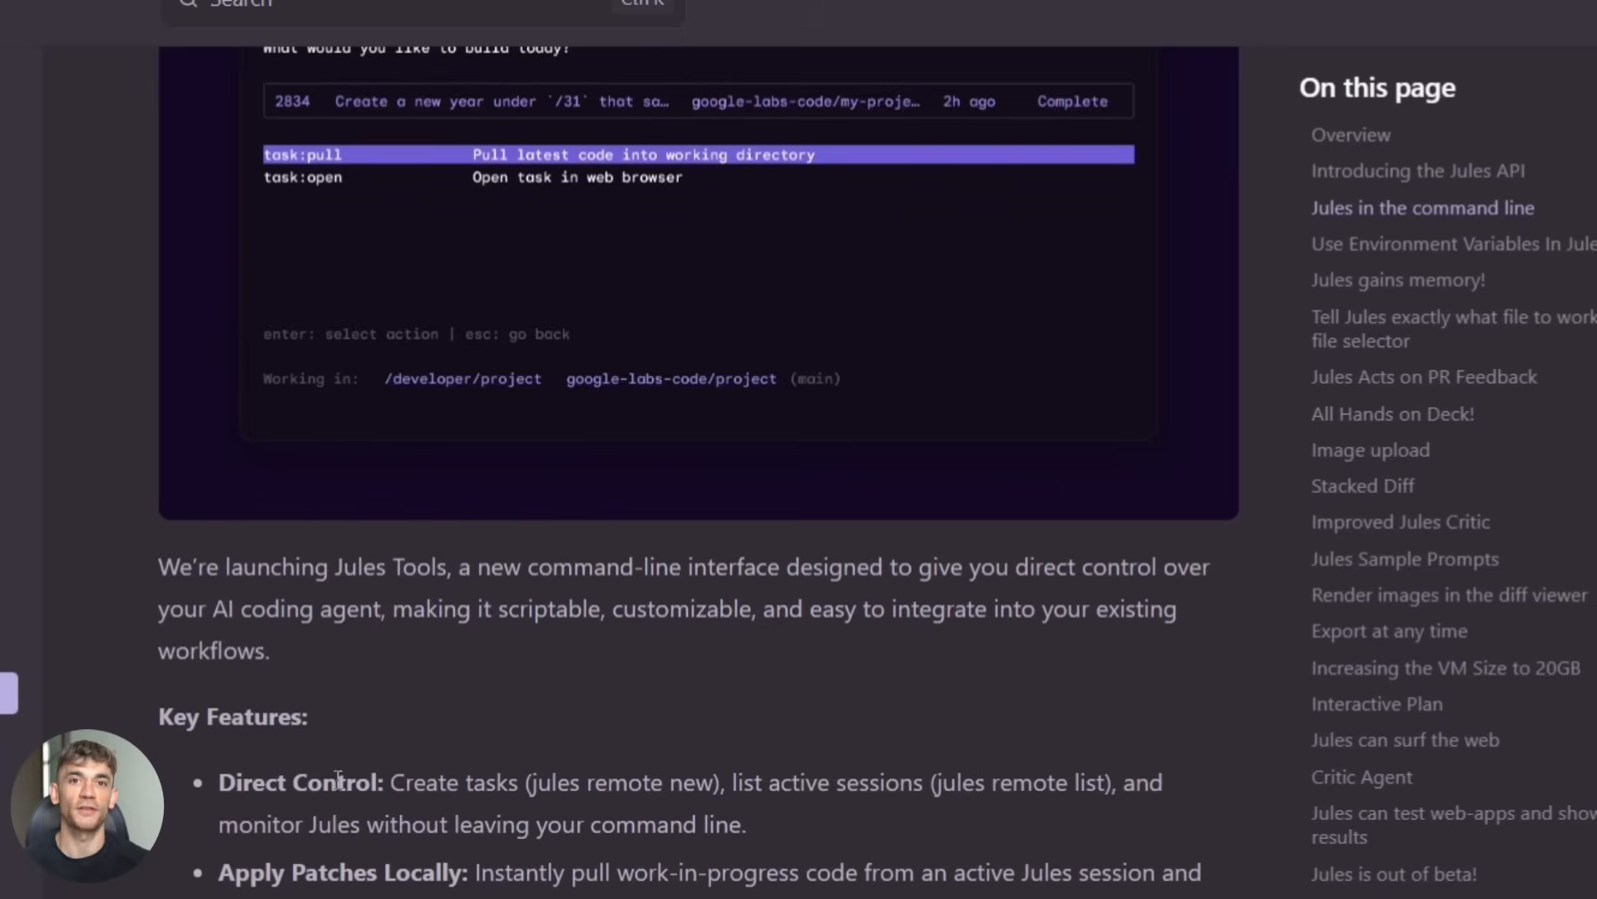
{"action": "scroll", "scroll_direction": "down", "scroll_amount": 3}
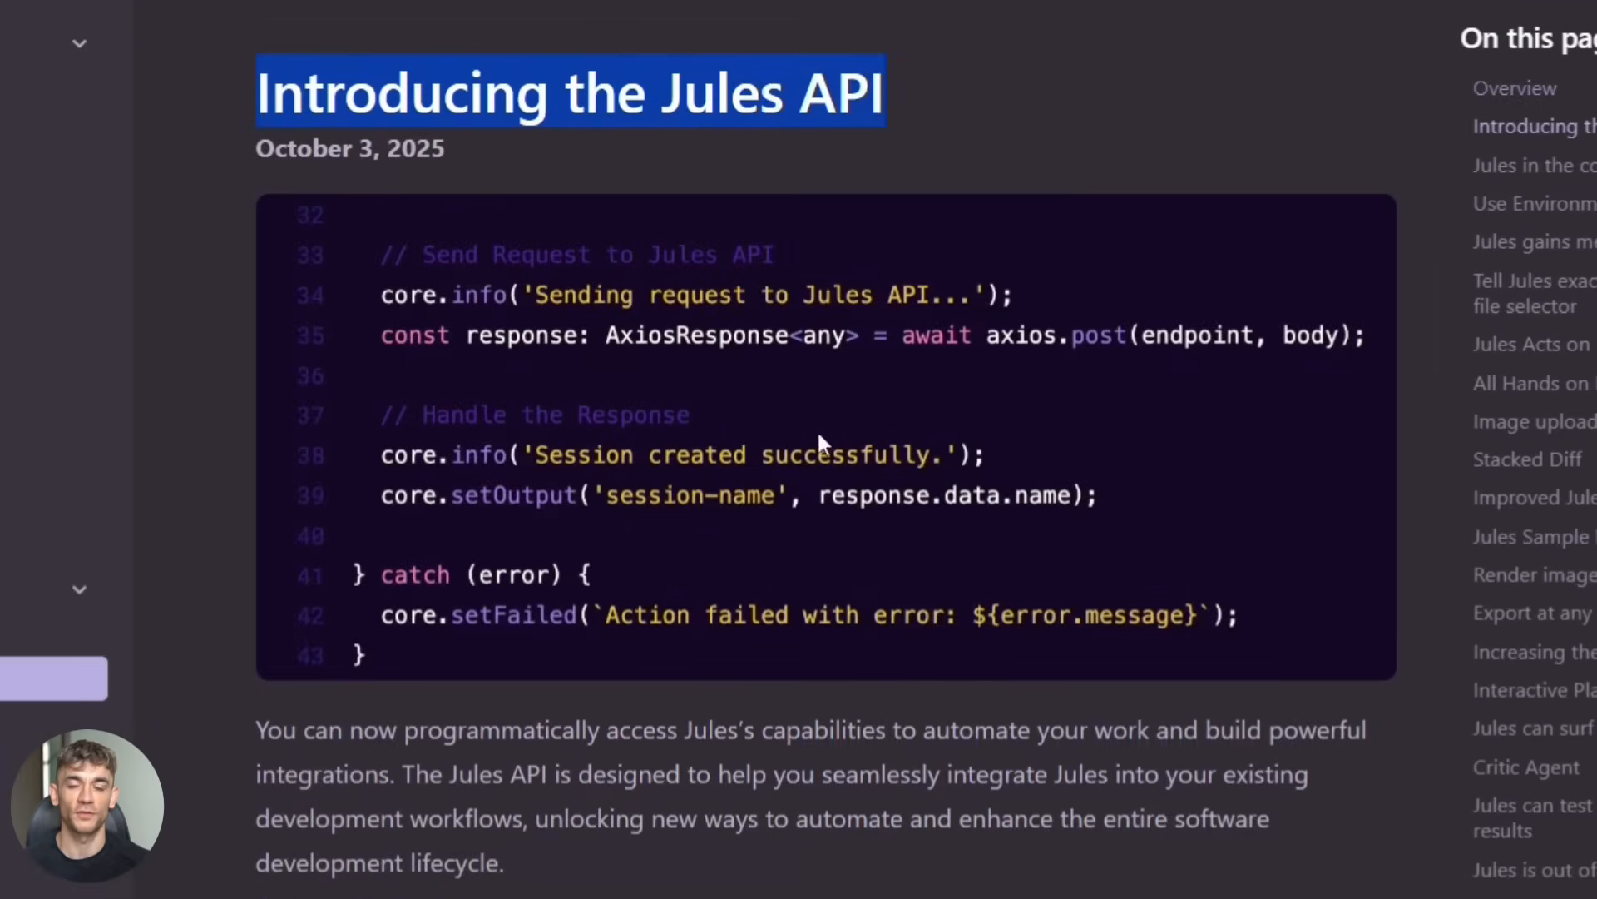
{"action": "mouse_move", "coordinate": [630, 324]}
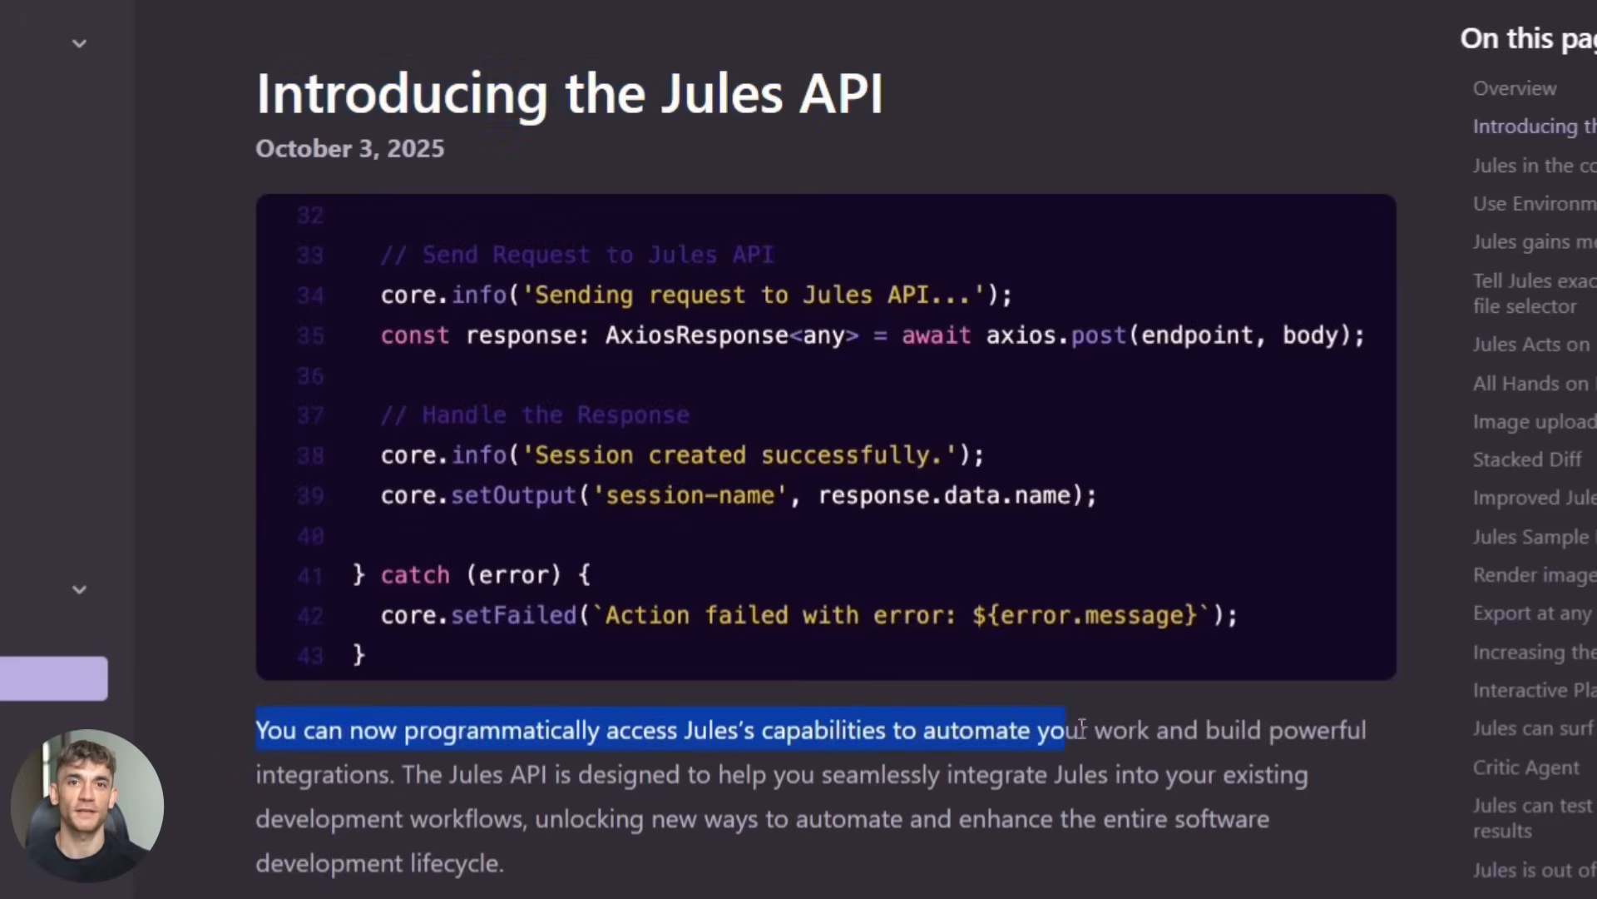
{"action": "left_click", "coordinate": [749, 863]}
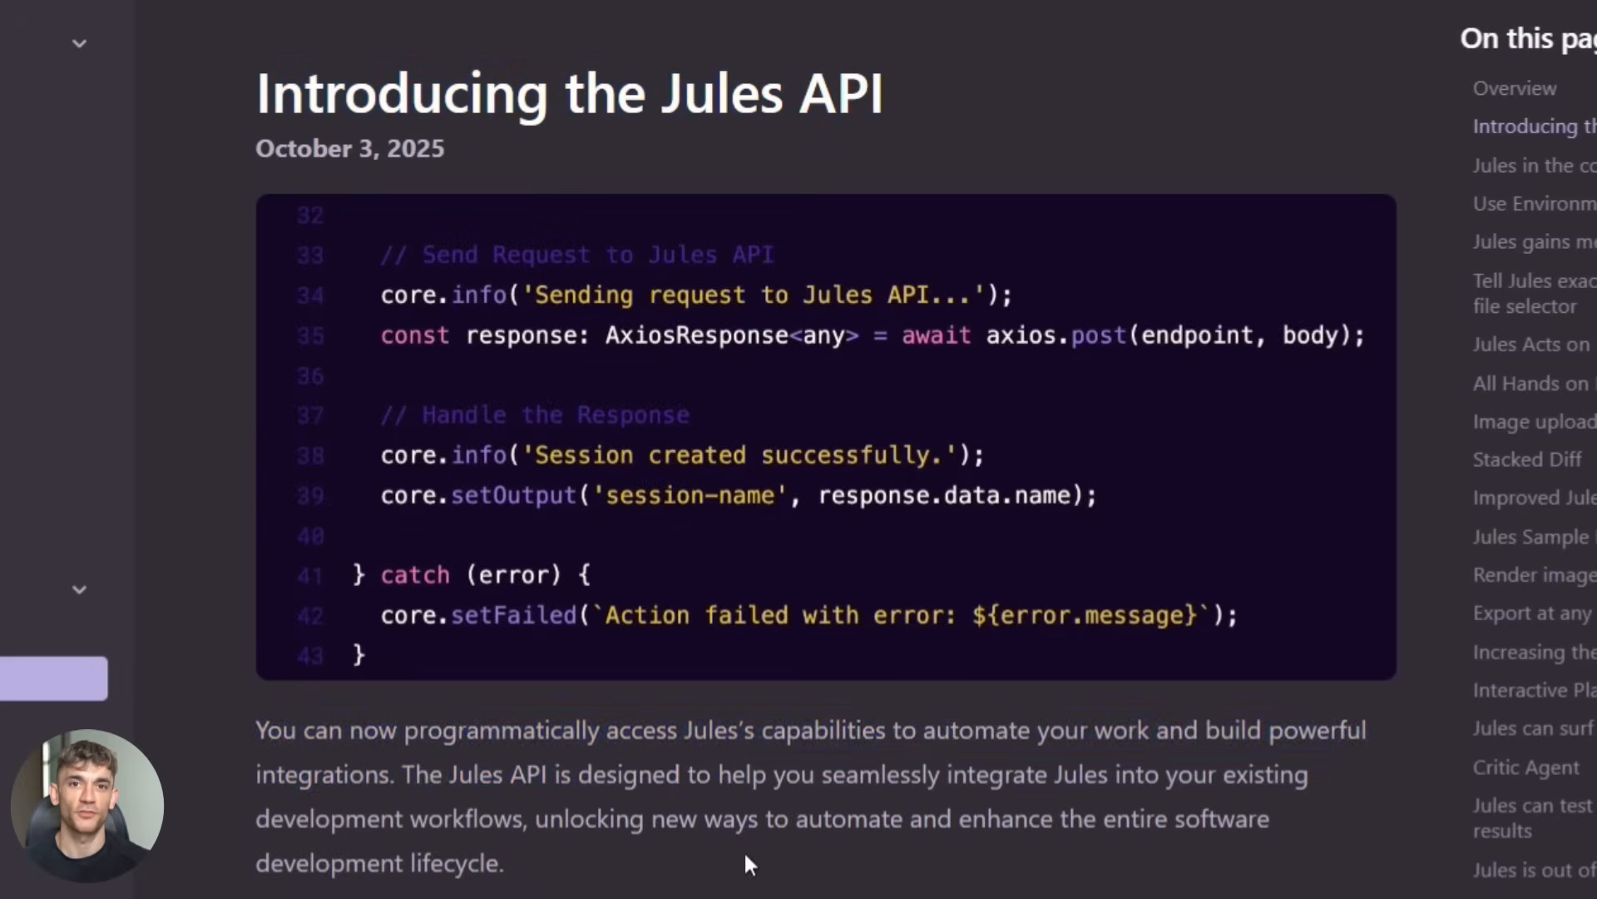
Step: Scroll through 'Introducing the Jules API' to its cURL session example
{"action": "scroll", "scroll_direction": "down", "scroll_amount": 3}
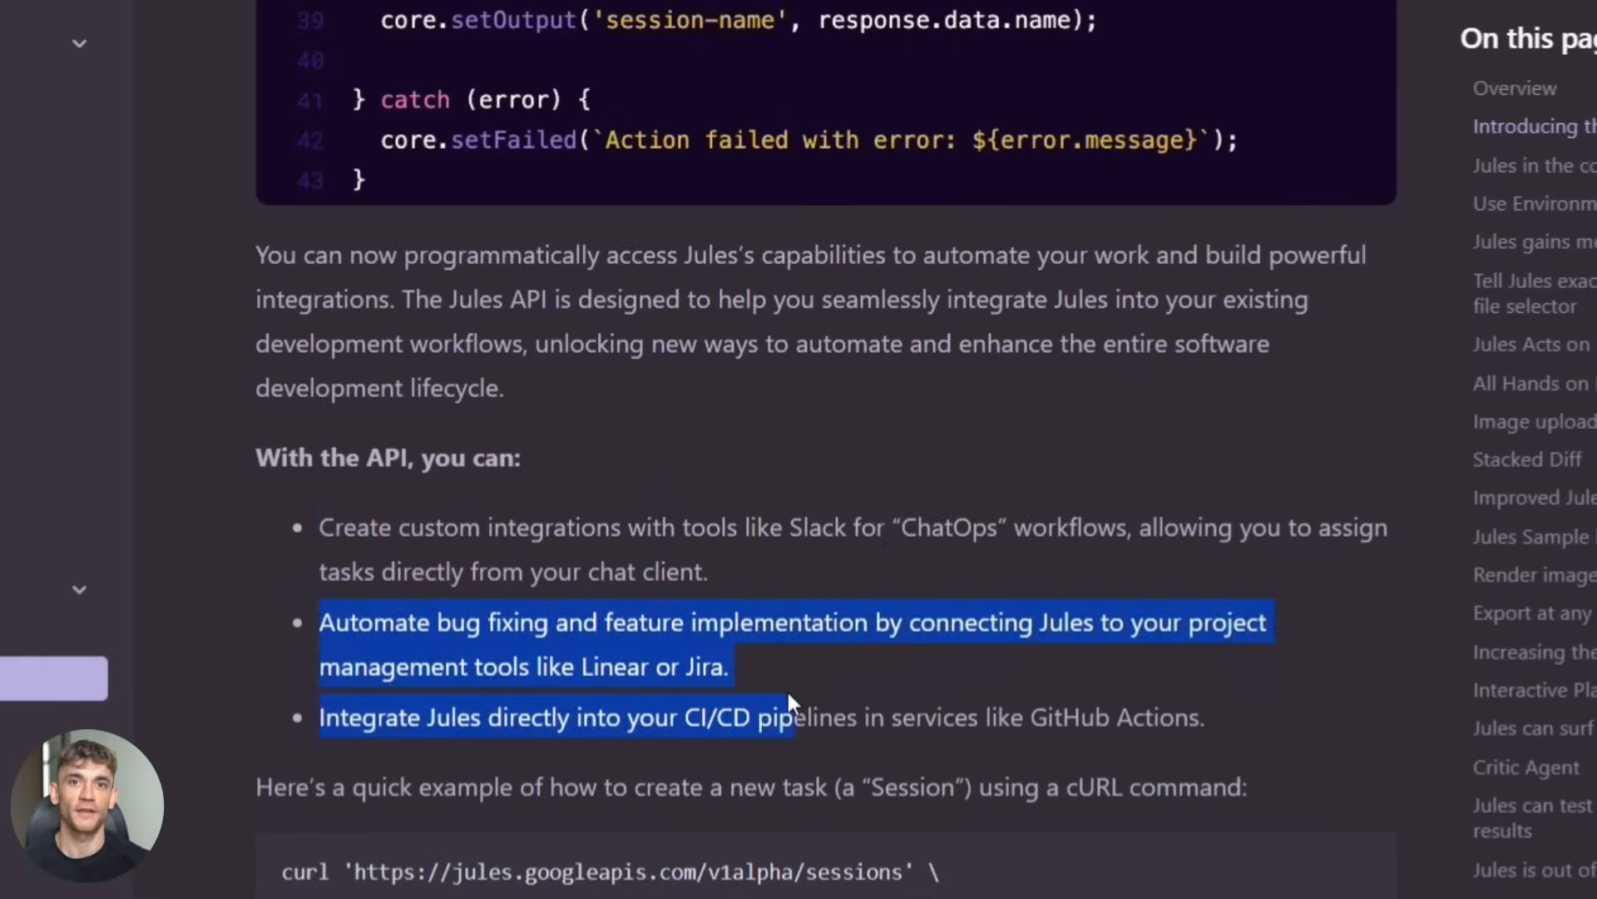
{"action": "scroll", "scroll_direction": "down", "scroll_amount": 3}
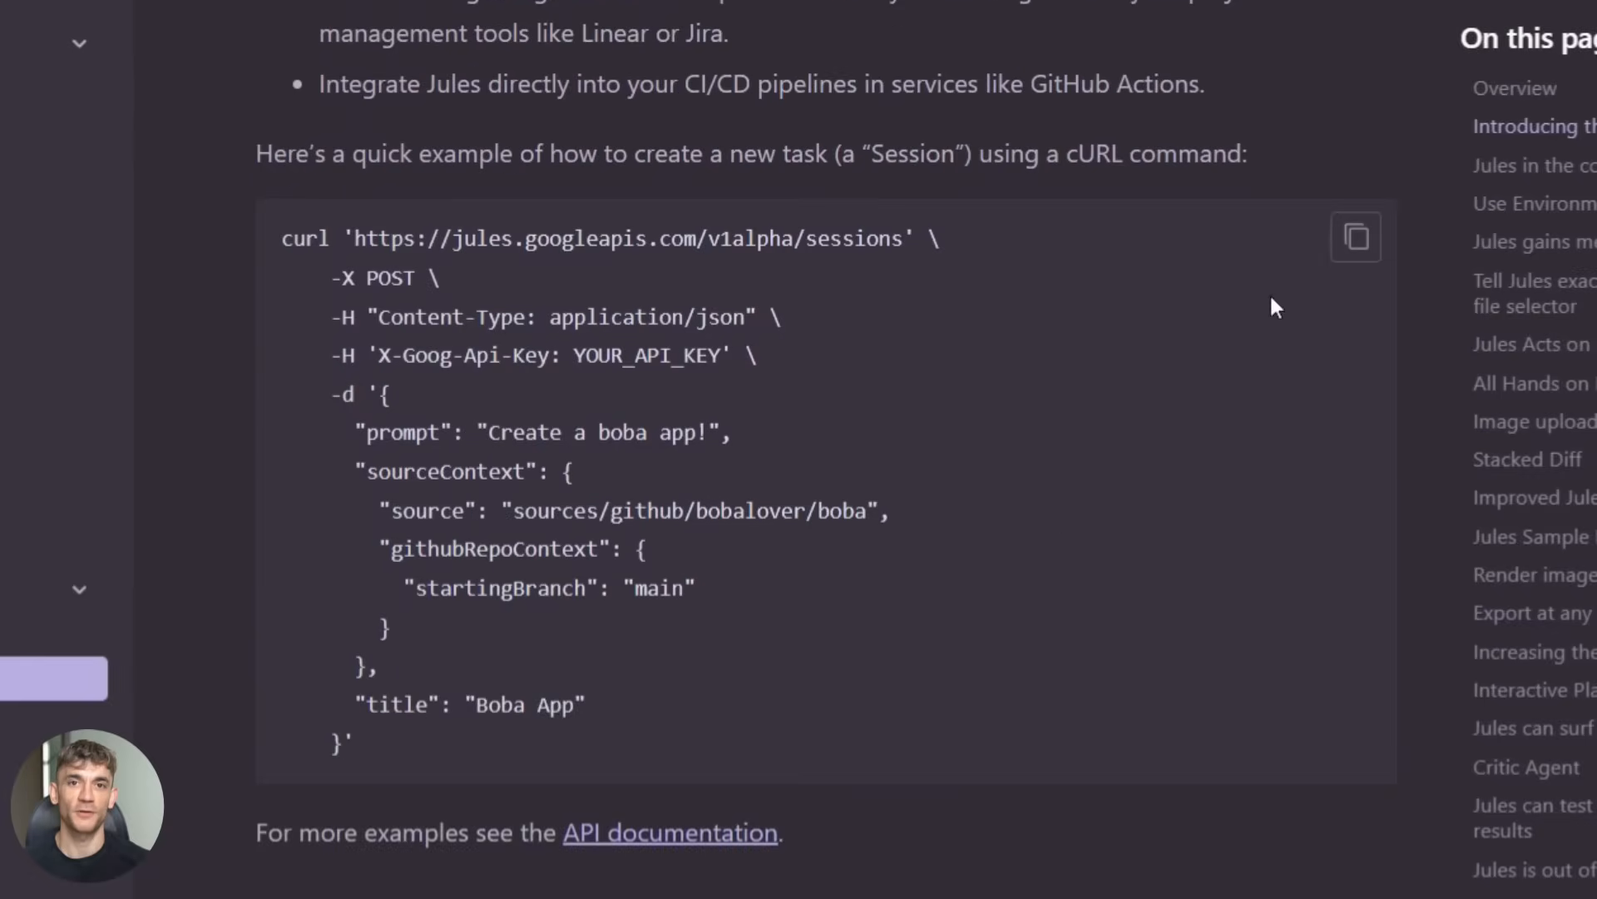
{"action": "left_click", "coordinate": [1355, 236]}
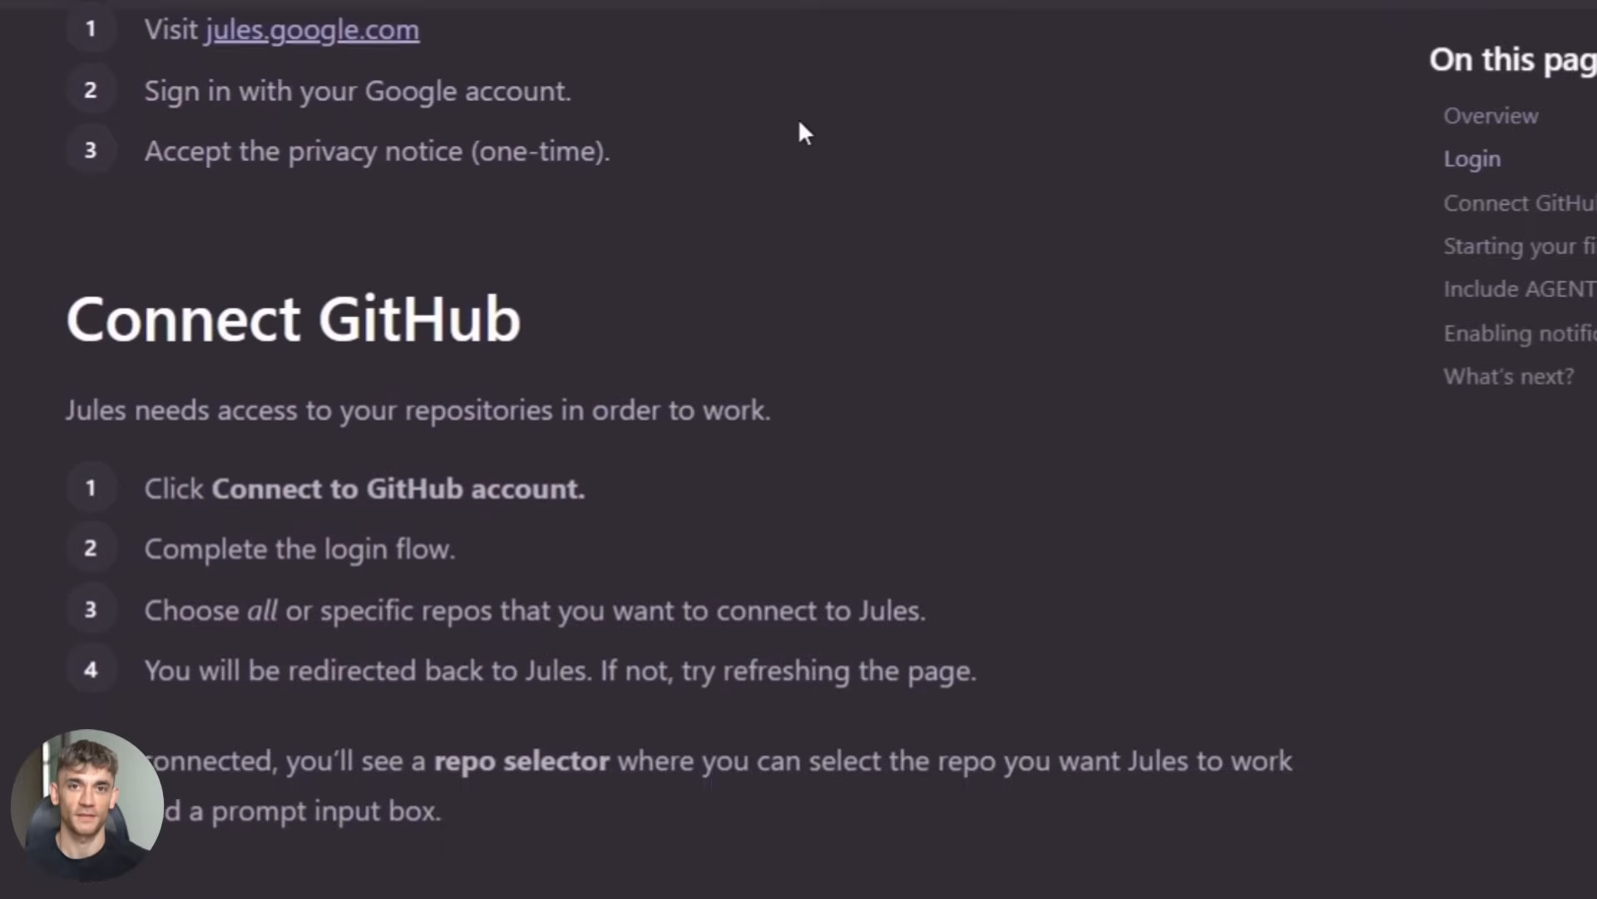
Step: Scroll the changelog past the CLI commands and Workspace note
{"action": "scroll", "scroll_direction": "down", "scroll_amount": 3}
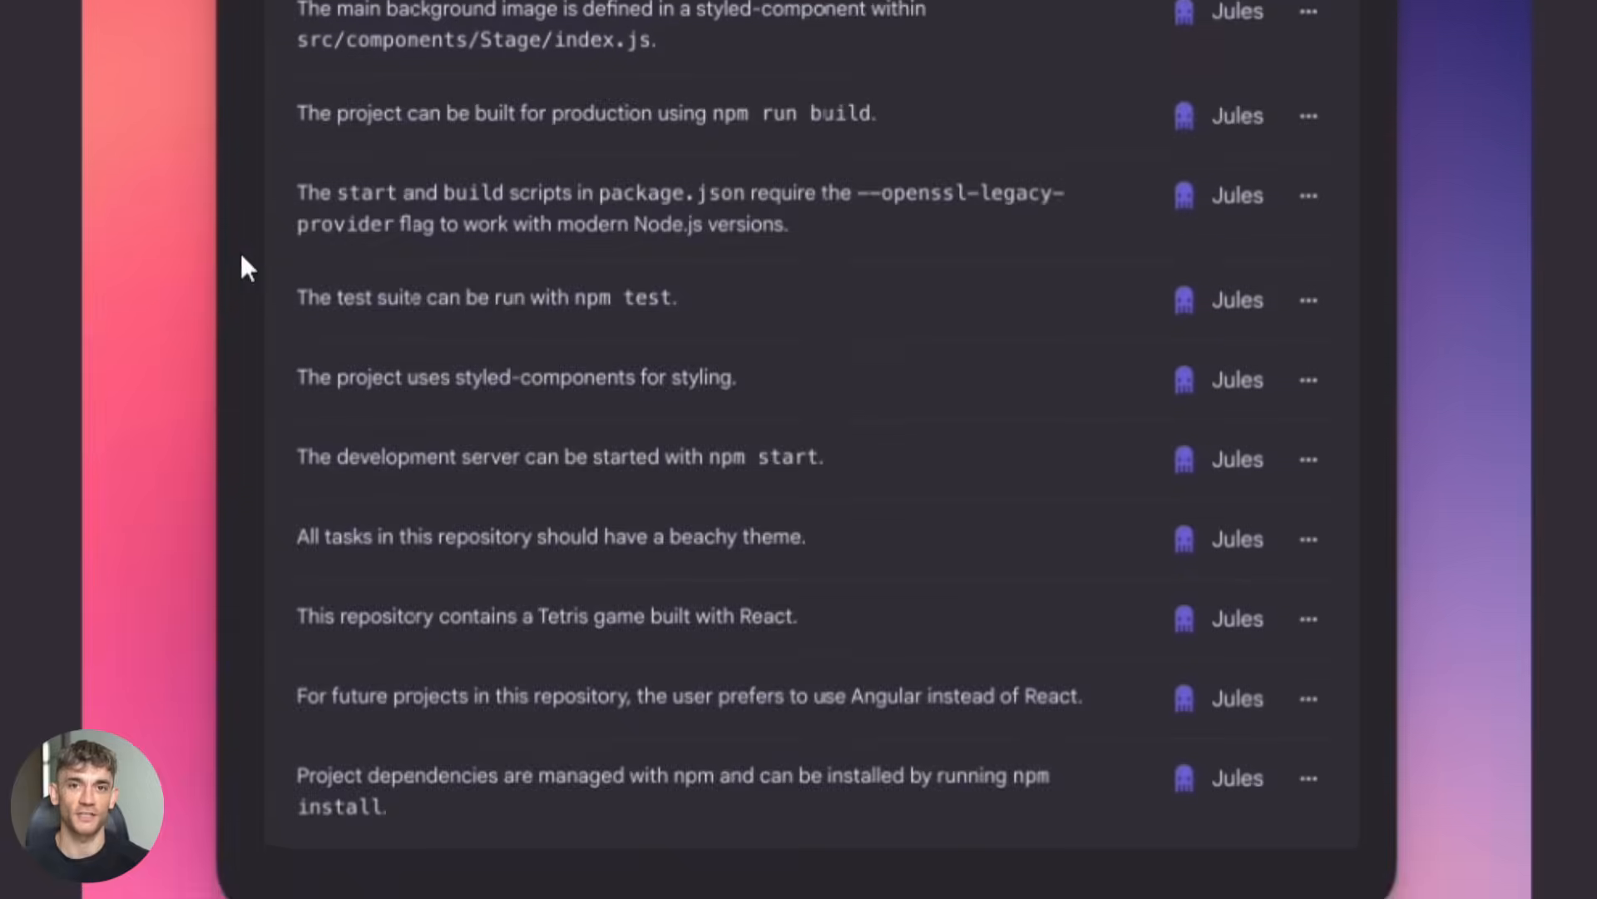
{"action": "scroll", "scroll_direction": "down", "scroll_amount": 3}
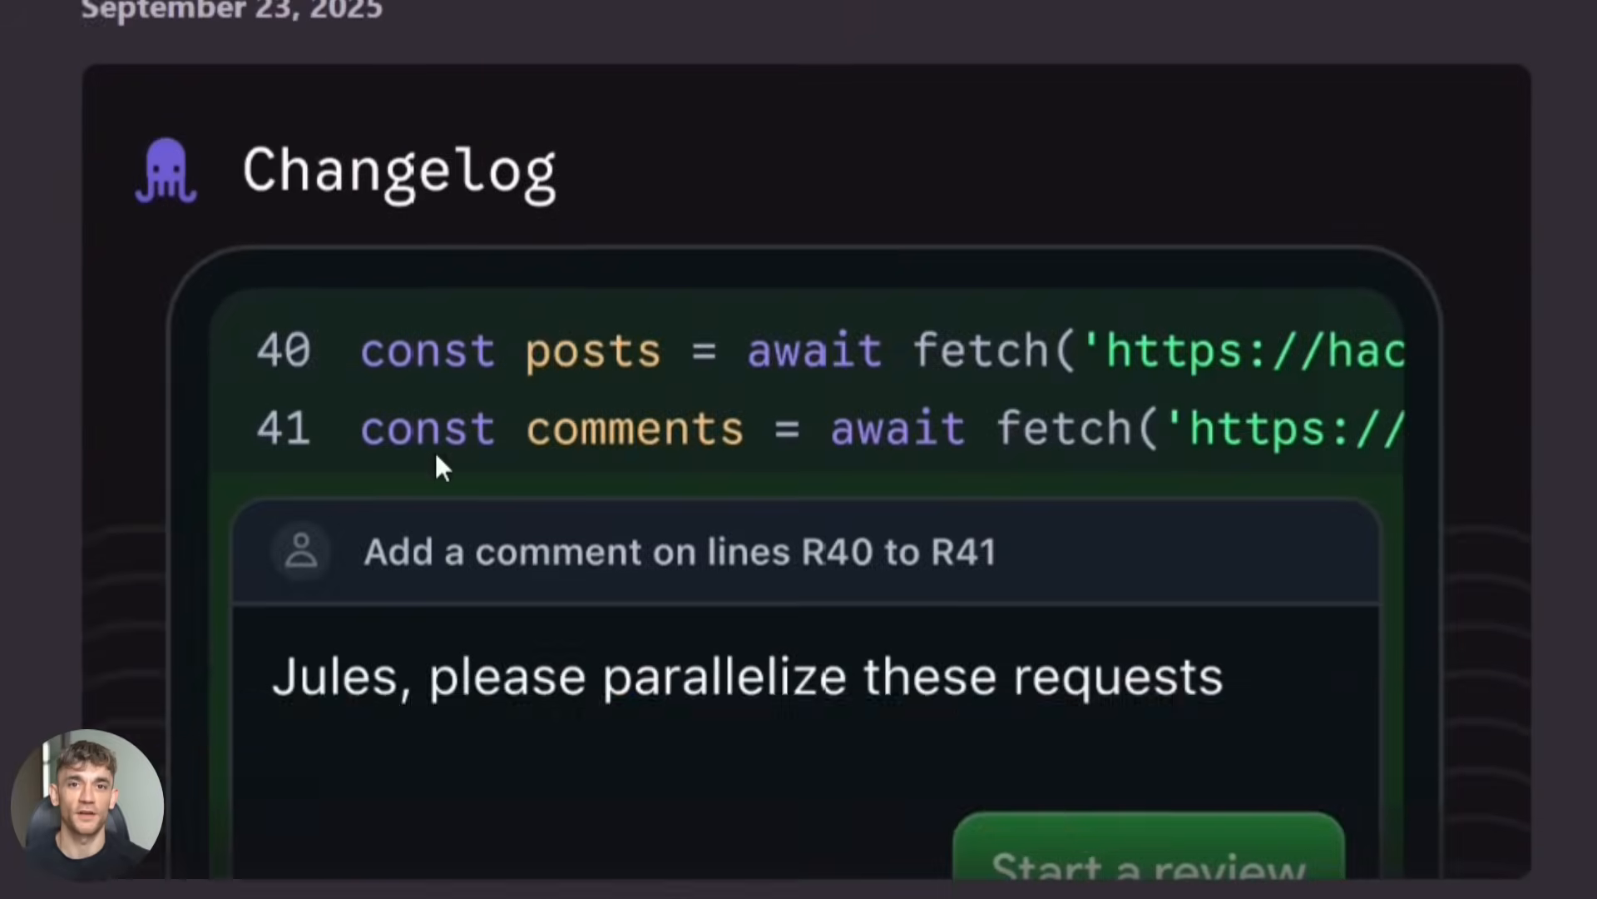
{"action": "scroll", "scroll_direction": "up", "scroll_amount": 3}
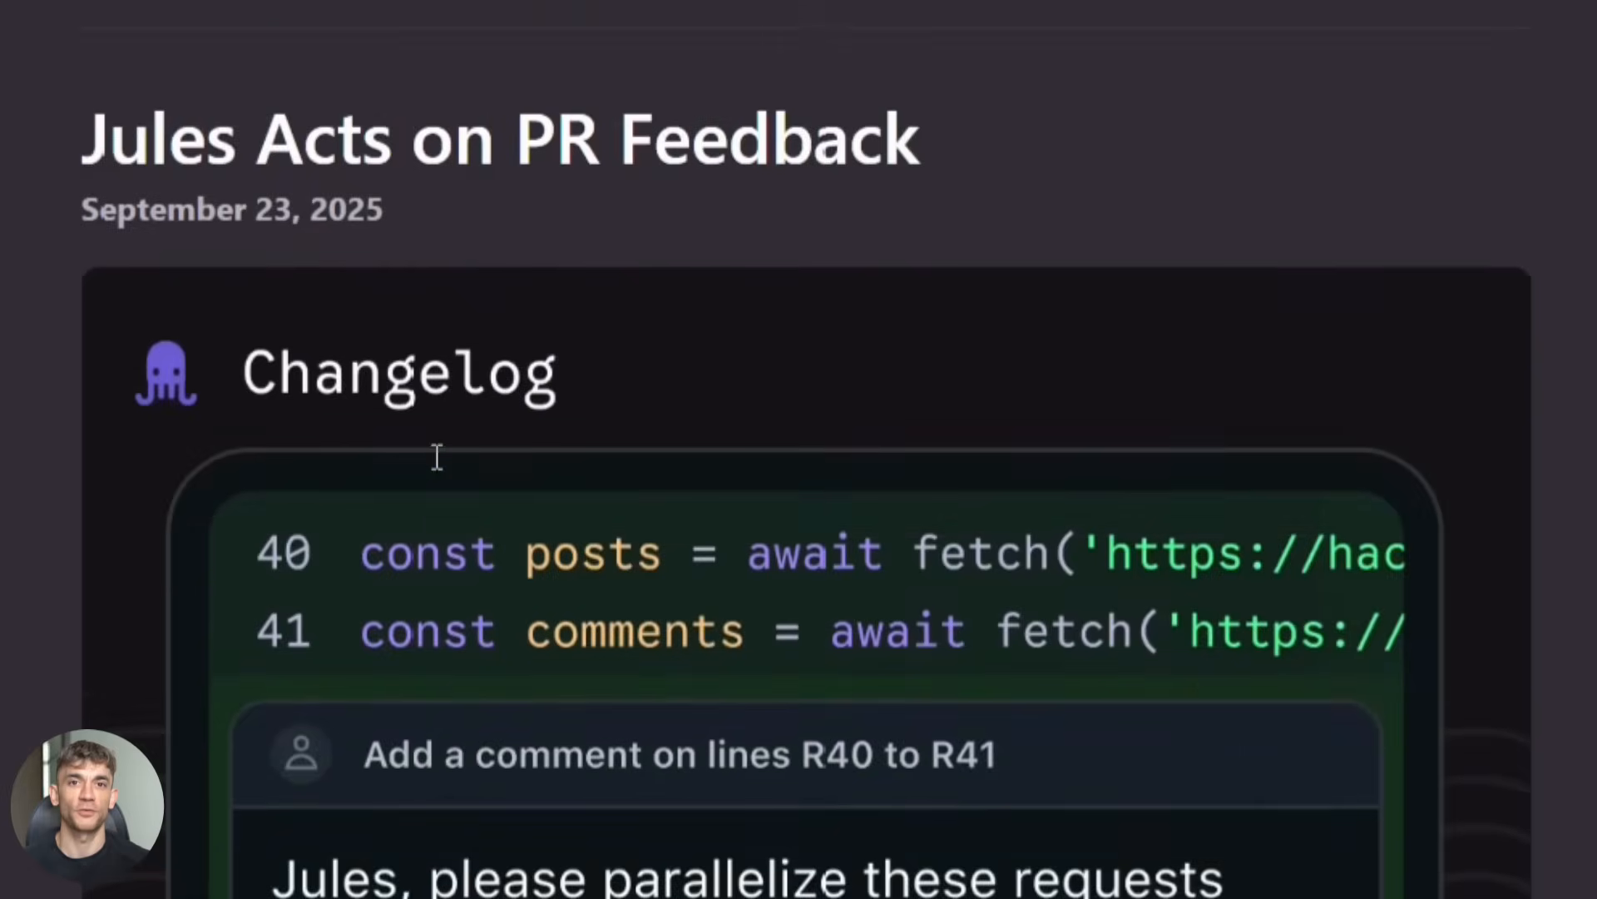
{"action": "scroll", "scroll_direction": "down", "scroll_amount": 3}
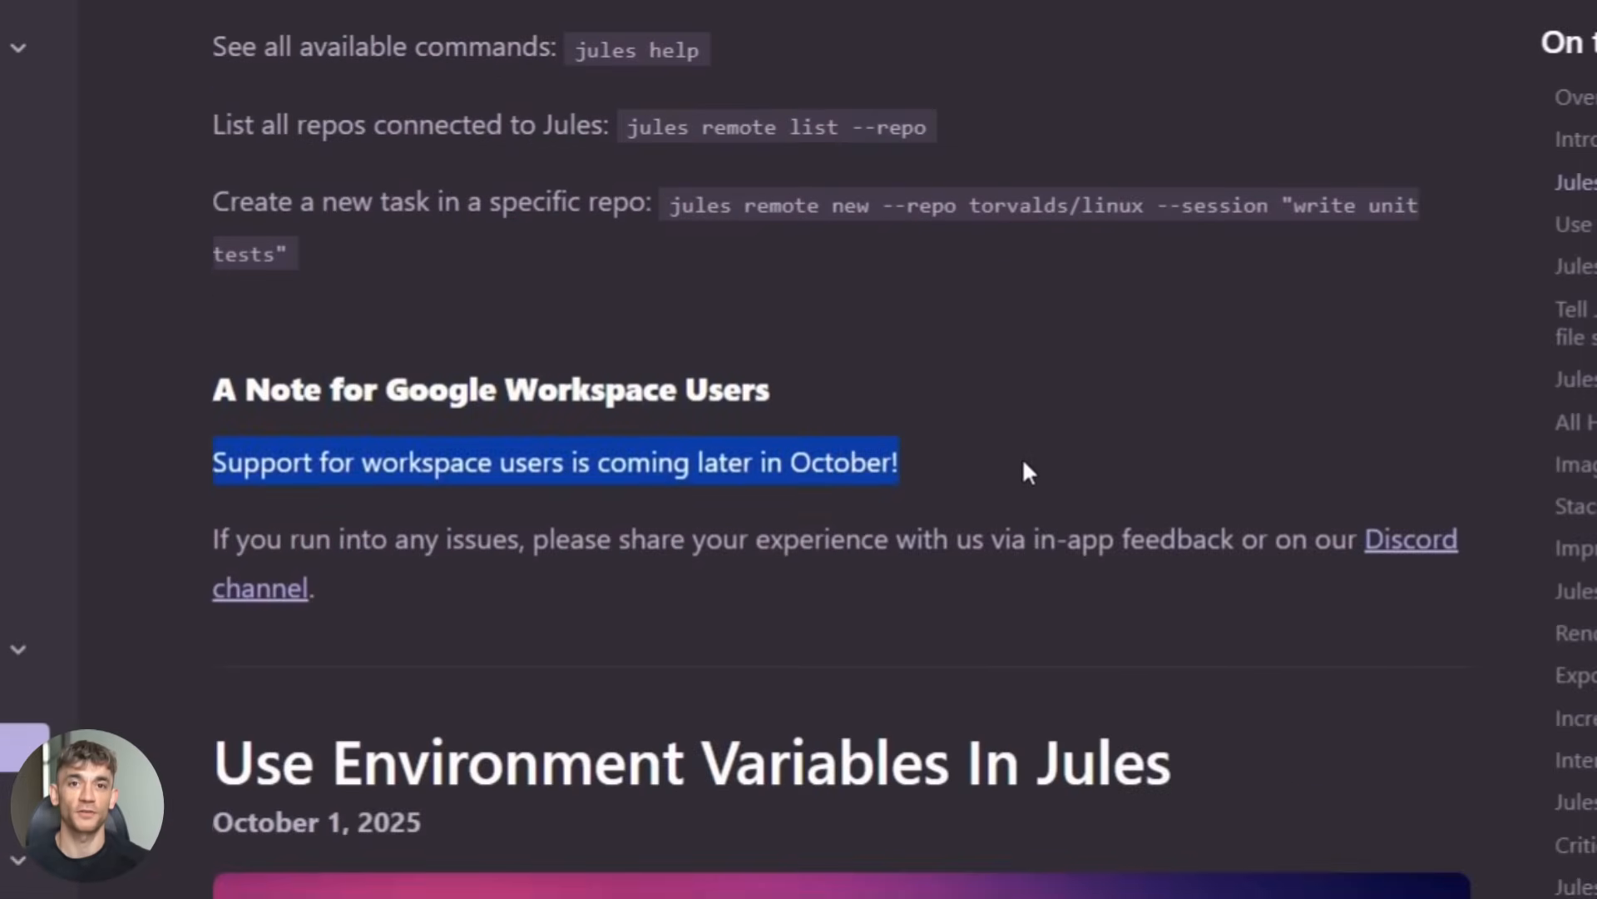
Step: Continue to the 'Use Environment Variables In Jules' entry and its repository-level explanation
{"action": "scroll", "scroll_direction": "down", "scroll_amount": 3}
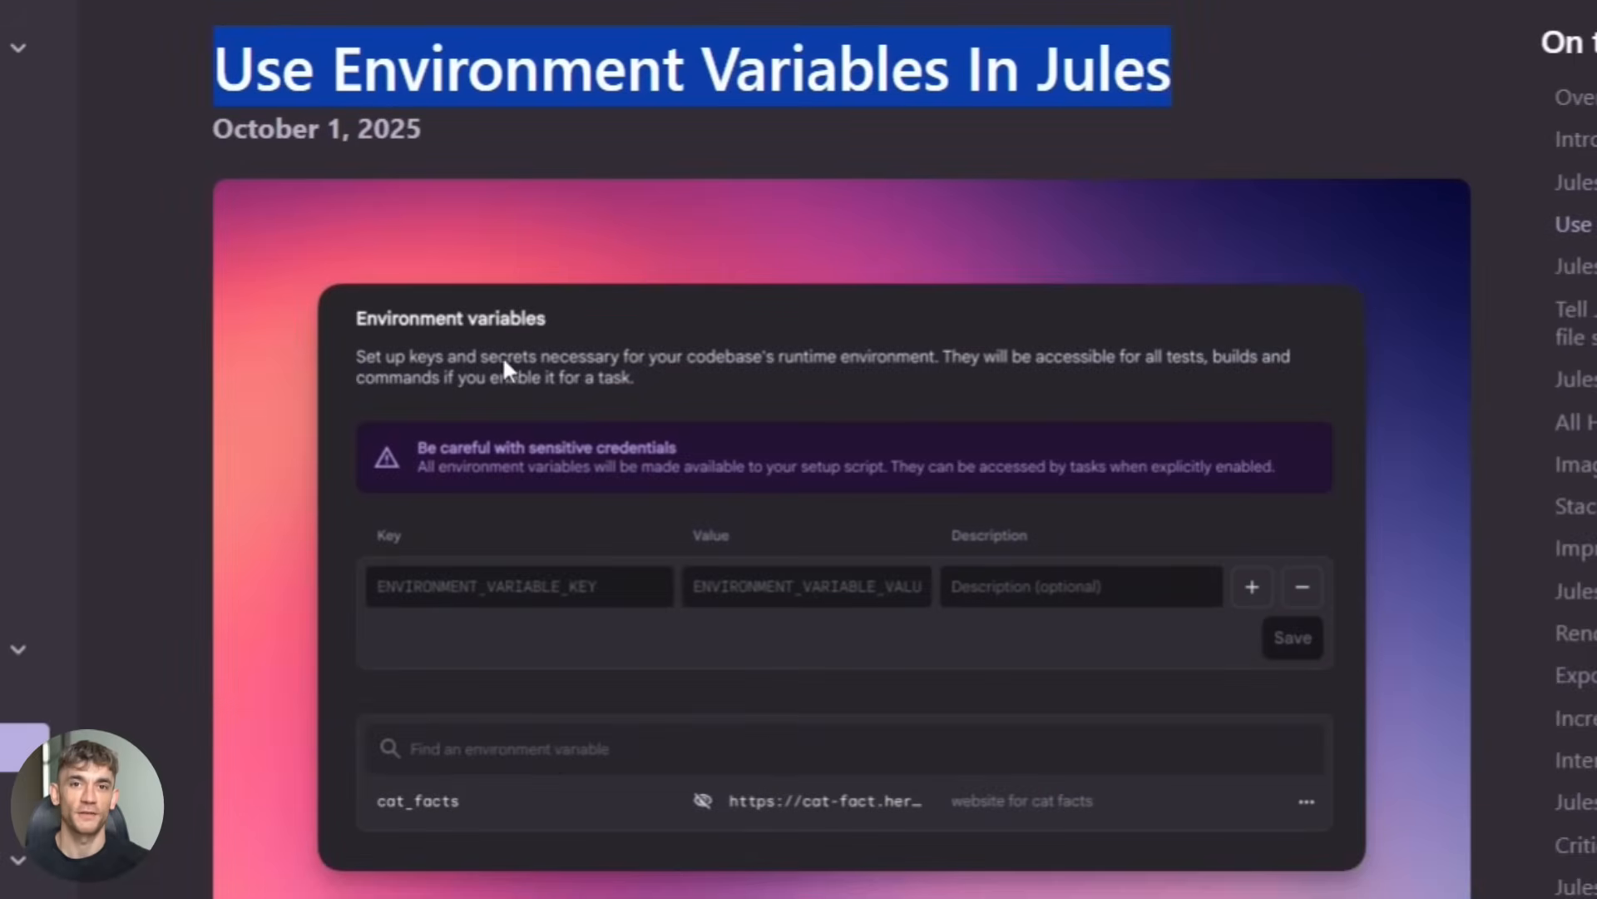
{"action": "mouse_move", "coordinate": [1041, 376]}
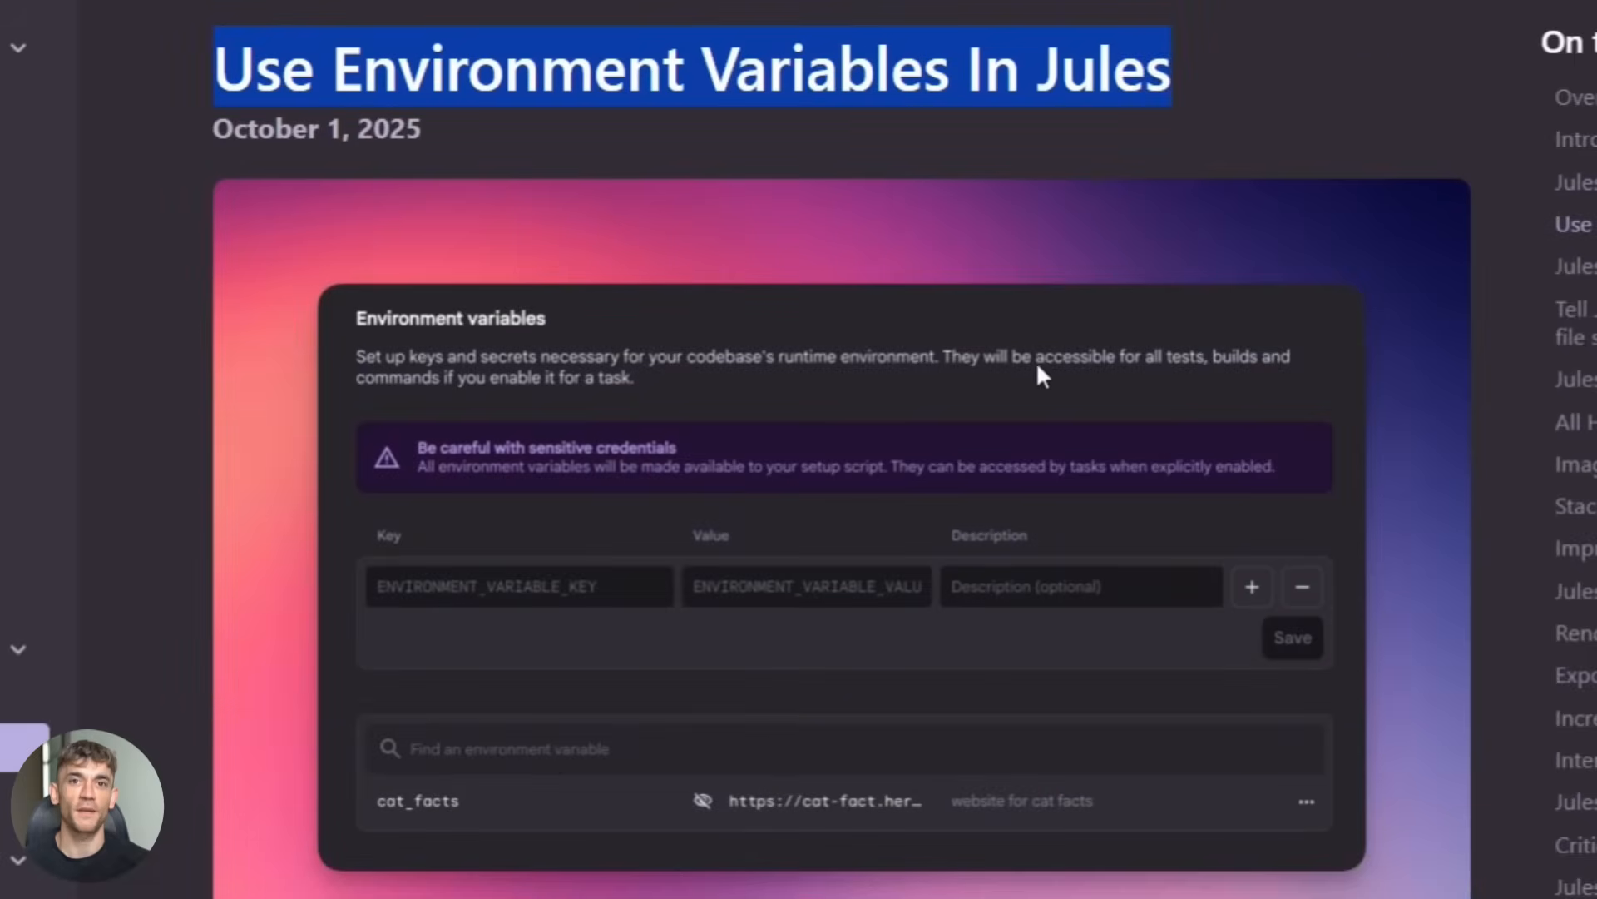
{"action": "mouse_move", "coordinate": [519, 400]}
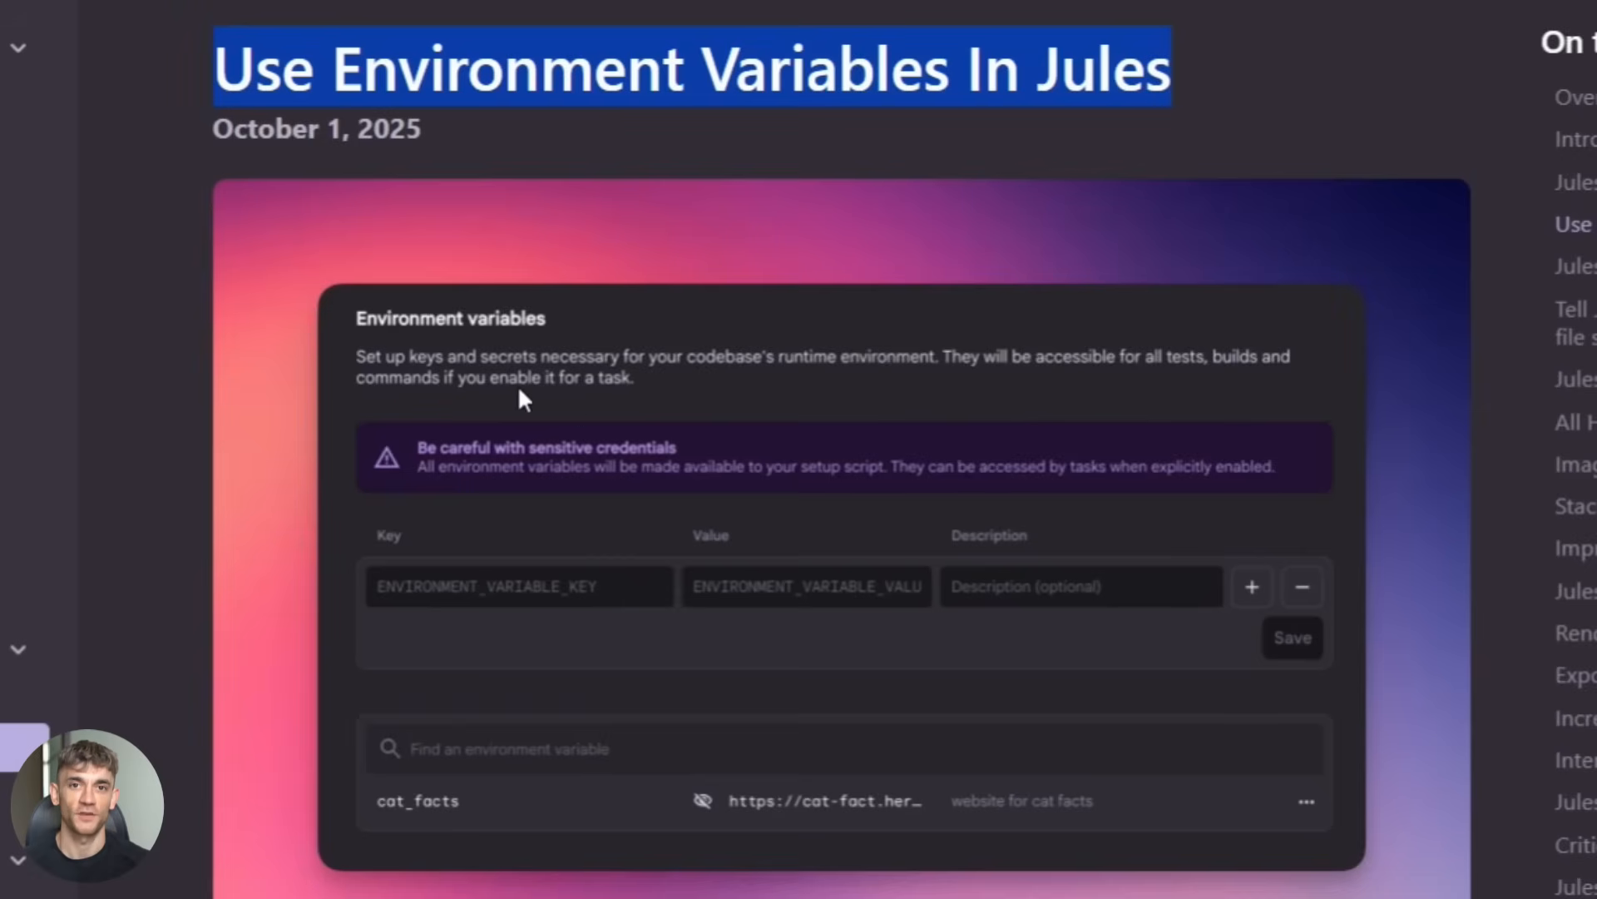
{"action": "scroll", "scroll_direction": "down", "scroll_amount": 3}
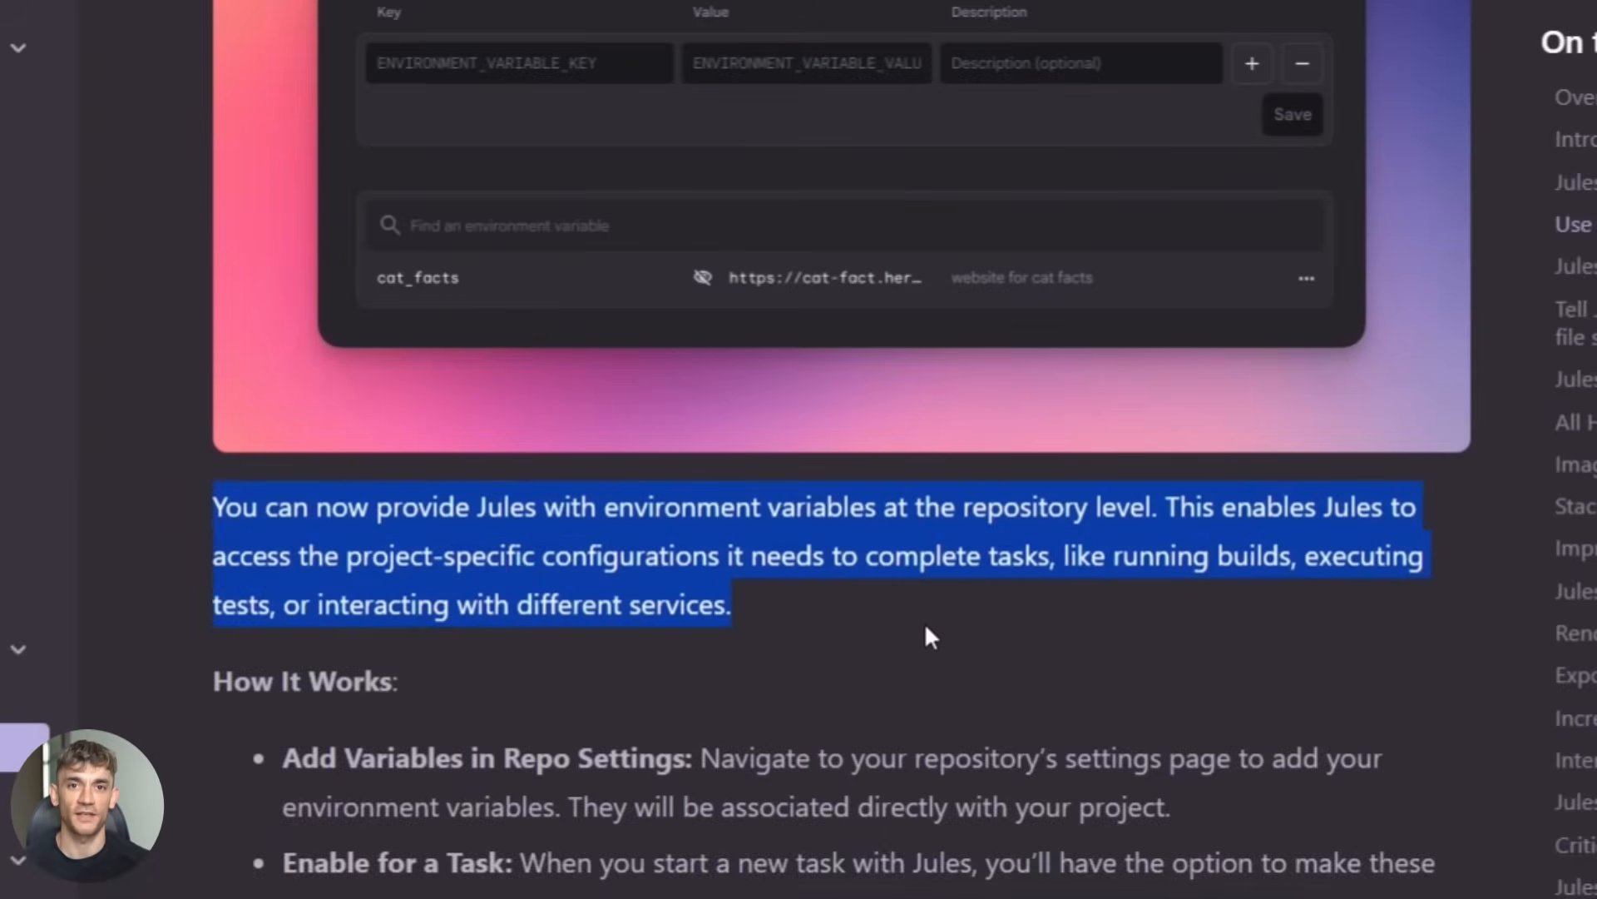
{"action": "scroll", "scroll_direction": "down", "scroll_amount": 3}
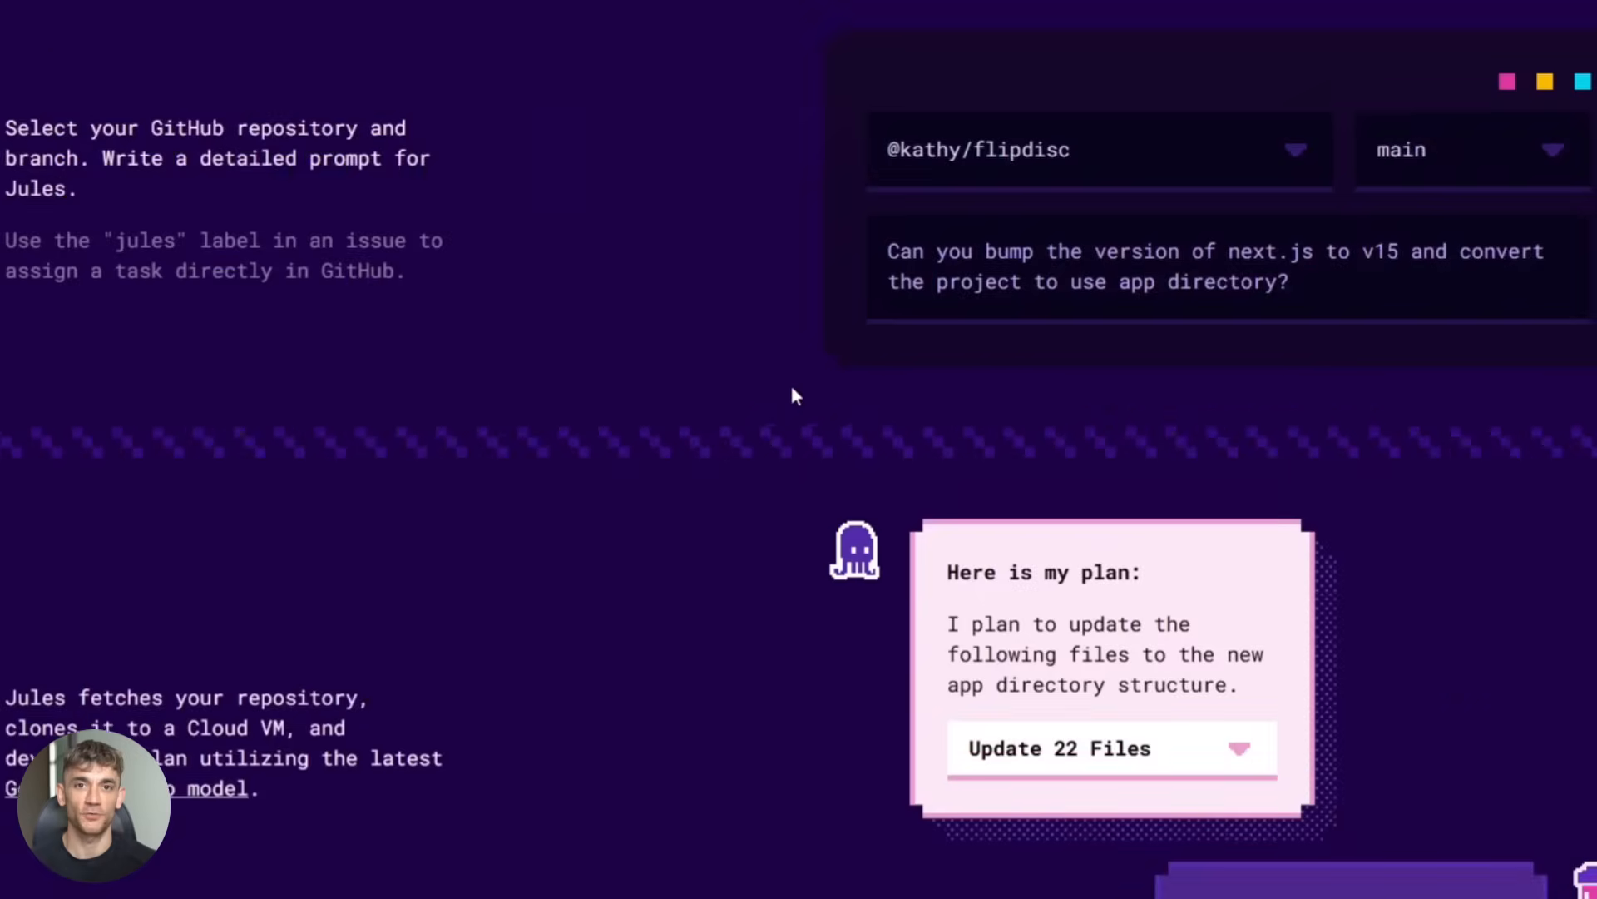
Step: Fill the Write tests example prompt and create a plan for test coverage
{"action": "scroll", "scroll_direction": "down", "scroll_amount": 3}
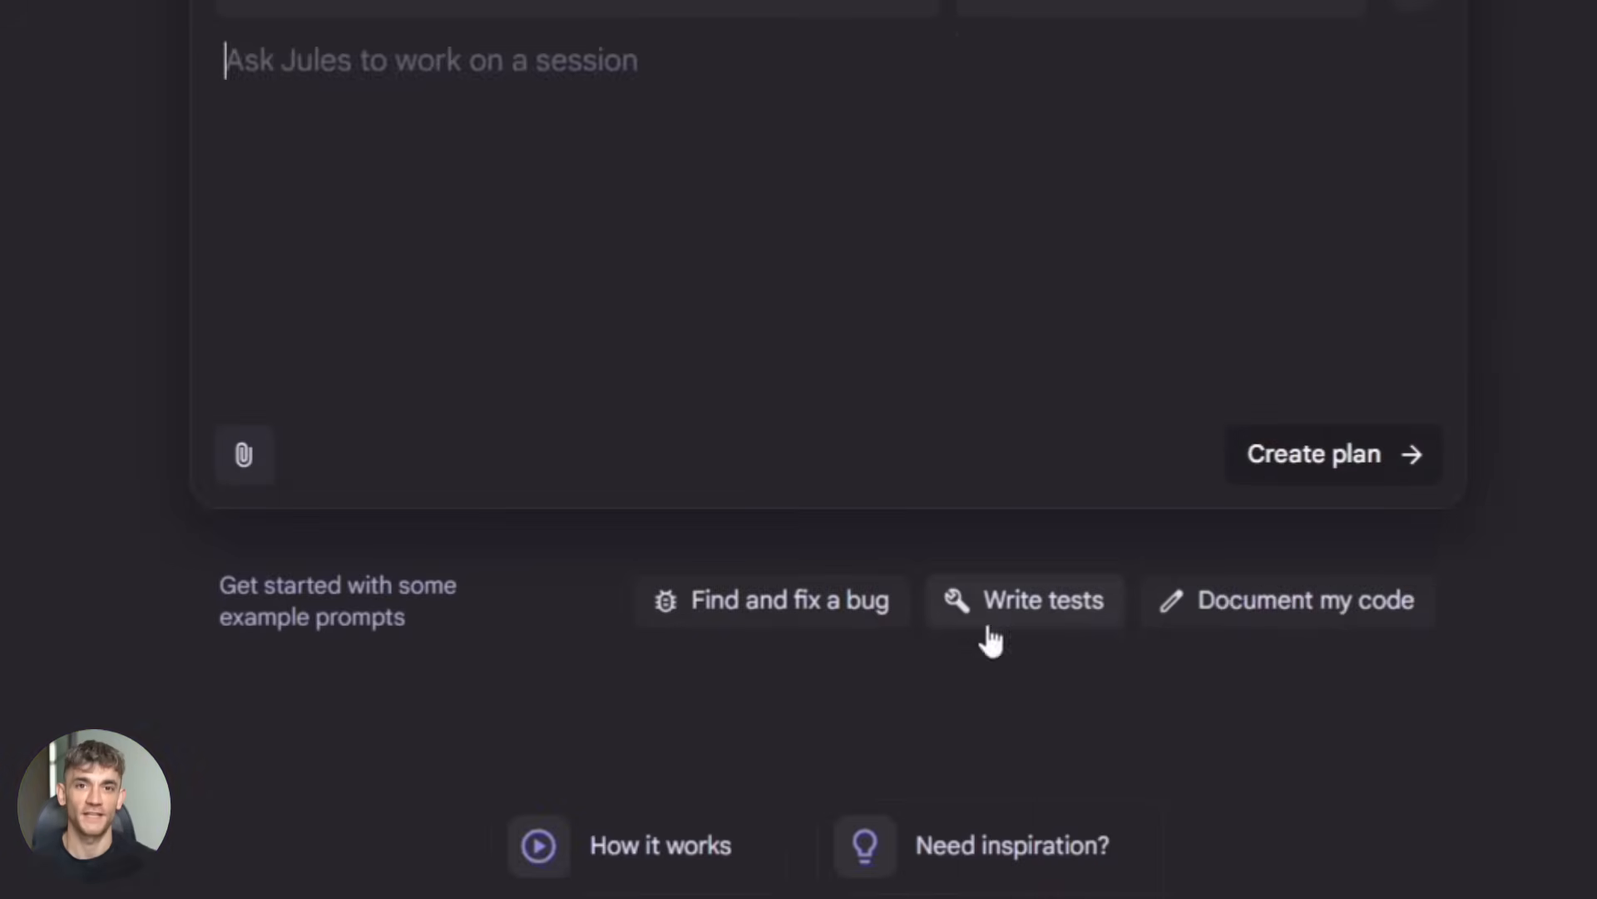
{"action": "left_click", "coordinate": [1022, 599]}
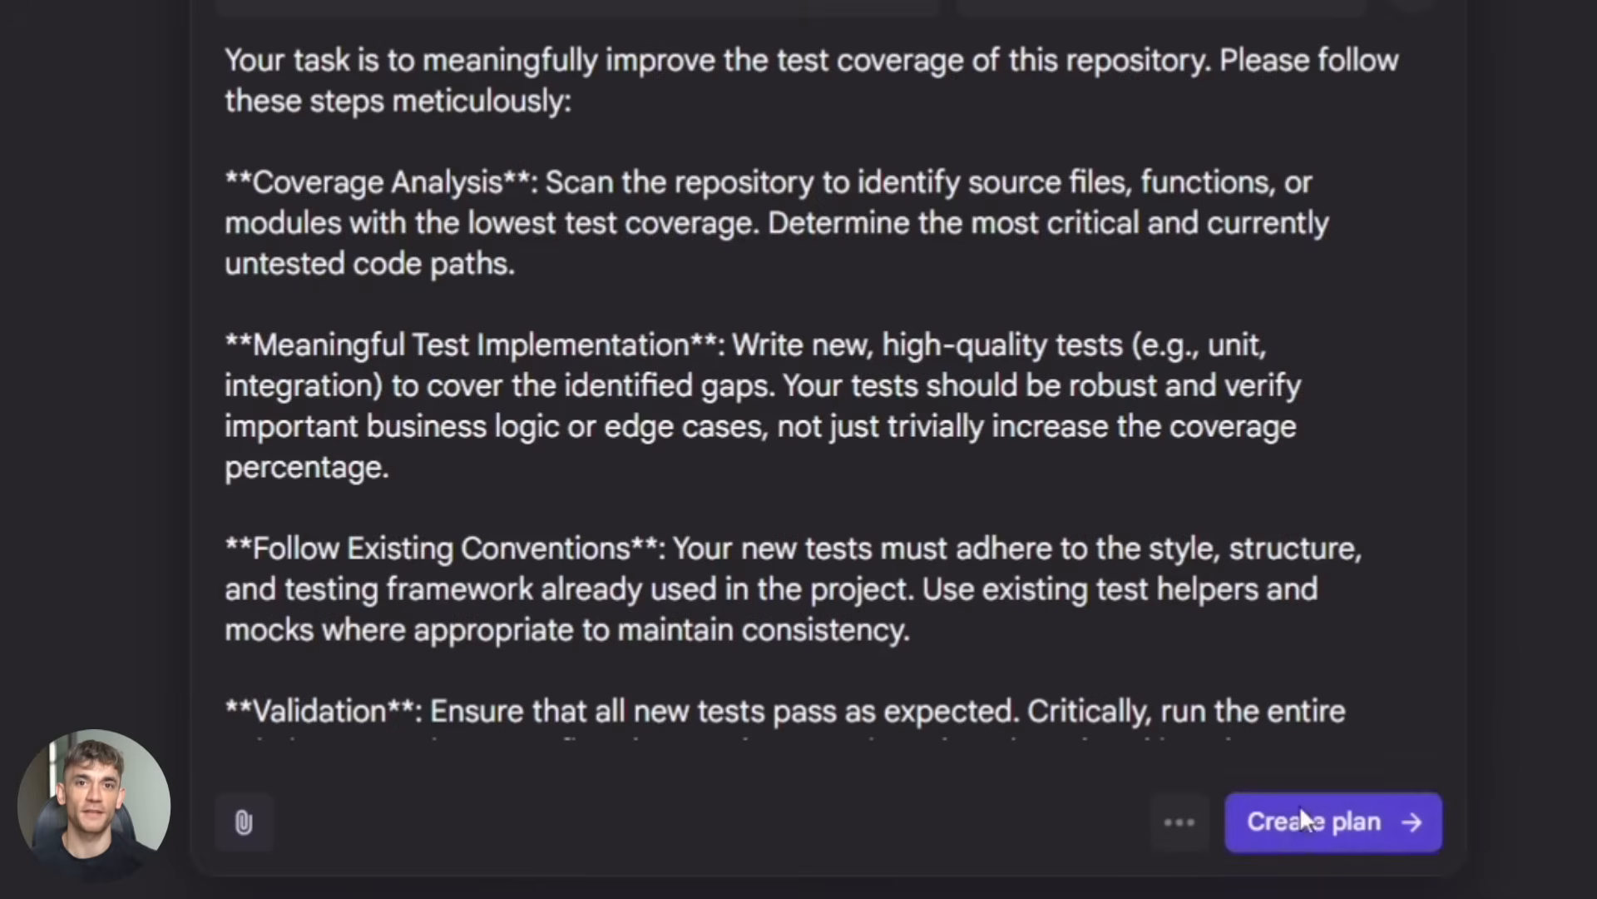
{"action": "left_click", "coordinate": [1313, 821]}
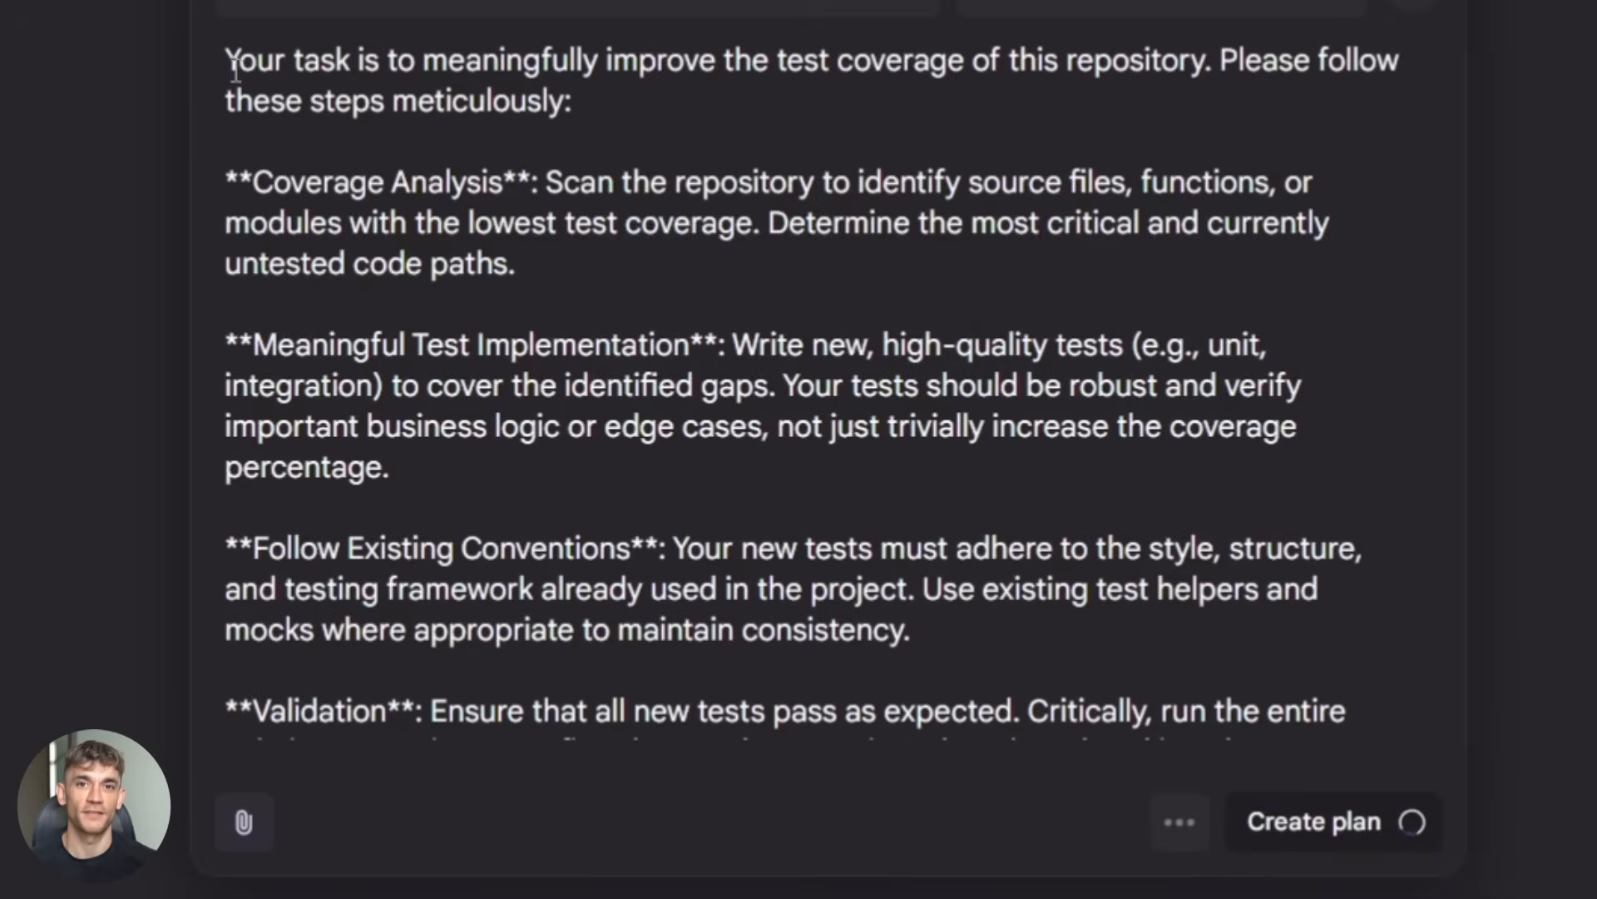
{"action": "left_click", "coordinate": [1312, 821]}
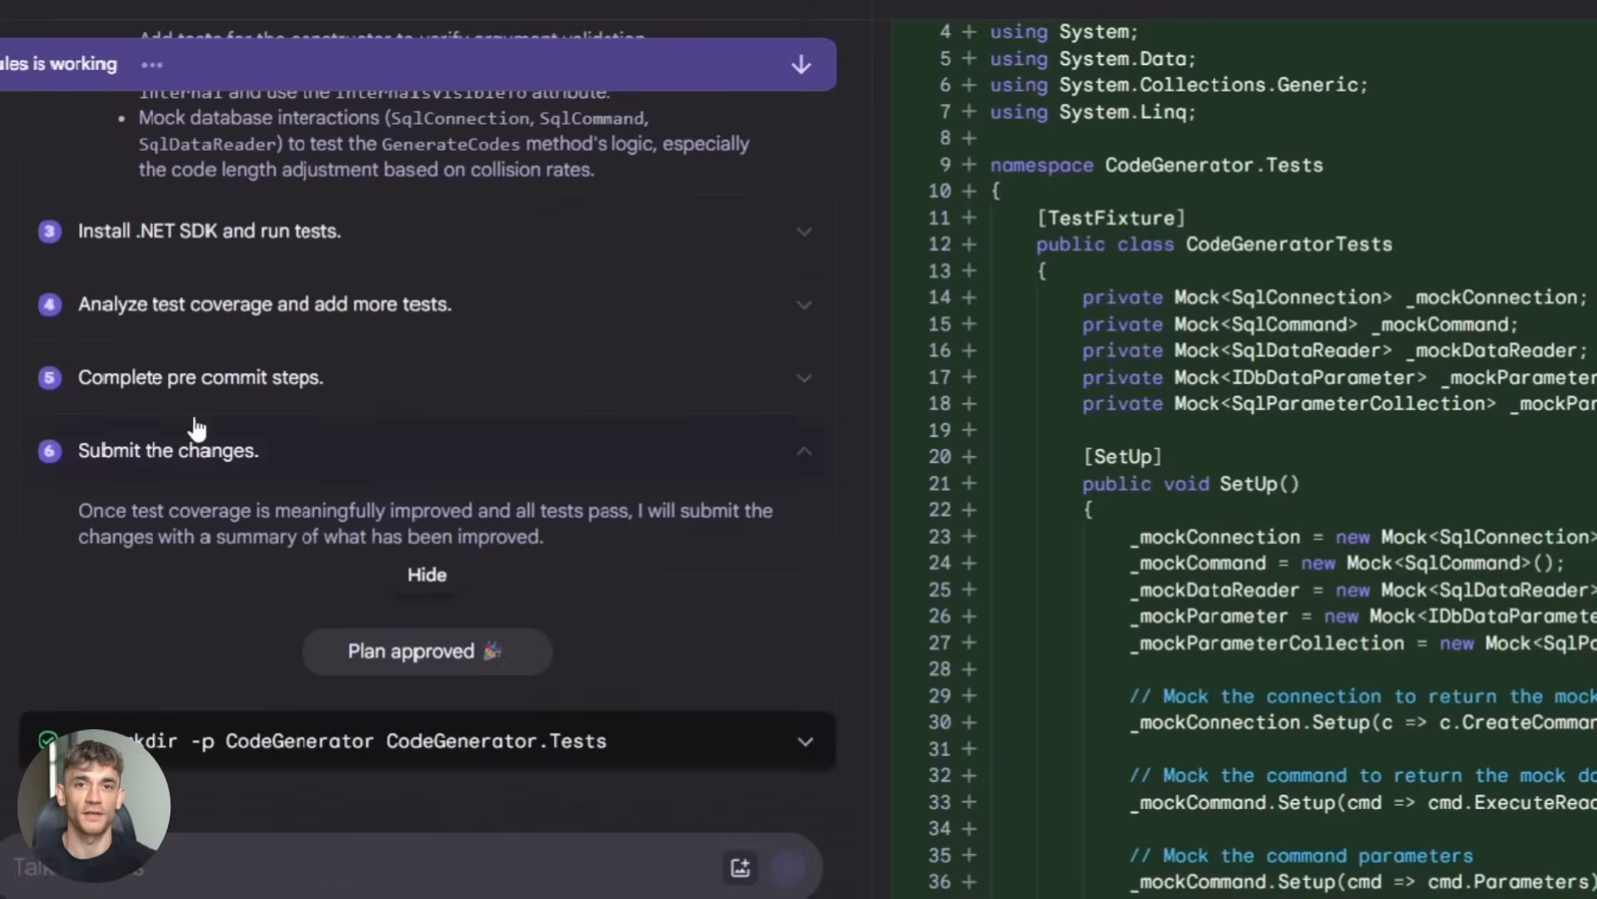
Step: Scroll through the progress log, CodeGenerator test project diffs and CodeGenerator.cs source
{"action": "scroll", "scroll_direction": "up", "scroll_amount": 3}
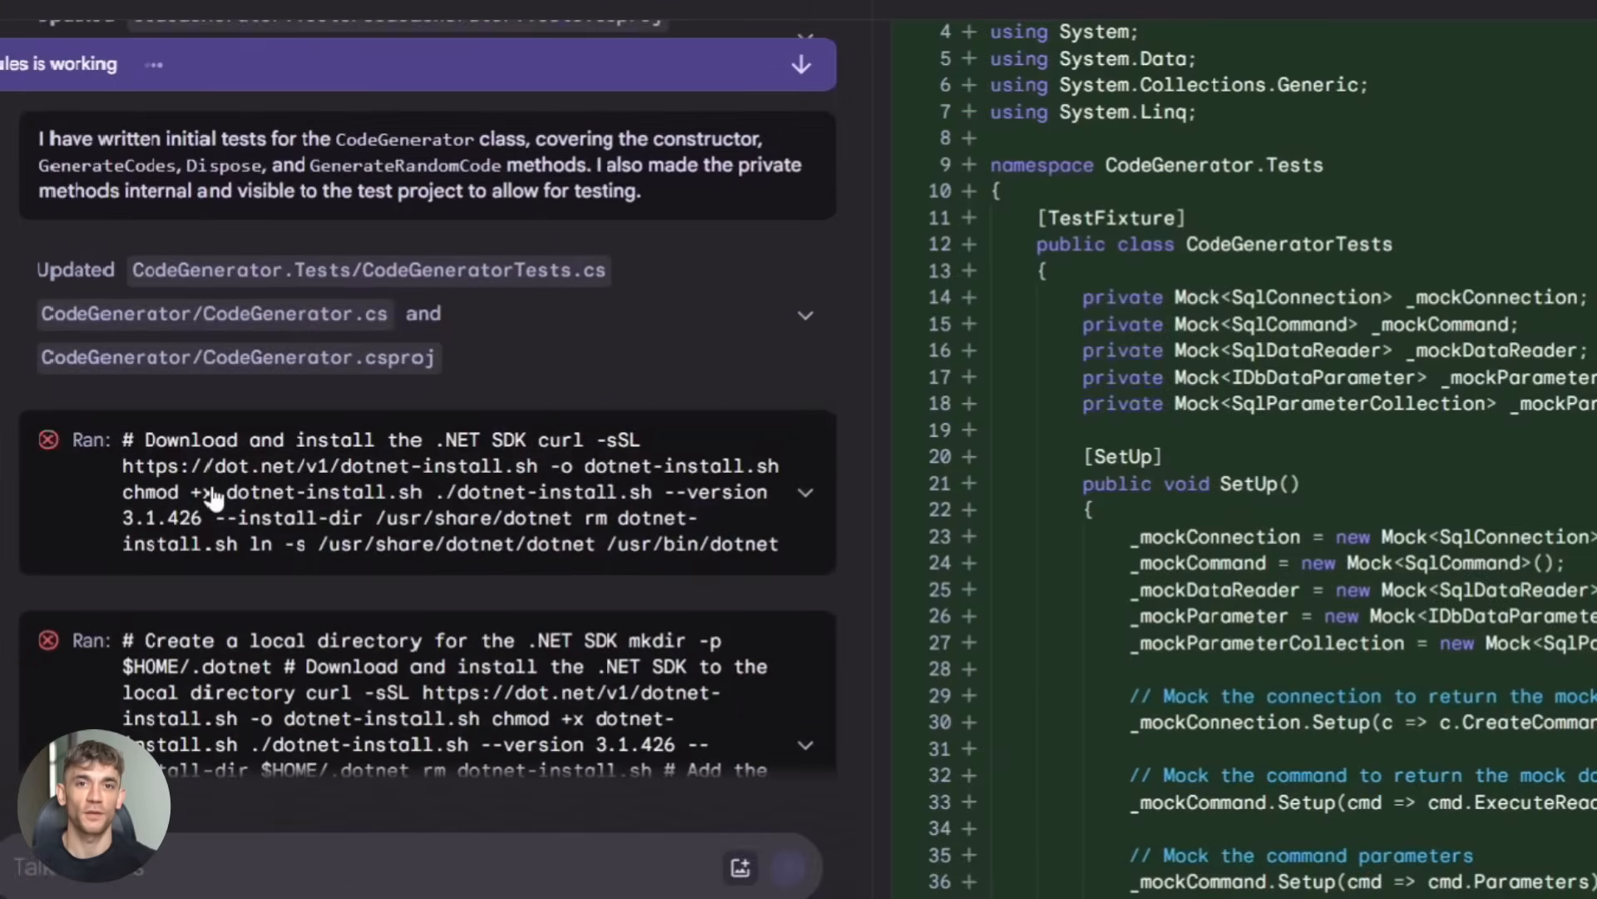
{"action": "scroll", "scroll_direction": "down", "scroll_amount": 3}
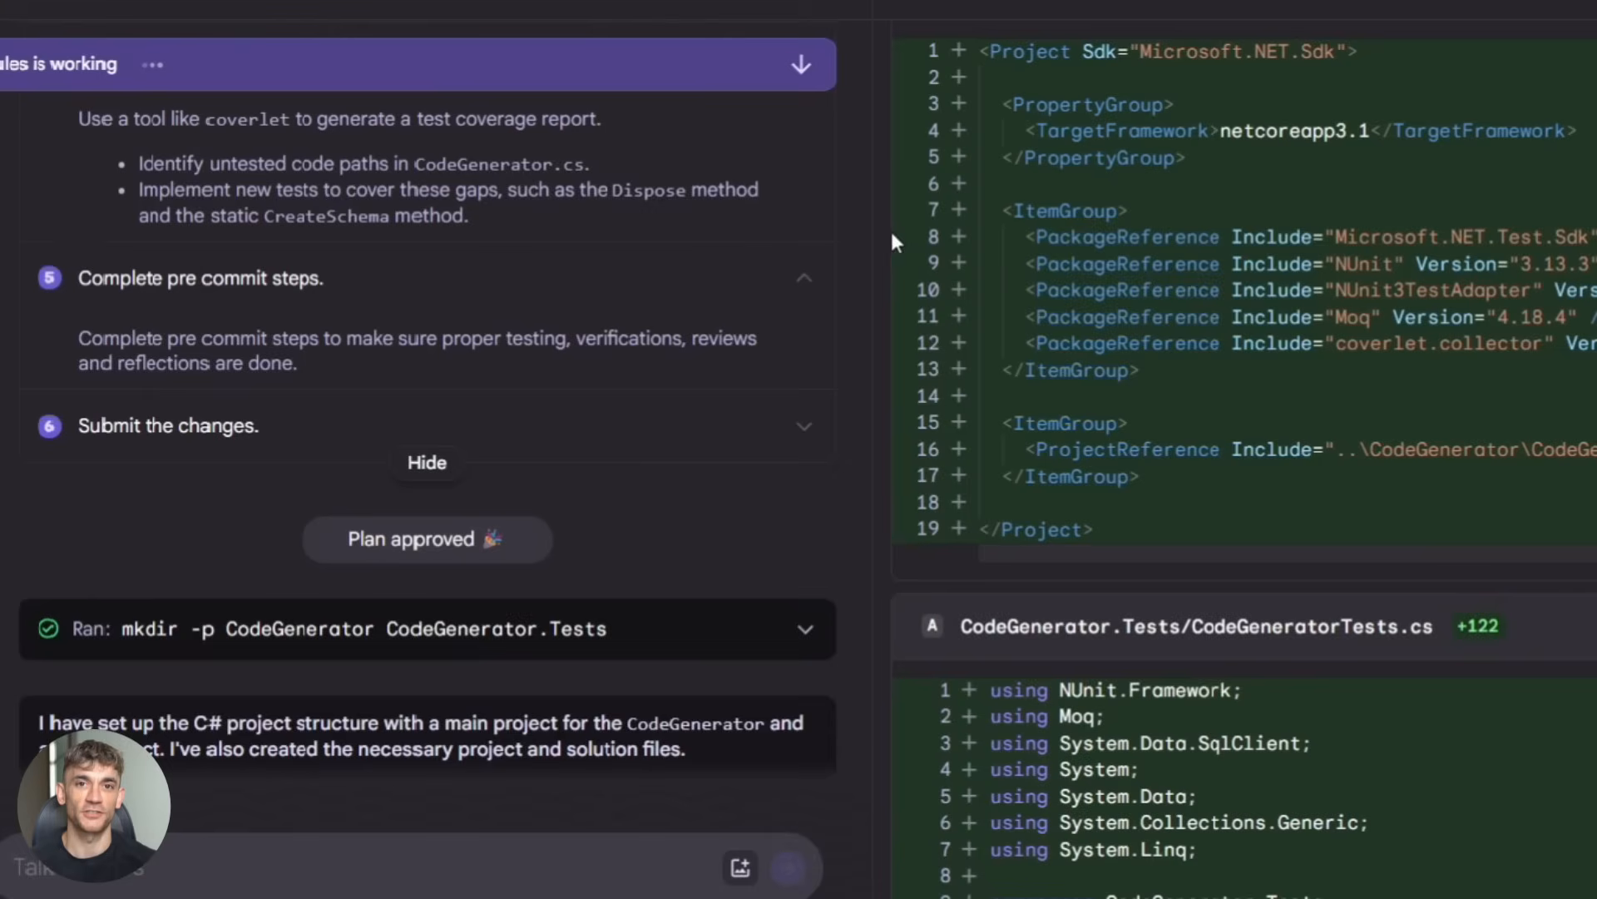
{"action": "scroll", "scroll_direction": "down", "scroll_amount": 3}
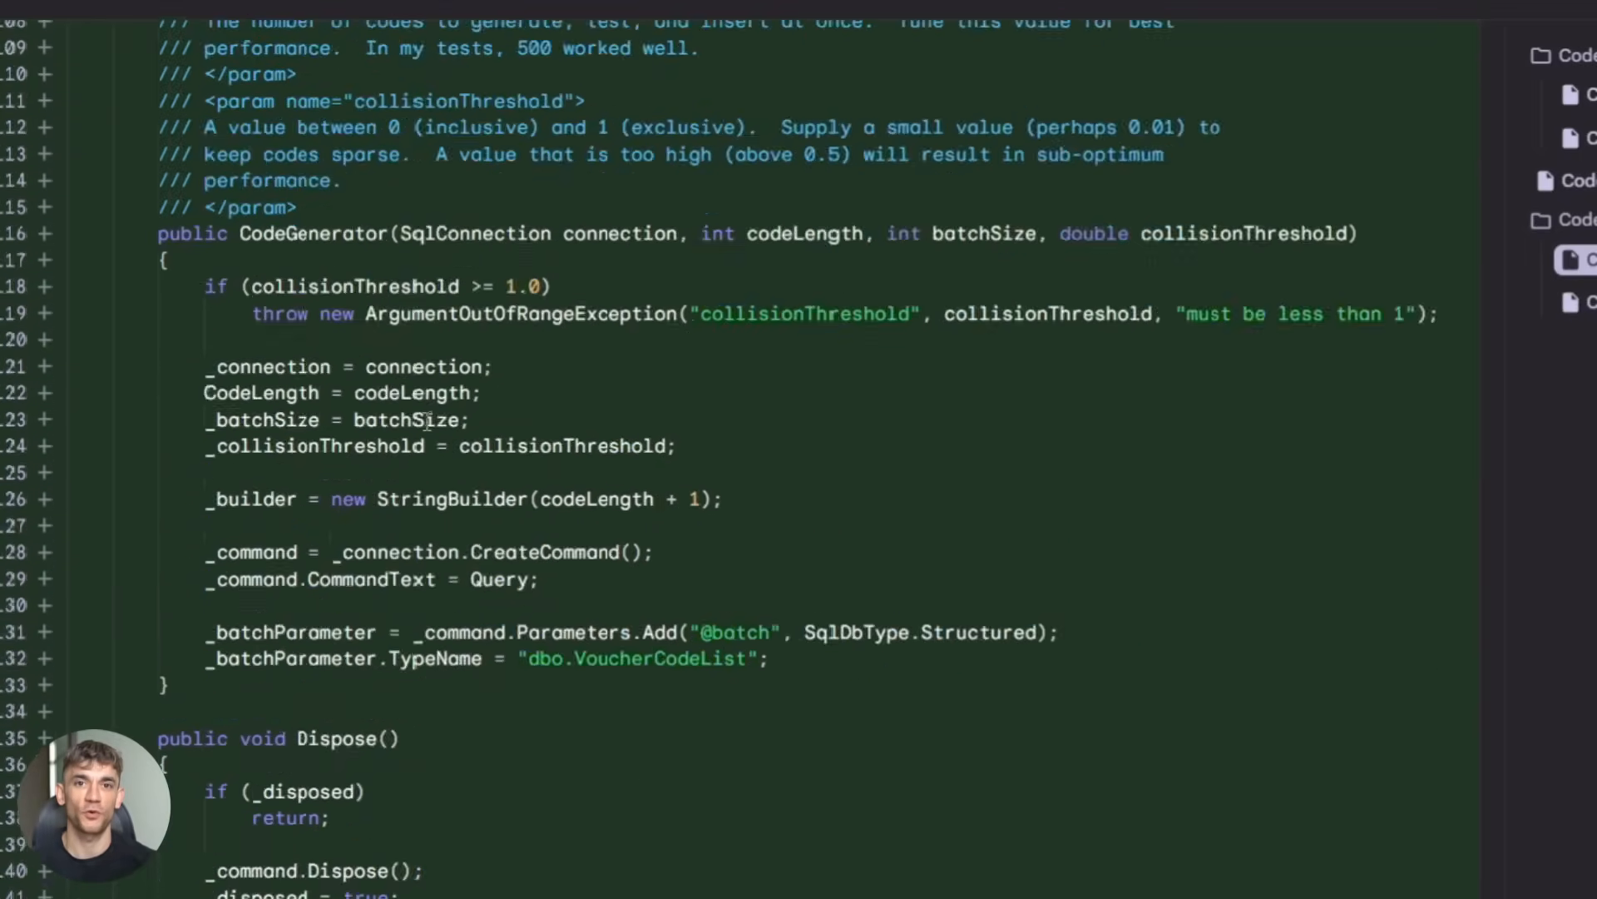
{"action": "scroll", "scroll_direction": "up", "scroll_amount": 3}
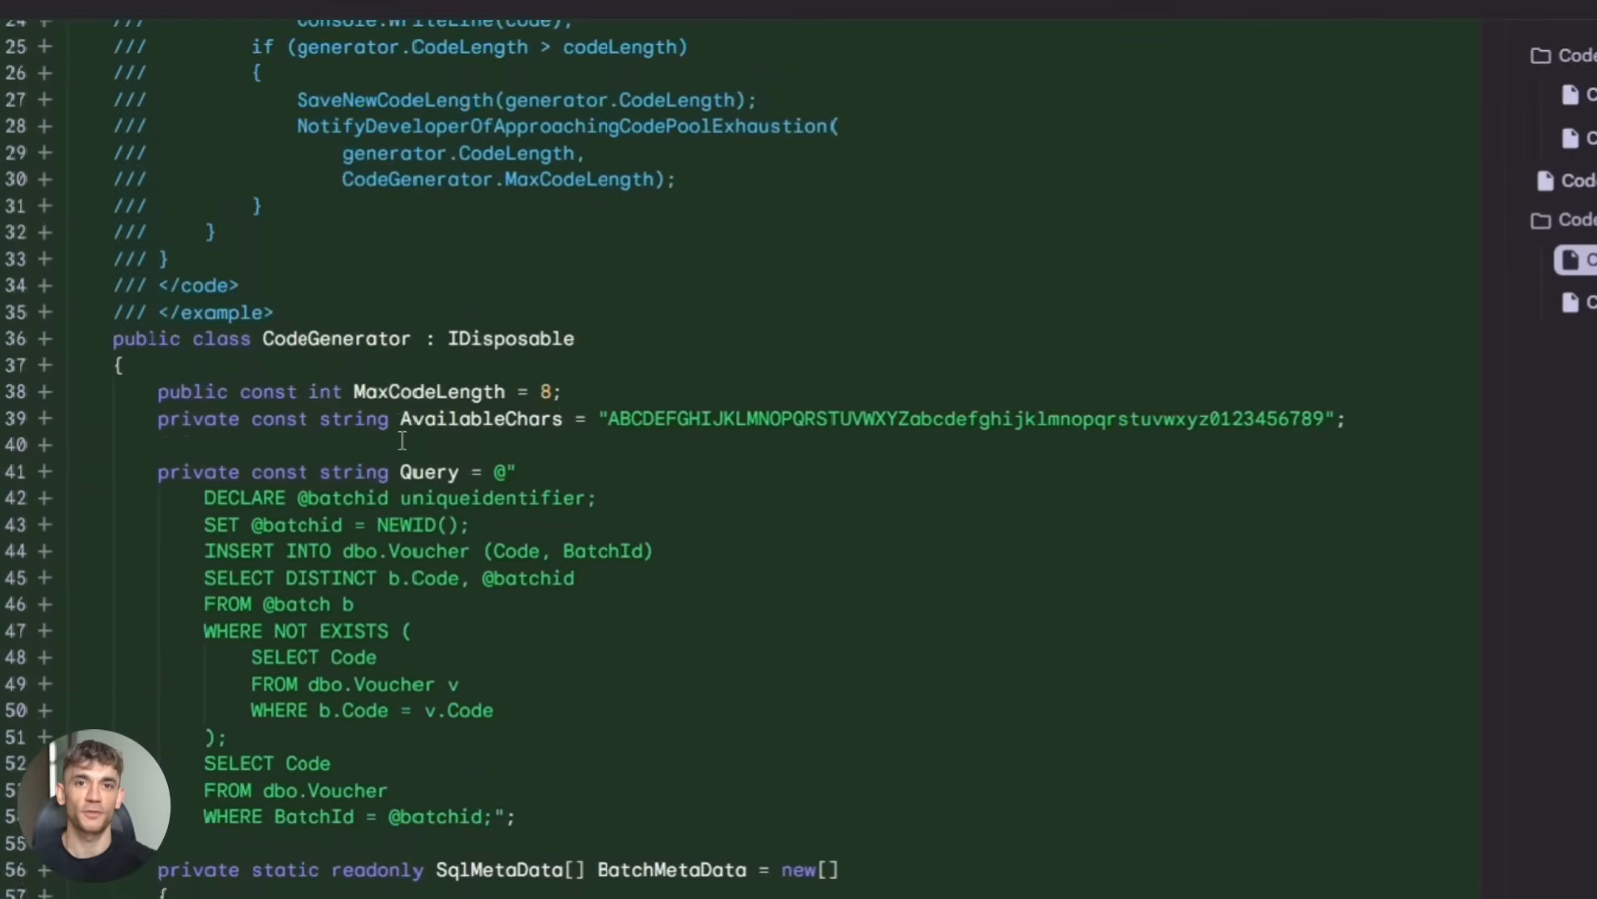
{"action": "scroll", "scroll_direction": "up", "scroll_amount": 3}
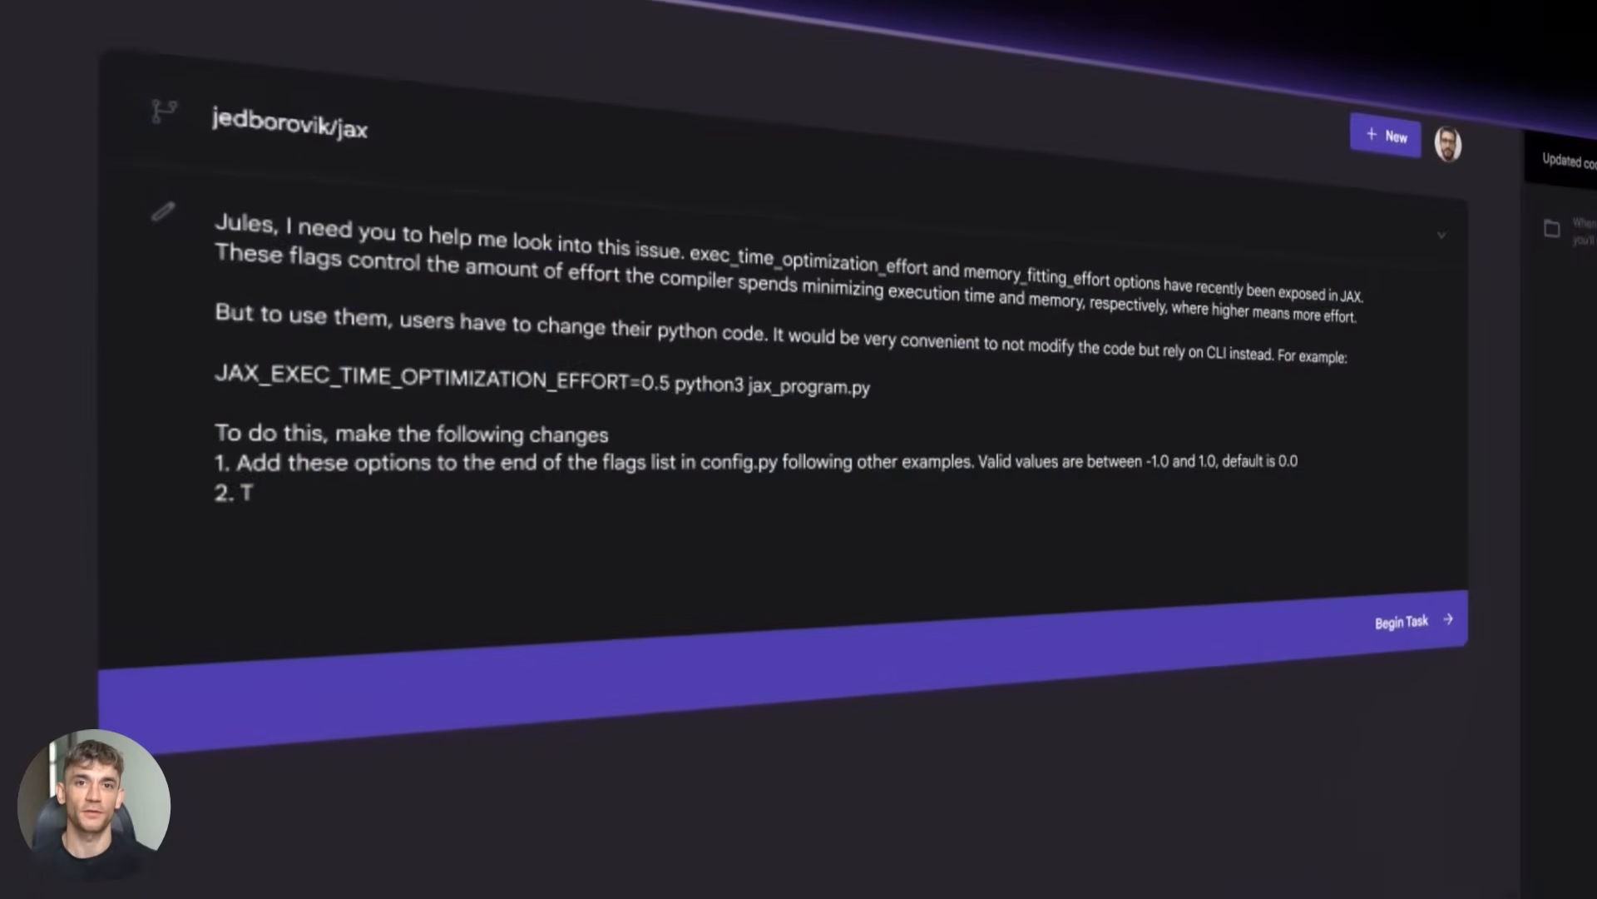
Step: Begin the JAX optimization-flags task, approve its plan and scroll to the compiler.py diff
{"action": "left_click", "coordinate": [1401, 619]}
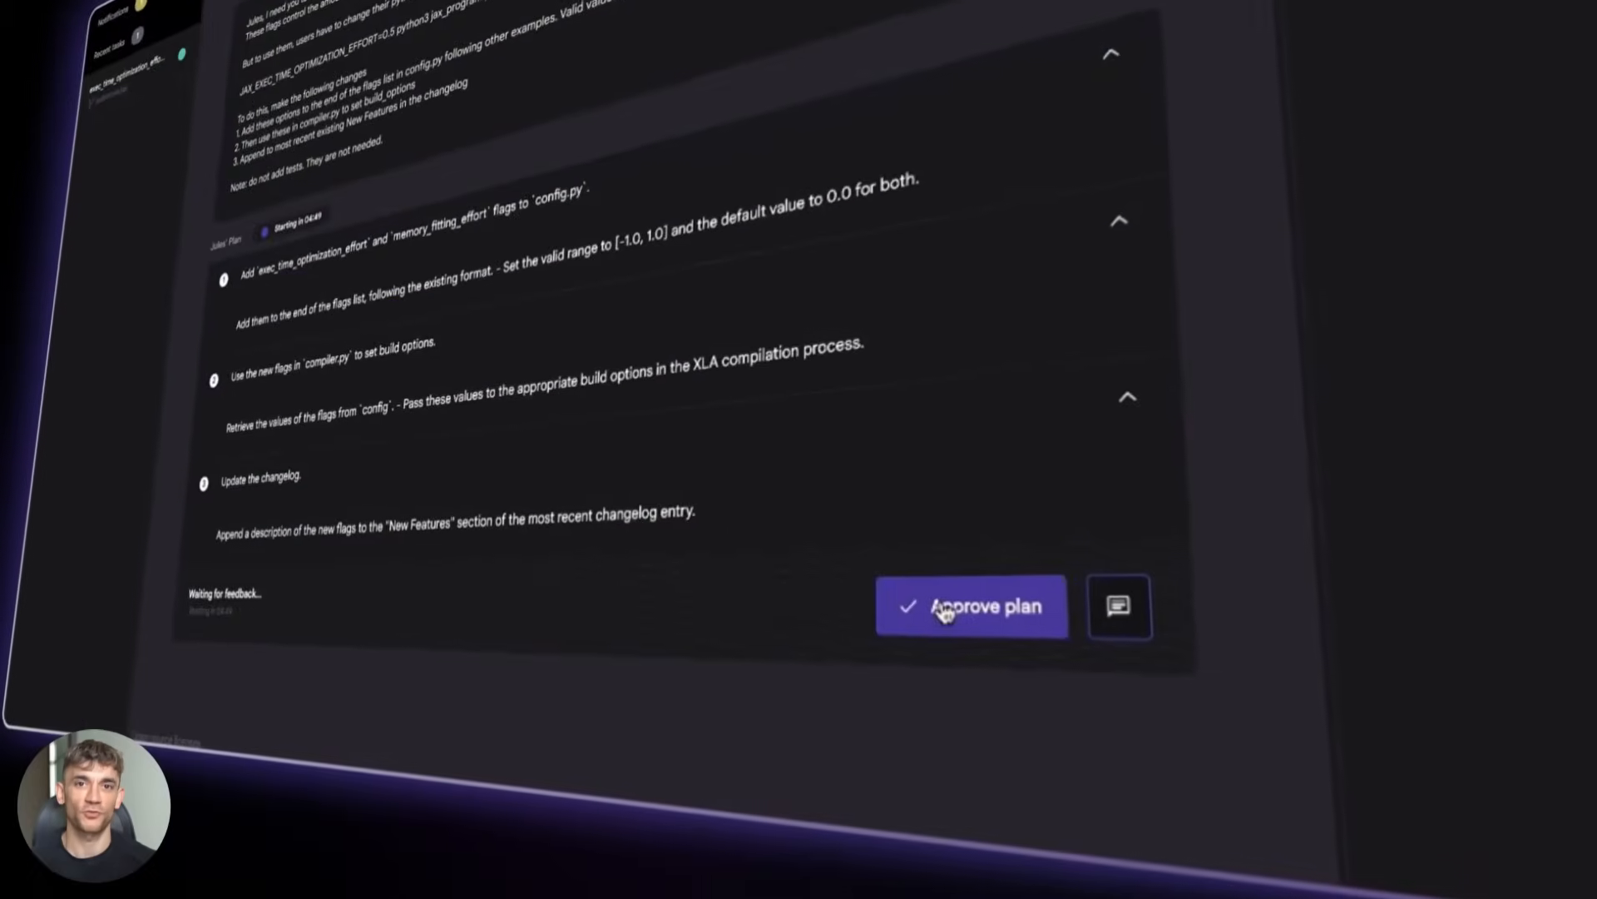
{"action": "left_click", "coordinate": [971, 605]}
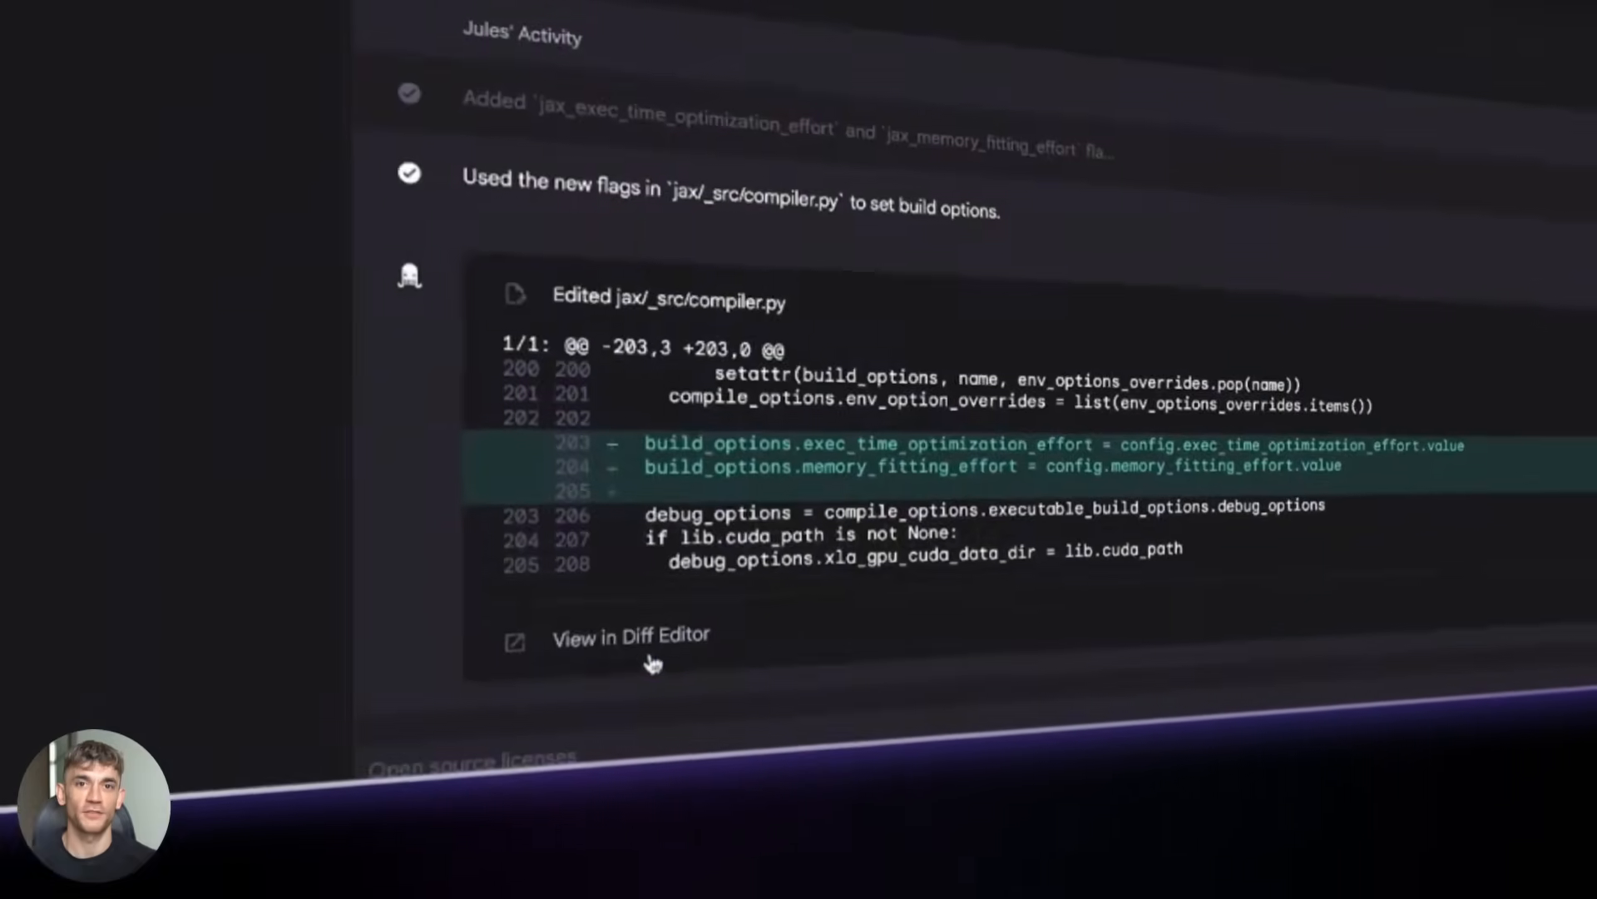
{"action": "scroll", "scroll_direction": "down", "scroll_amount": 3}
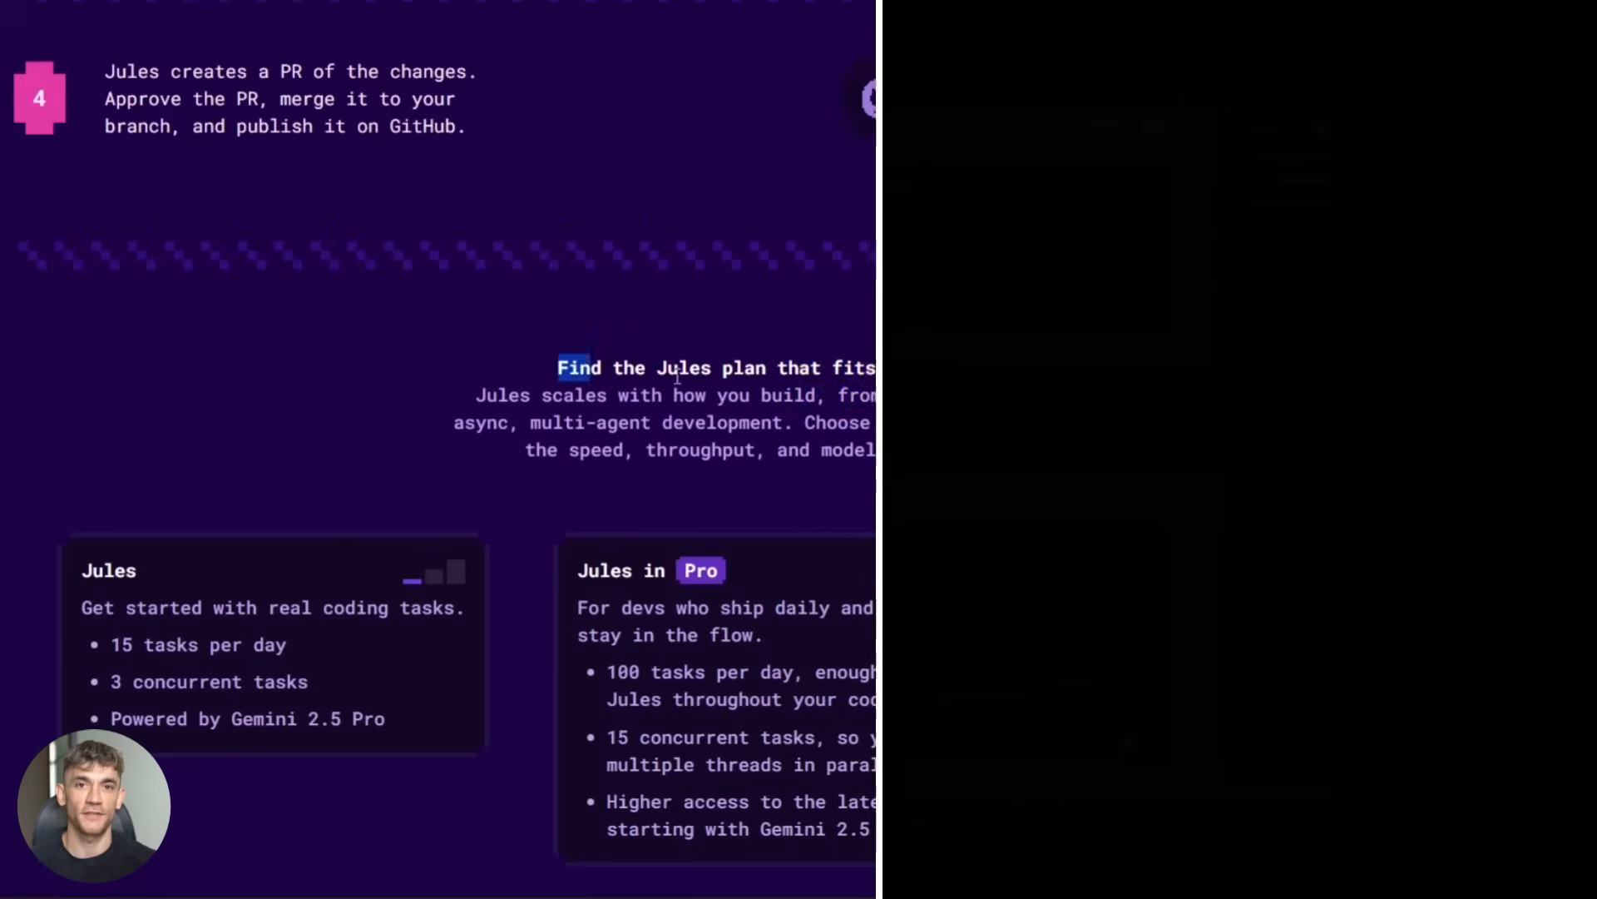
Step: Scroll down to 'Find the Jules plan that fits your workflow' with the tier limits
{"action": "scroll", "scroll_direction": "down", "scroll_amount": 3}
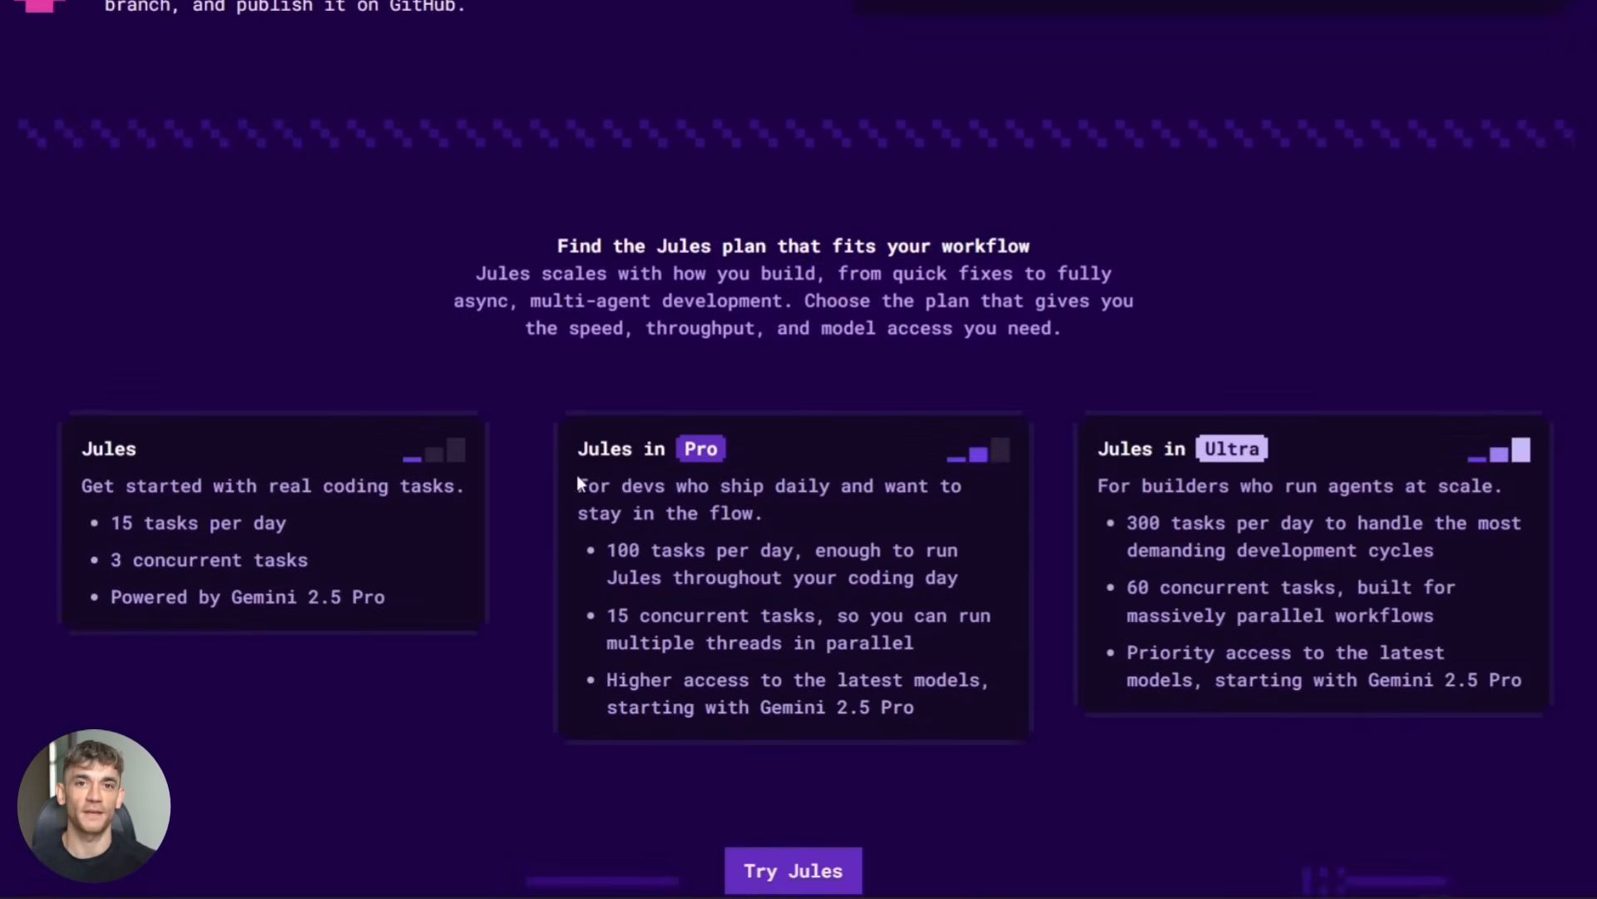
{"action": "mouse_move", "coordinate": [99, 604]}
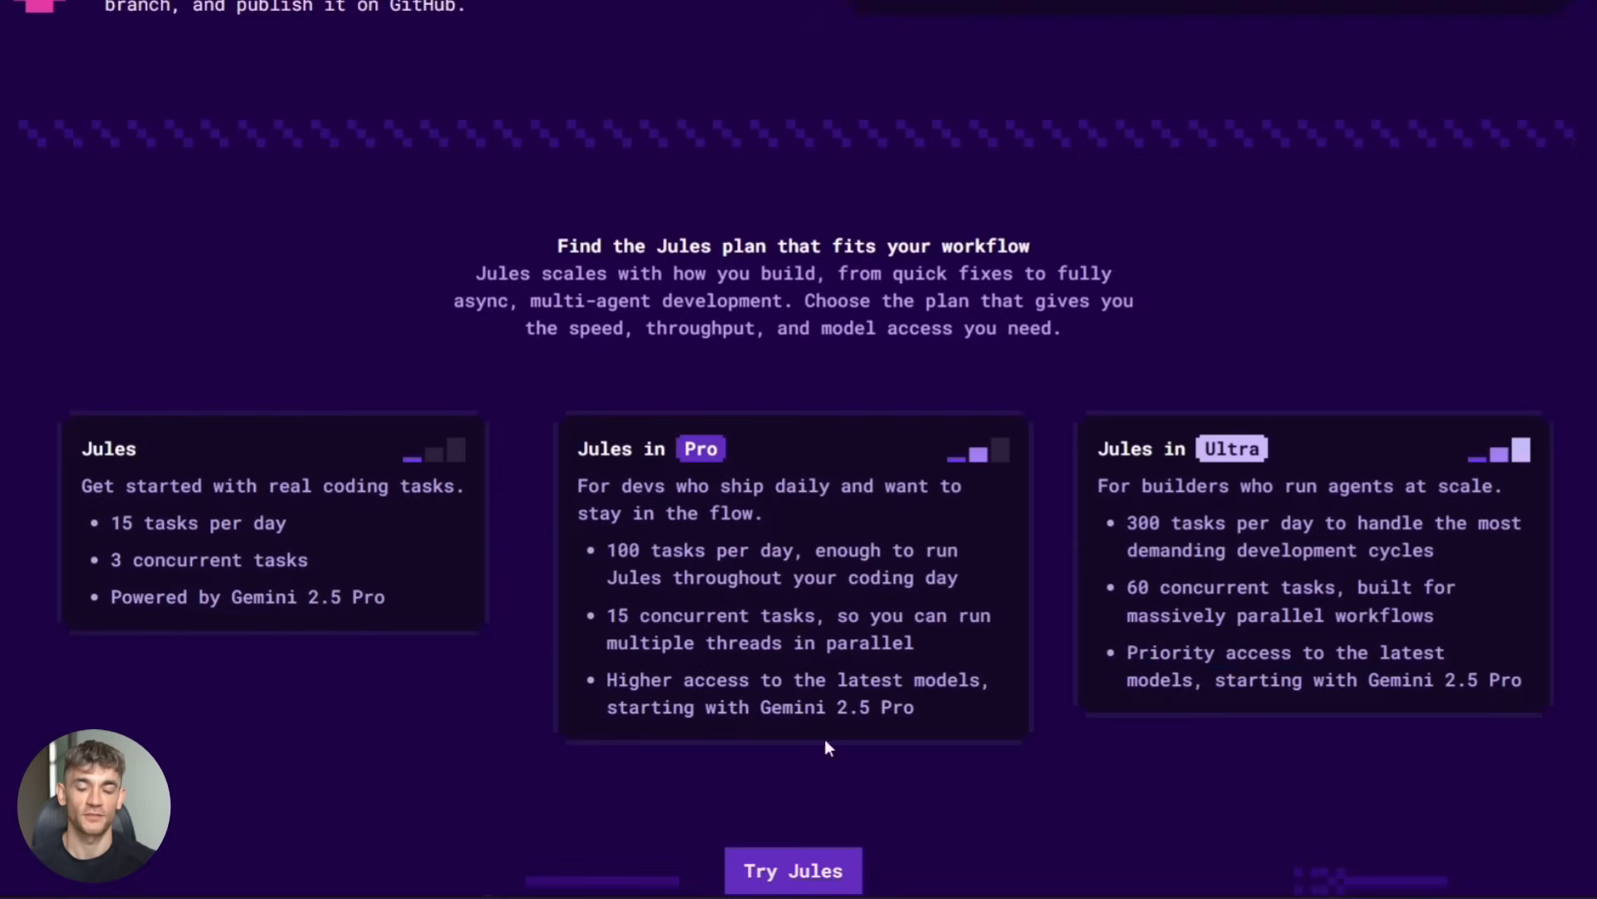
{"action": "mouse_move", "coordinate": [661, 449]}
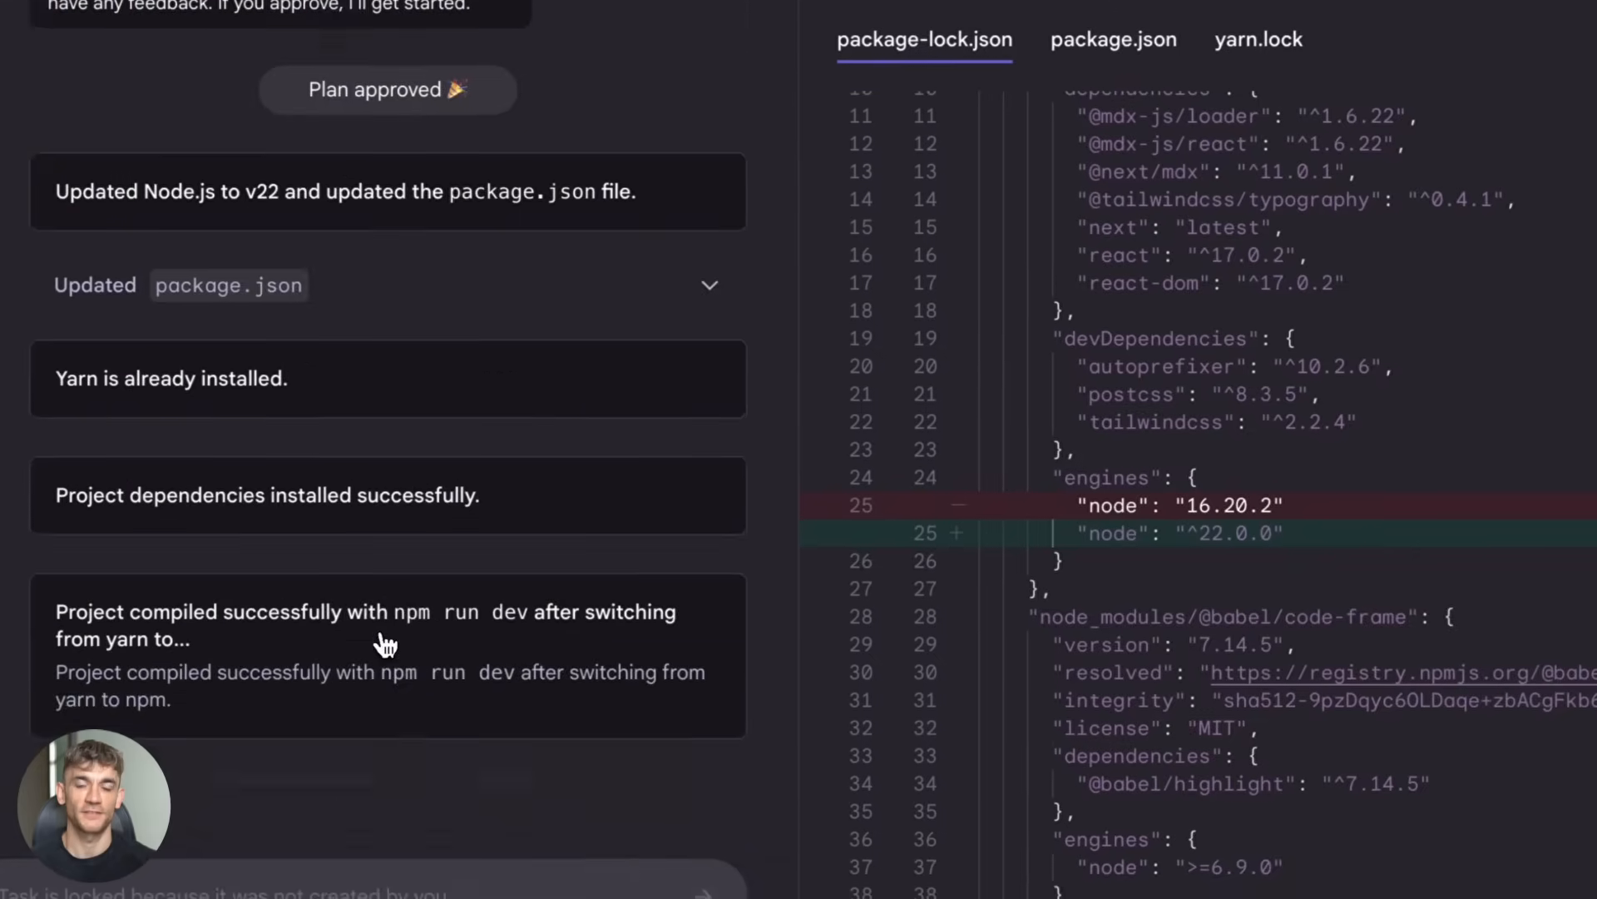
Step: Scroll down the Jules X profile through posts on the API docs, CLI and changelog
{"action": "scroll", "scroll_direction": "down", "scroll_amount": 3}
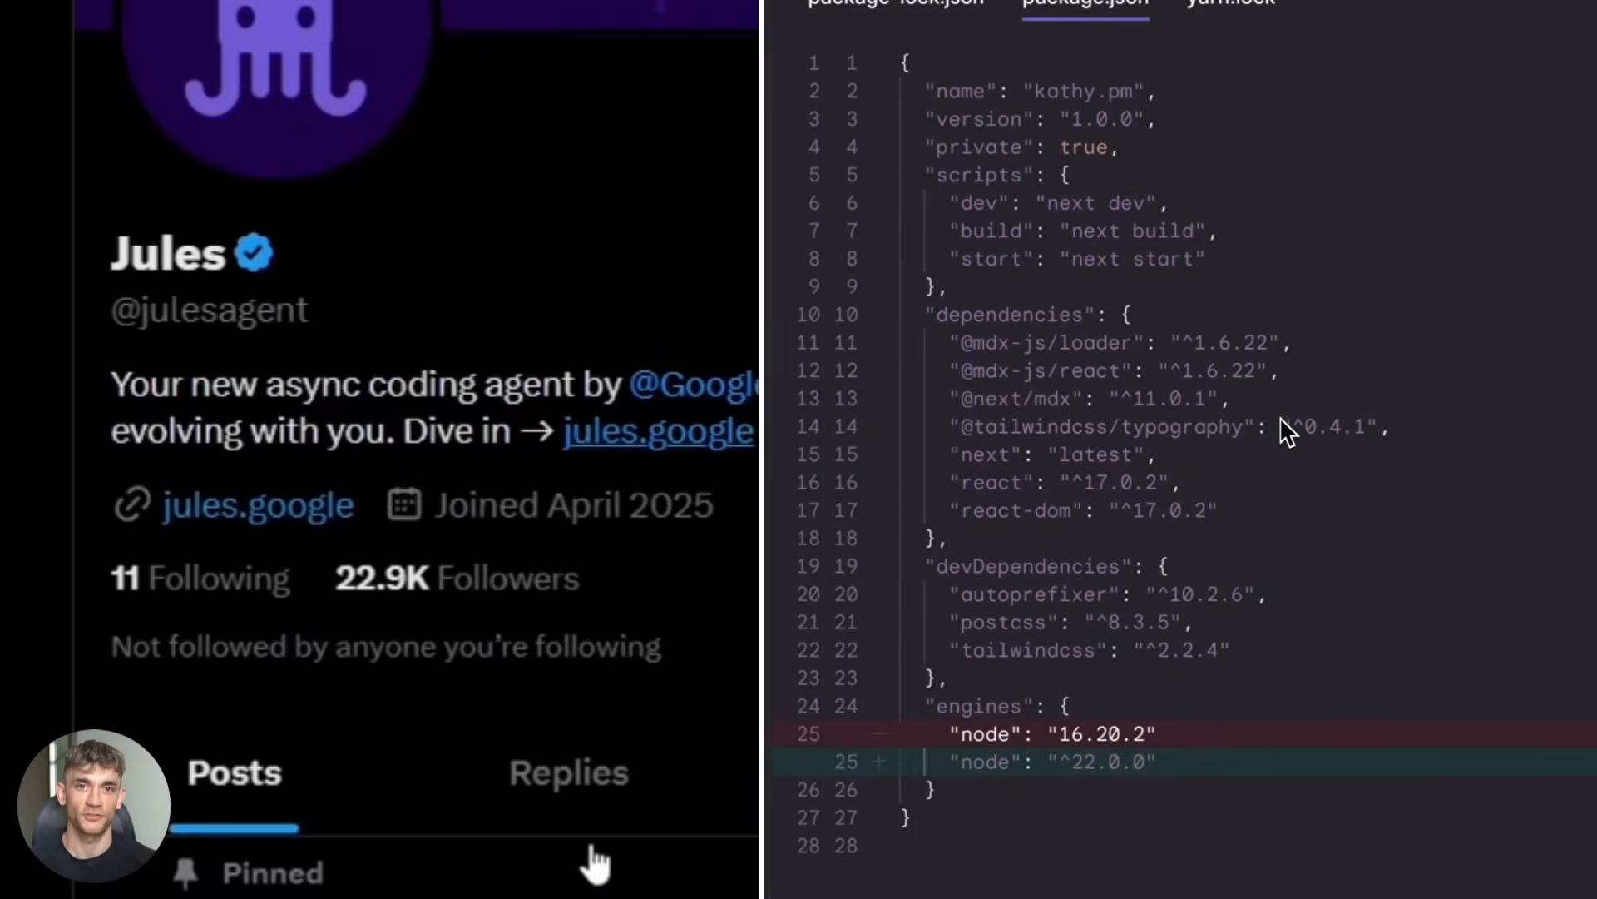
{"action": "scroll", "scroll_direction": "down", "scroll_amount": 3}
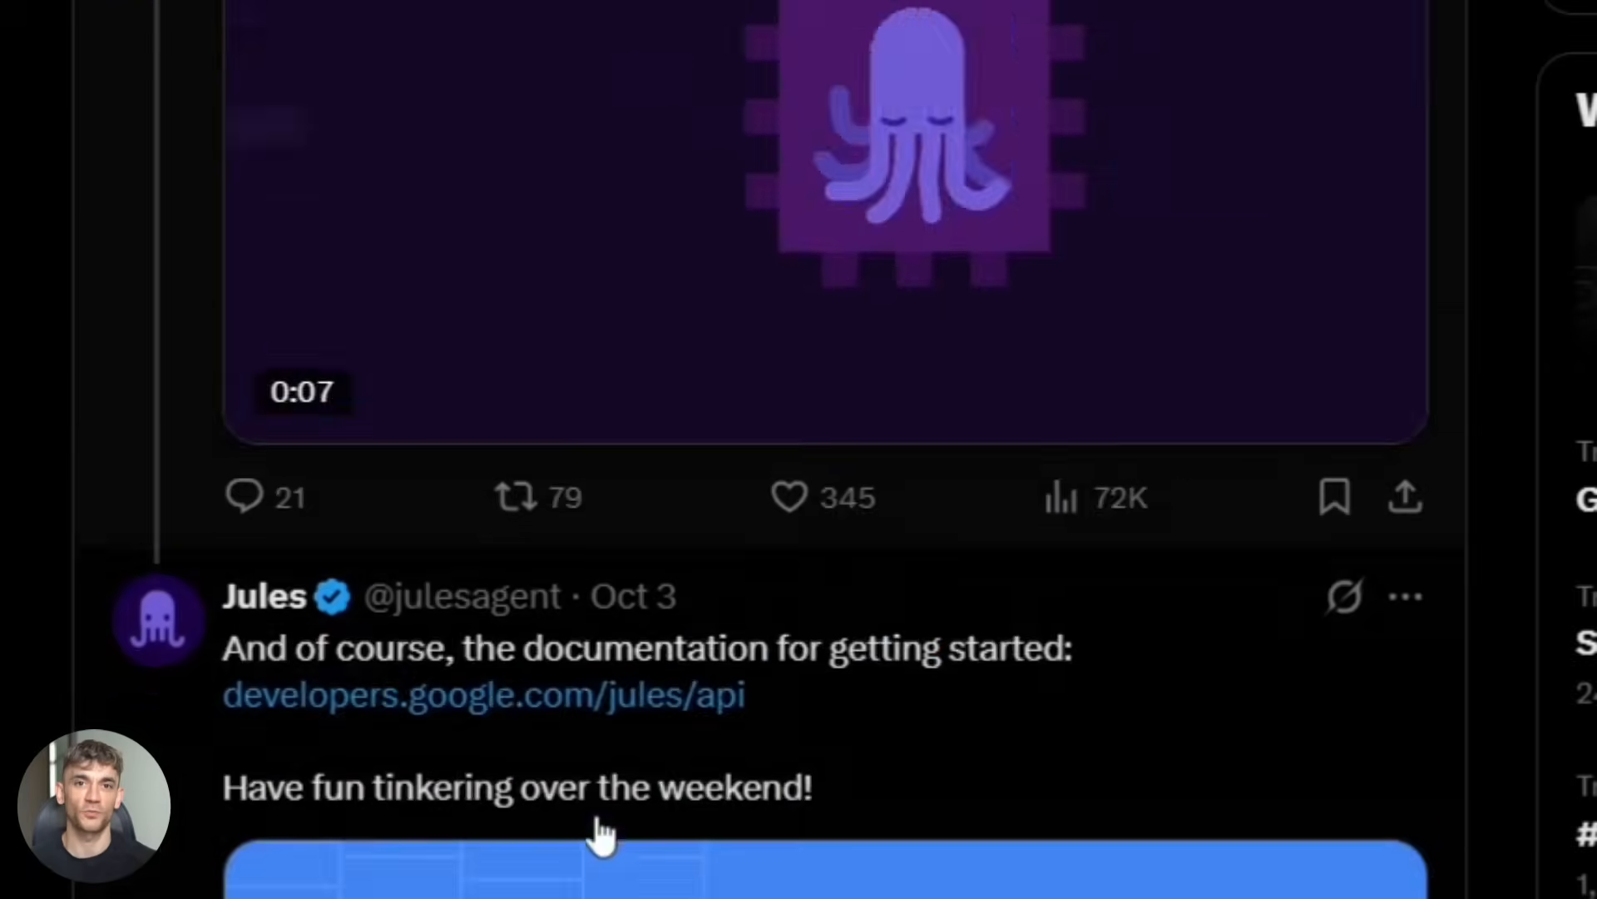
{"action": "scroll", "scroll_direction": "down", "scroll_amount": 3}
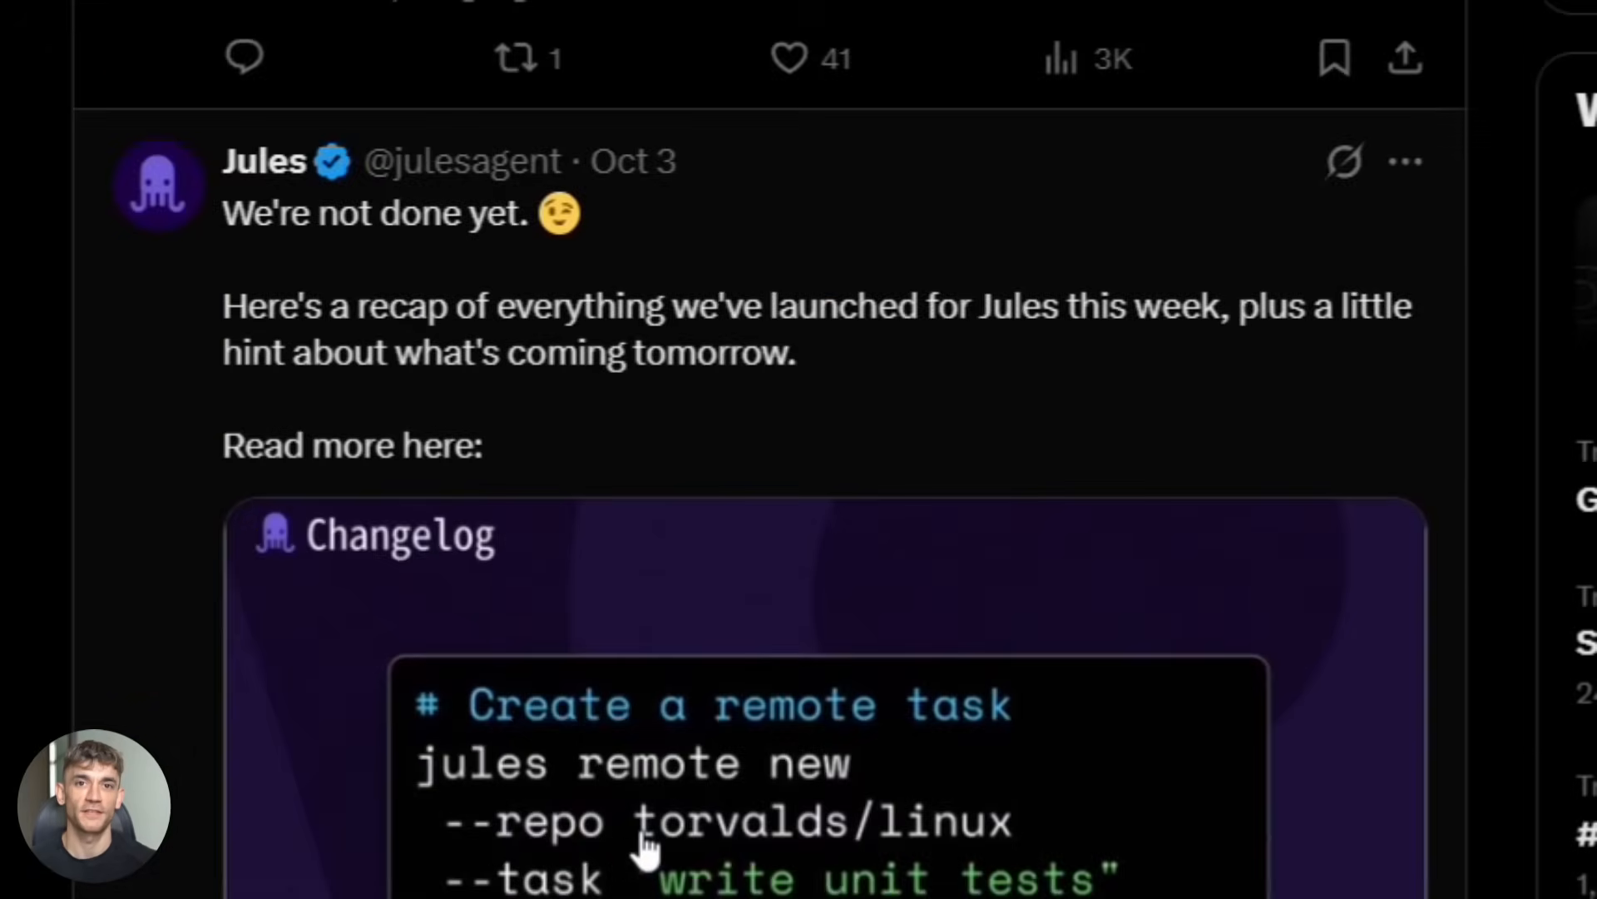
{"action": "scroll", "scroll_direction": "down", "scroll_amount": 3}
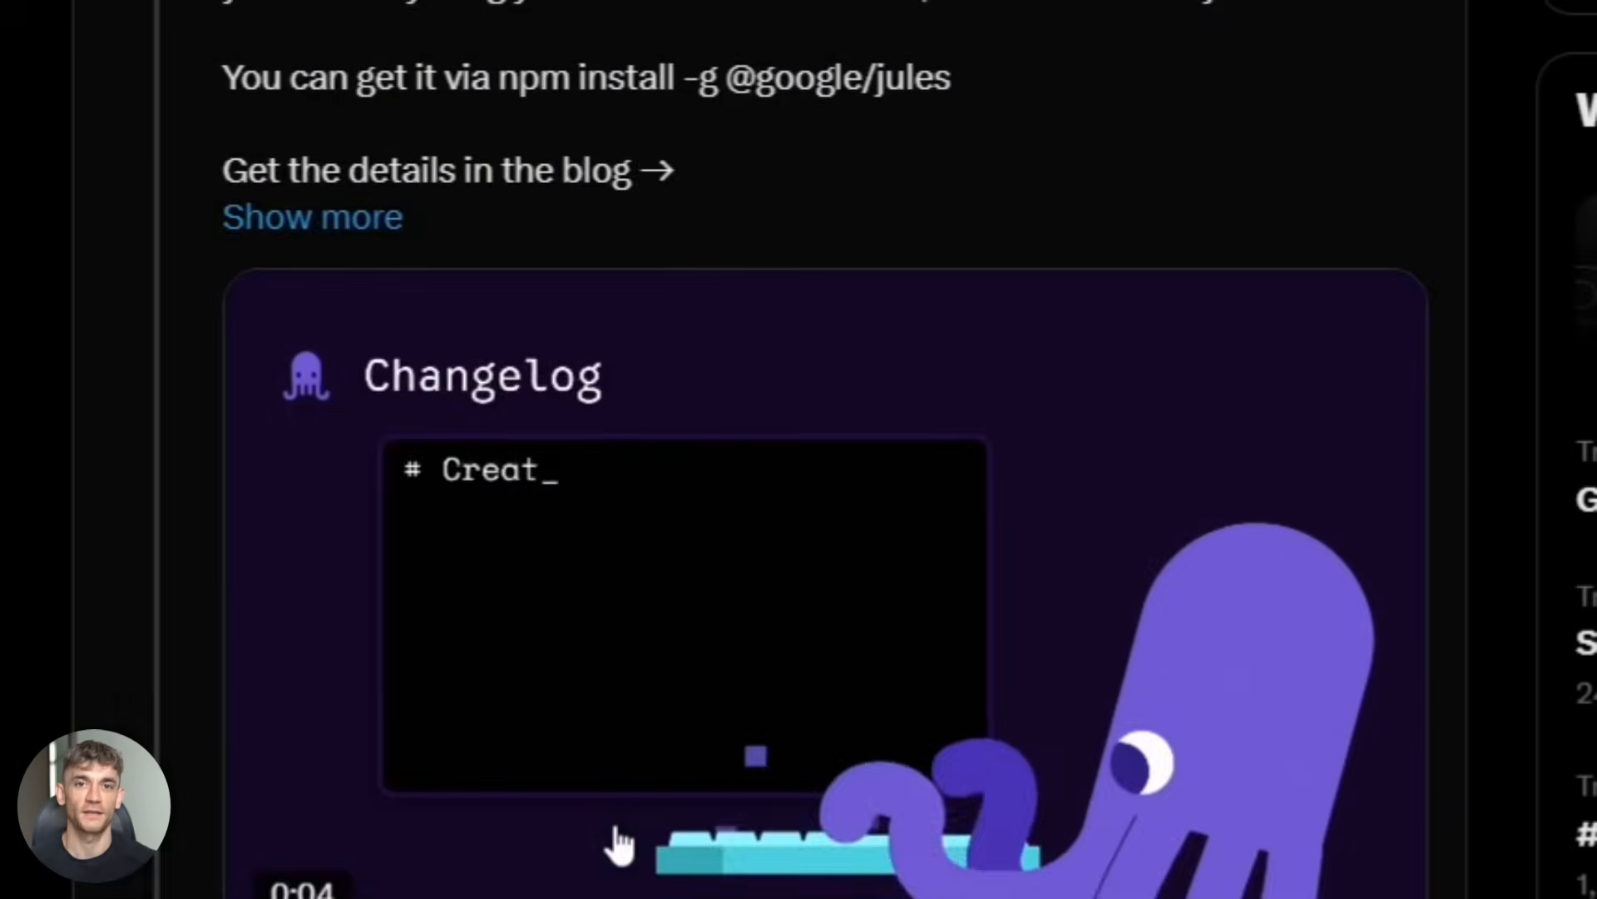
{"action": "scroll", "scroll_direction": "down", "scroll_amount": 3}
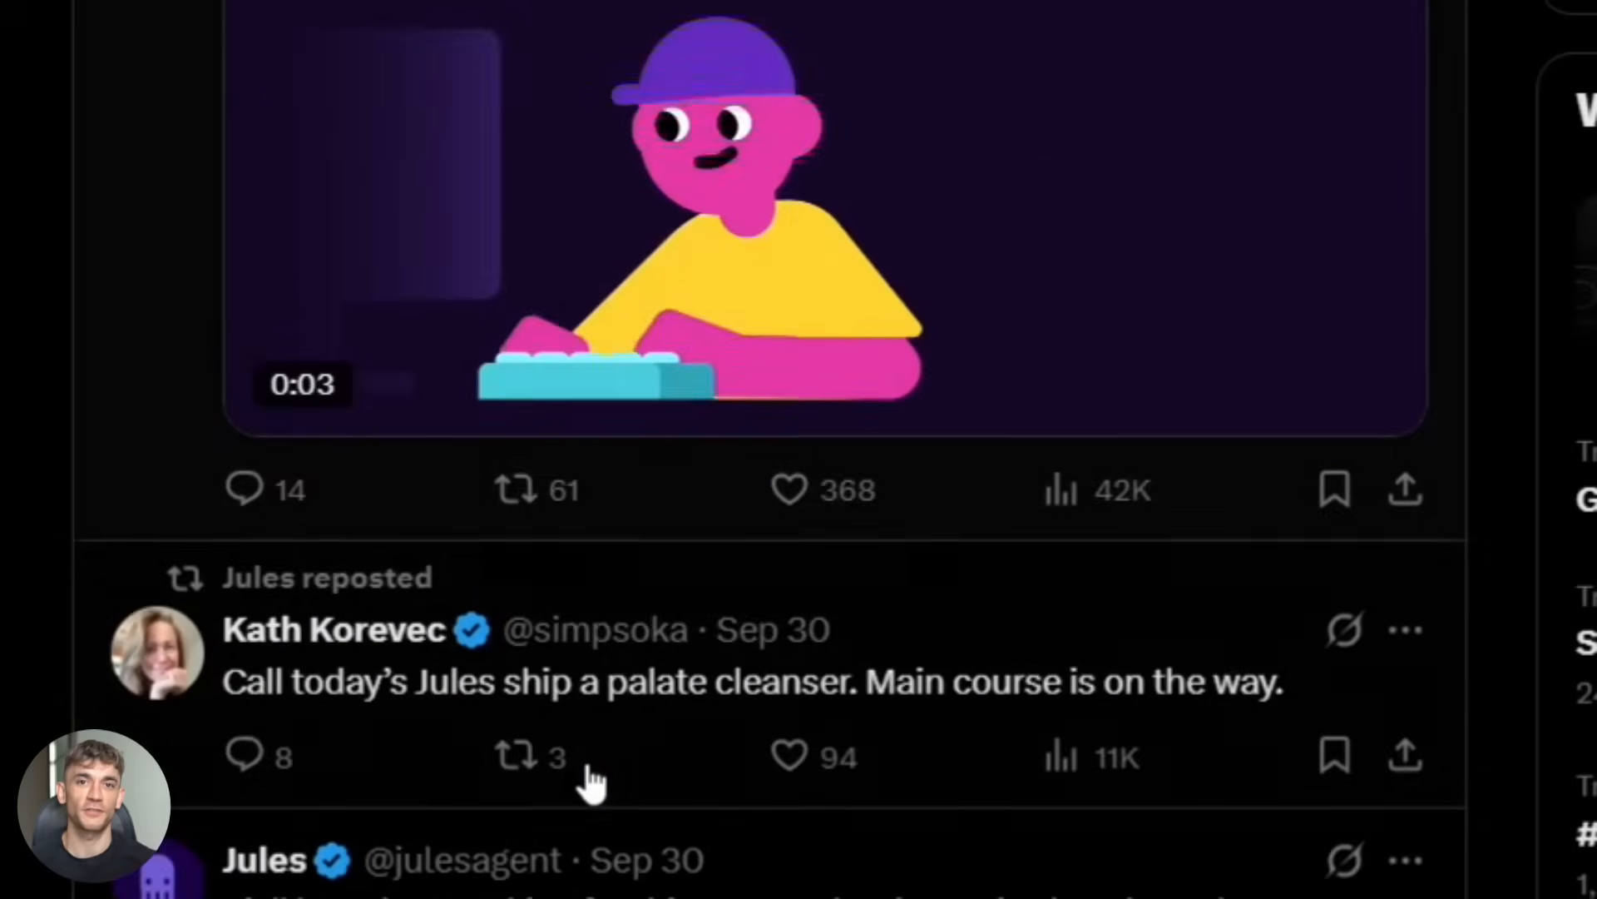
{"action": "scroll", "scroll_direction": "down", "scroll_amount": 3}
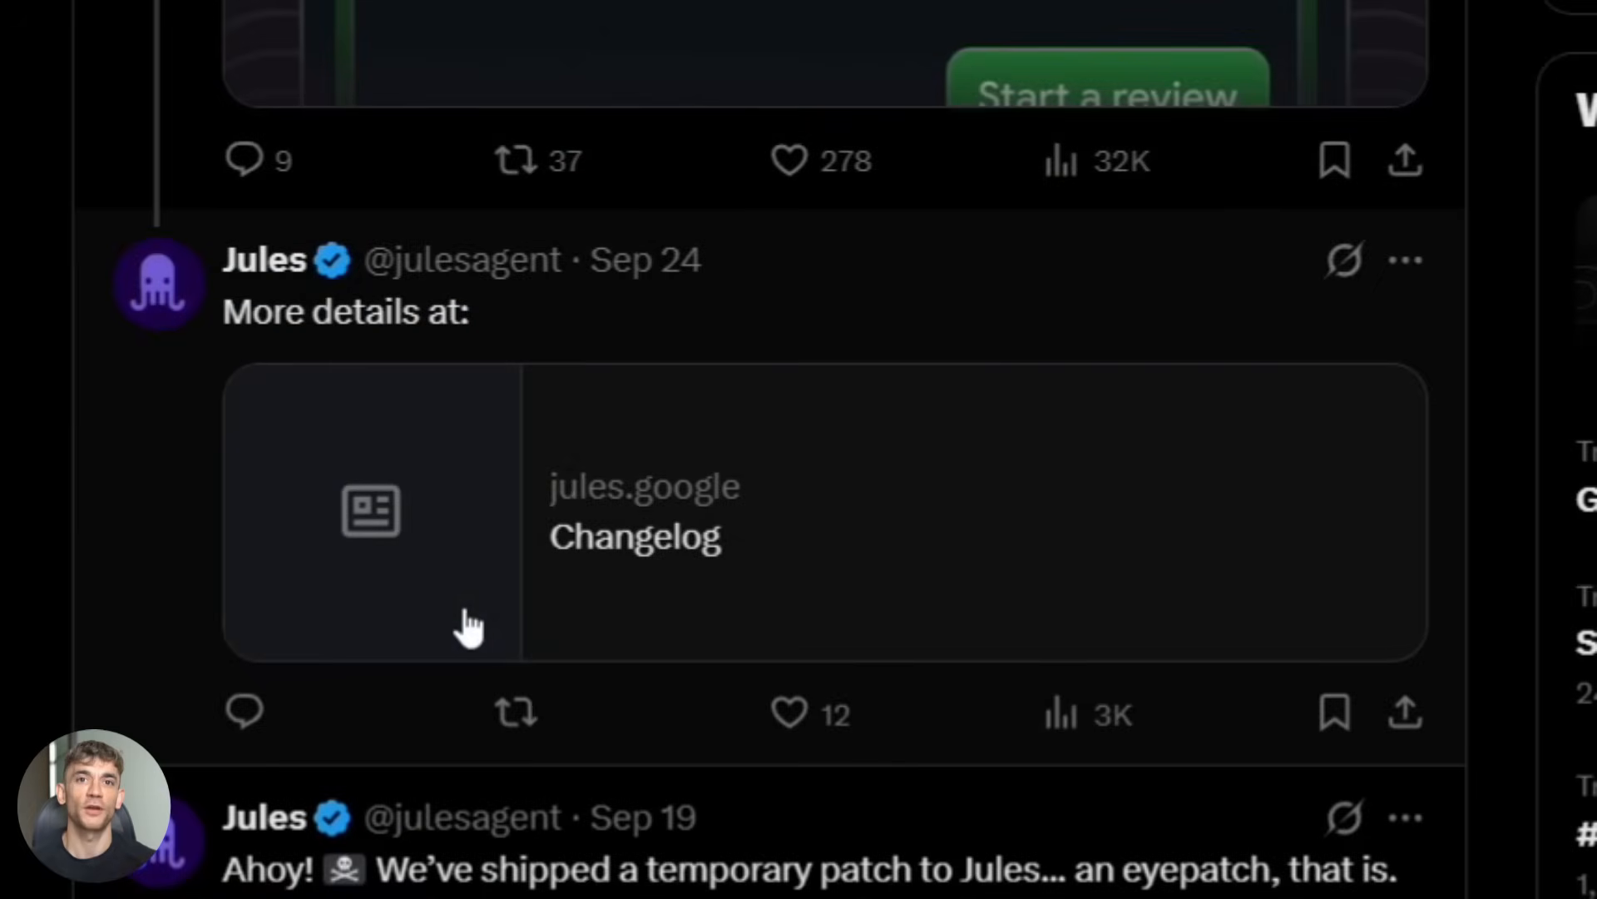
{"action": "scroll", "scroll_direction": "down", "scroll_amount": 3}
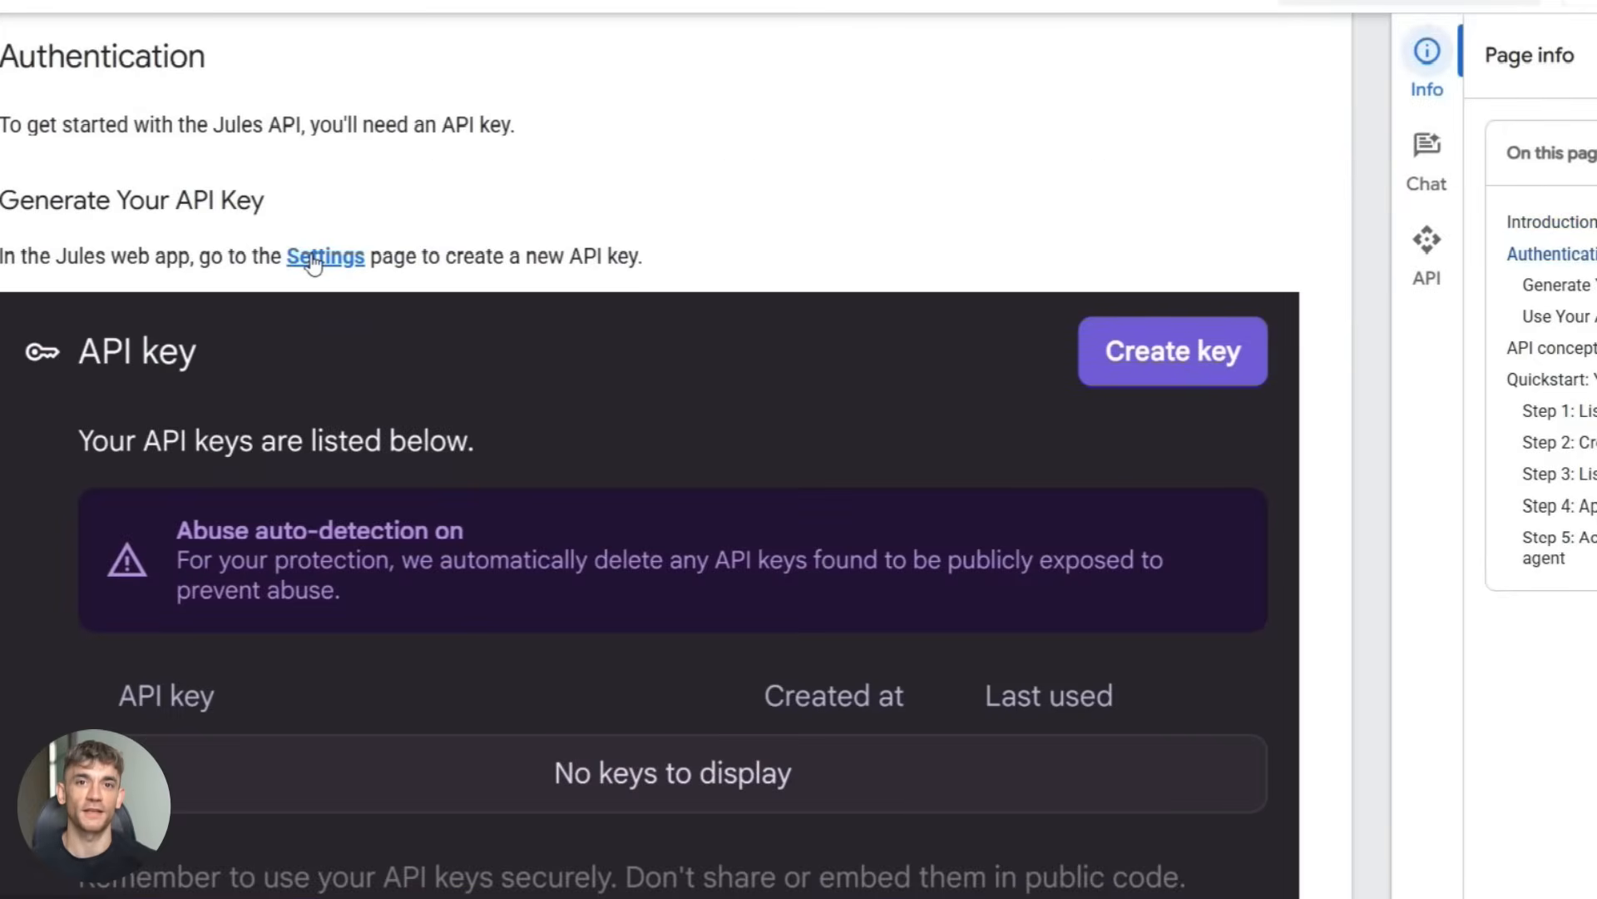
Step: Scroll the Jules API blog post to step 3, 'Kick off a session', and its curl example
{"action": "scroll", "scroll_direction": "up", "scroll_amount": 3}
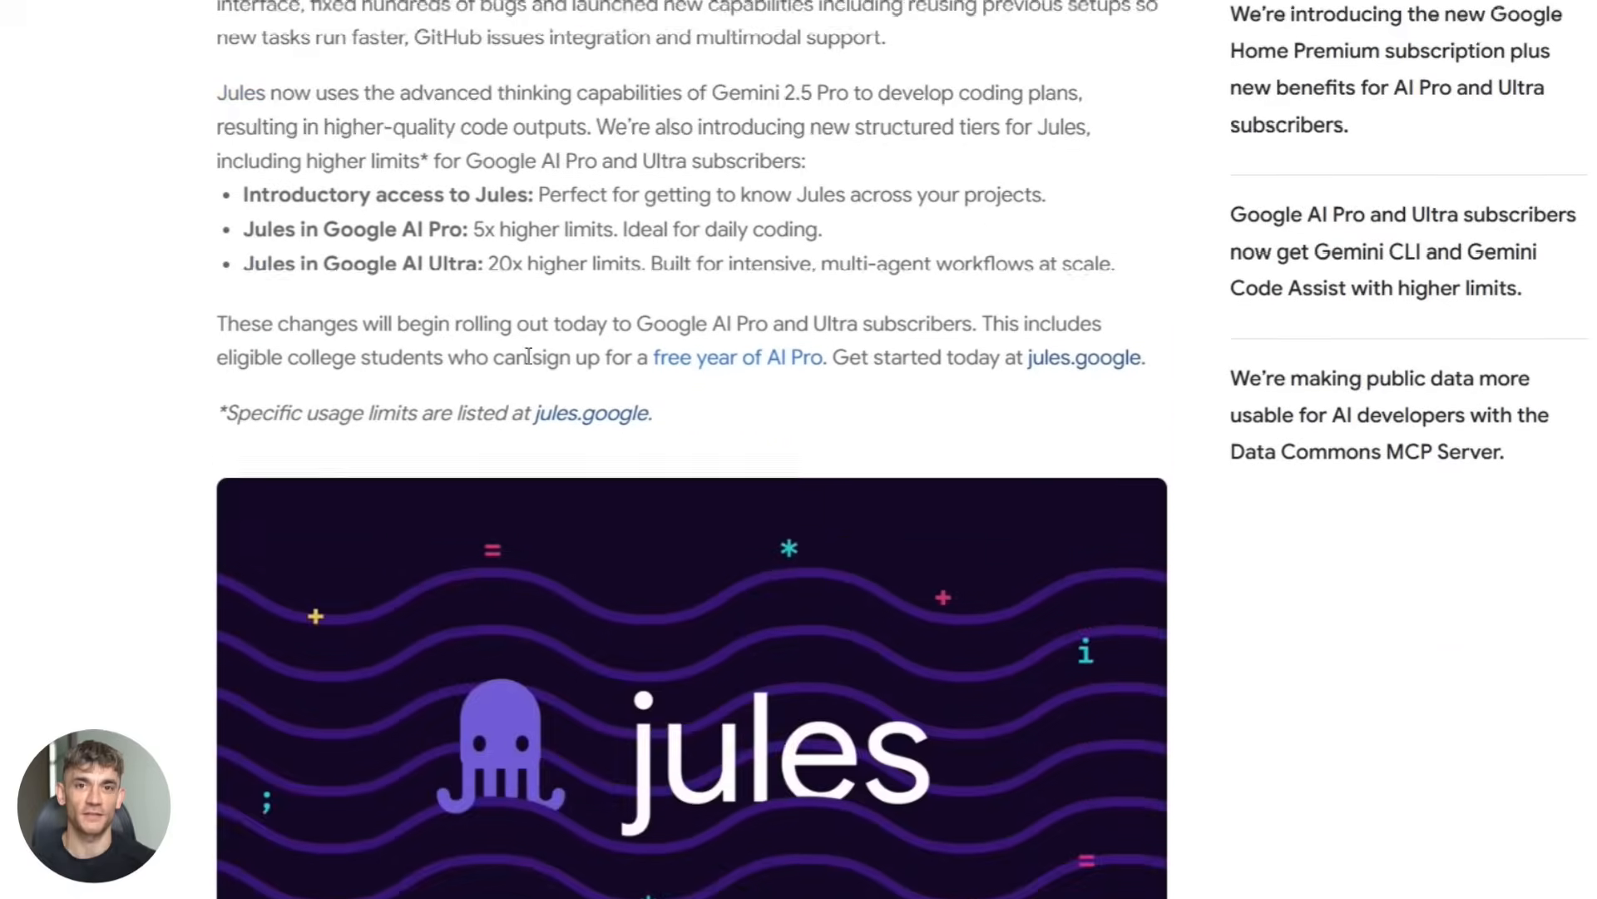
{"action": "scroll", "scroll_direction": "up", "scroll_amount": 3}
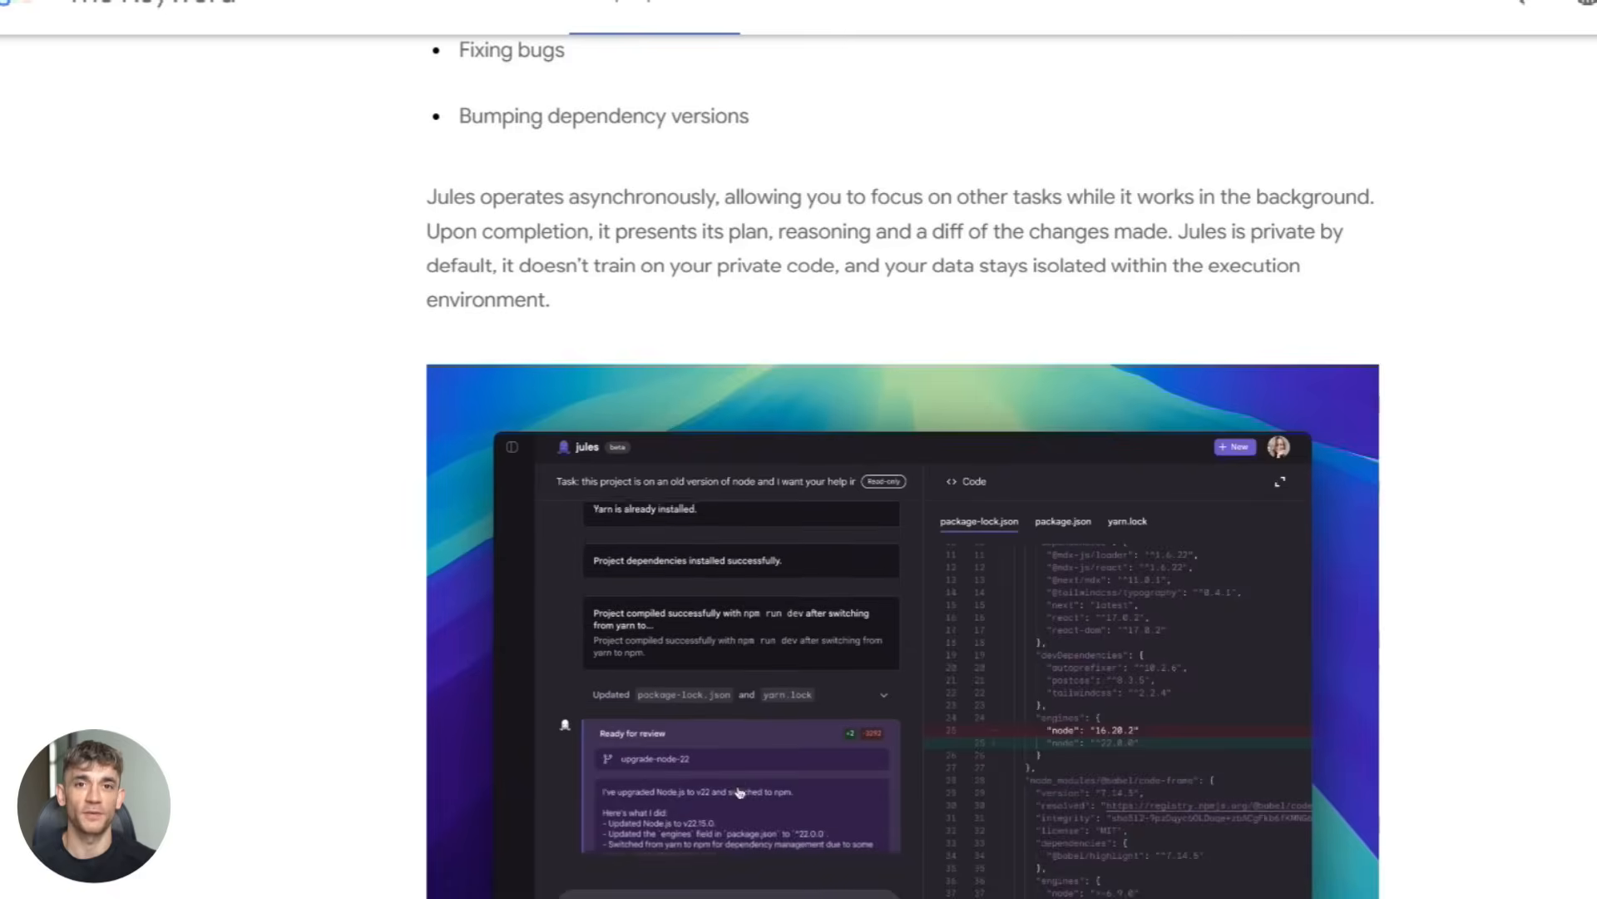
{"action": "scroll", "scroll_direction": "down", "scroll_amount": 3}
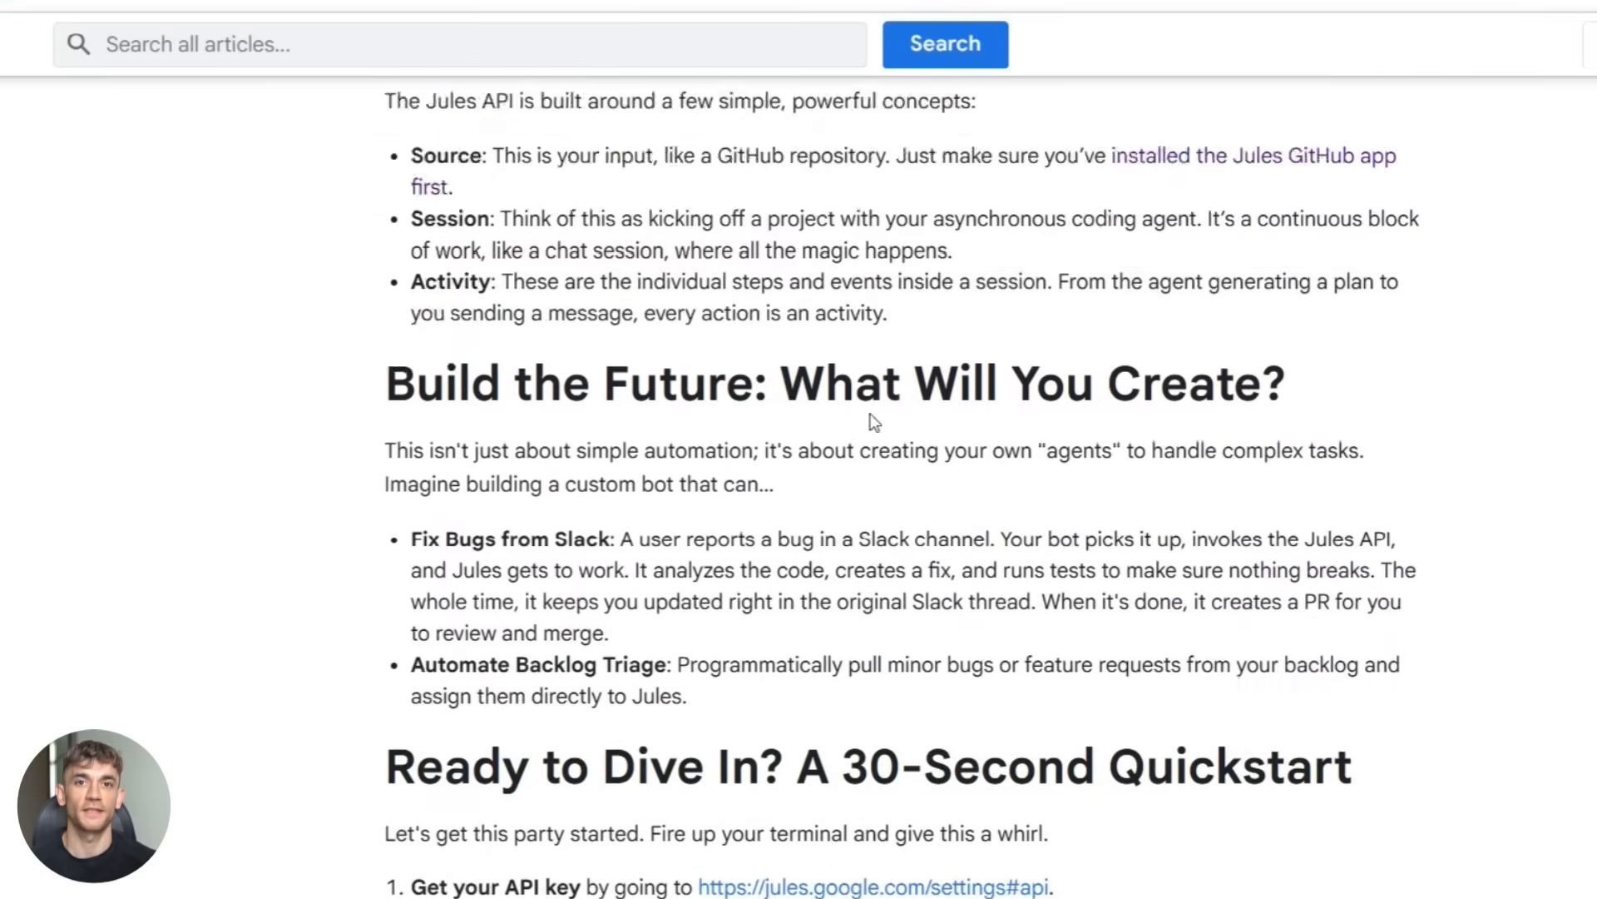
{"action": "scroll", "scroll_direction": "down", "scroll_amount": 3}
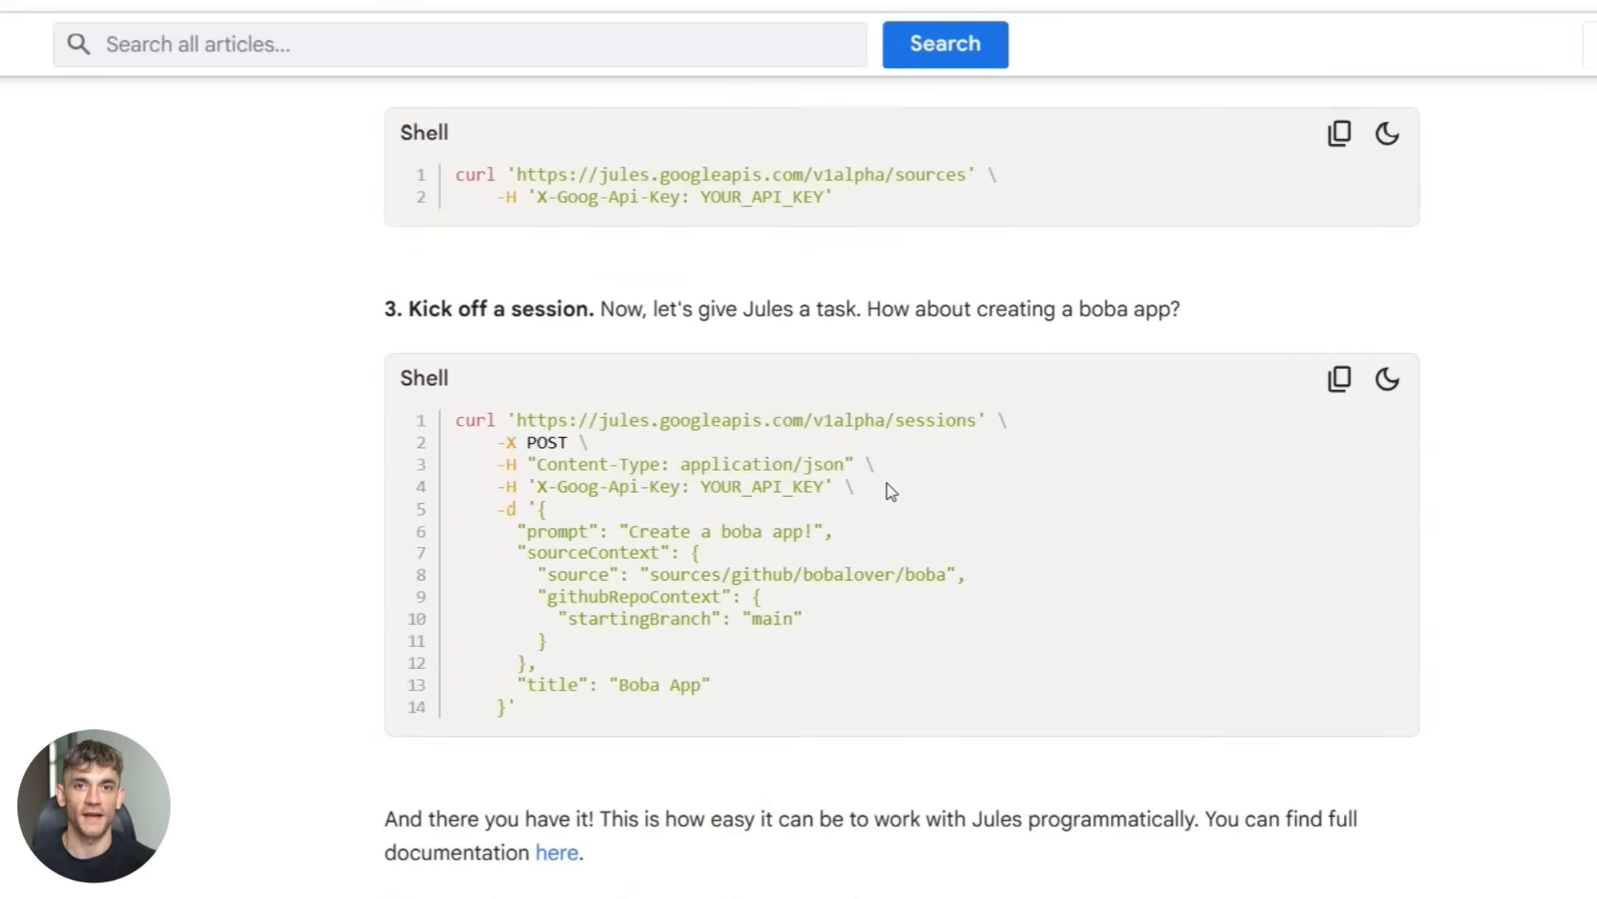
{"action": "scroll", "scroll_direction": "down", "scroll_amount": 3}
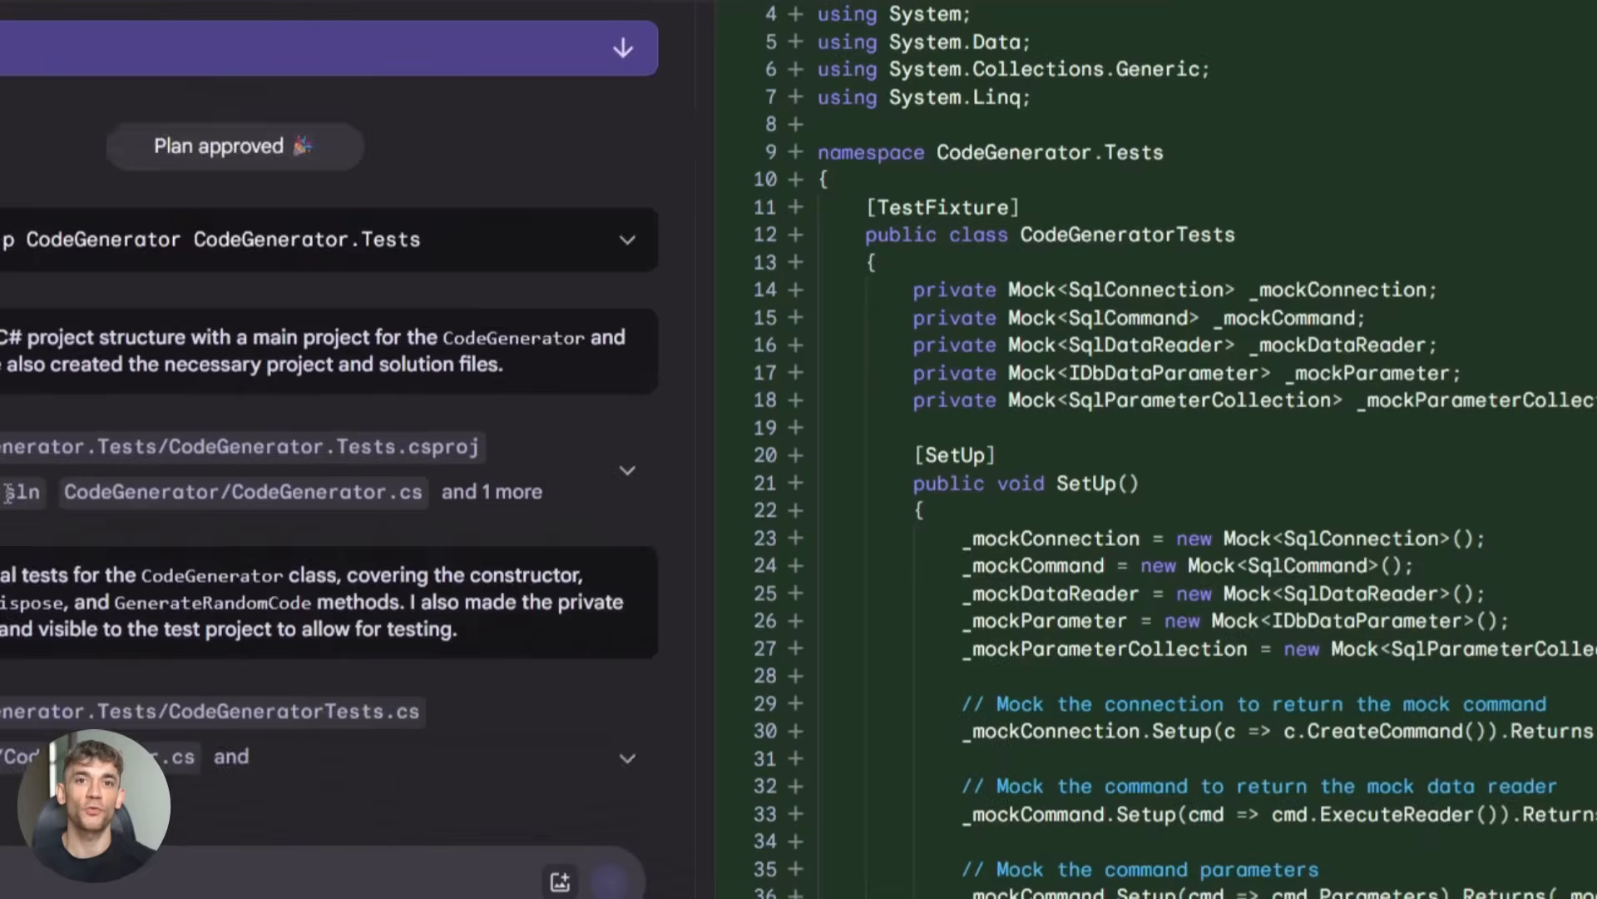
Step: Scroll through the CodeGenerator.Tests csproj, tests file and .sln diffs in Code review
{"action": "scroll", "scroll_direction": "down", "scroll_amount": 3}
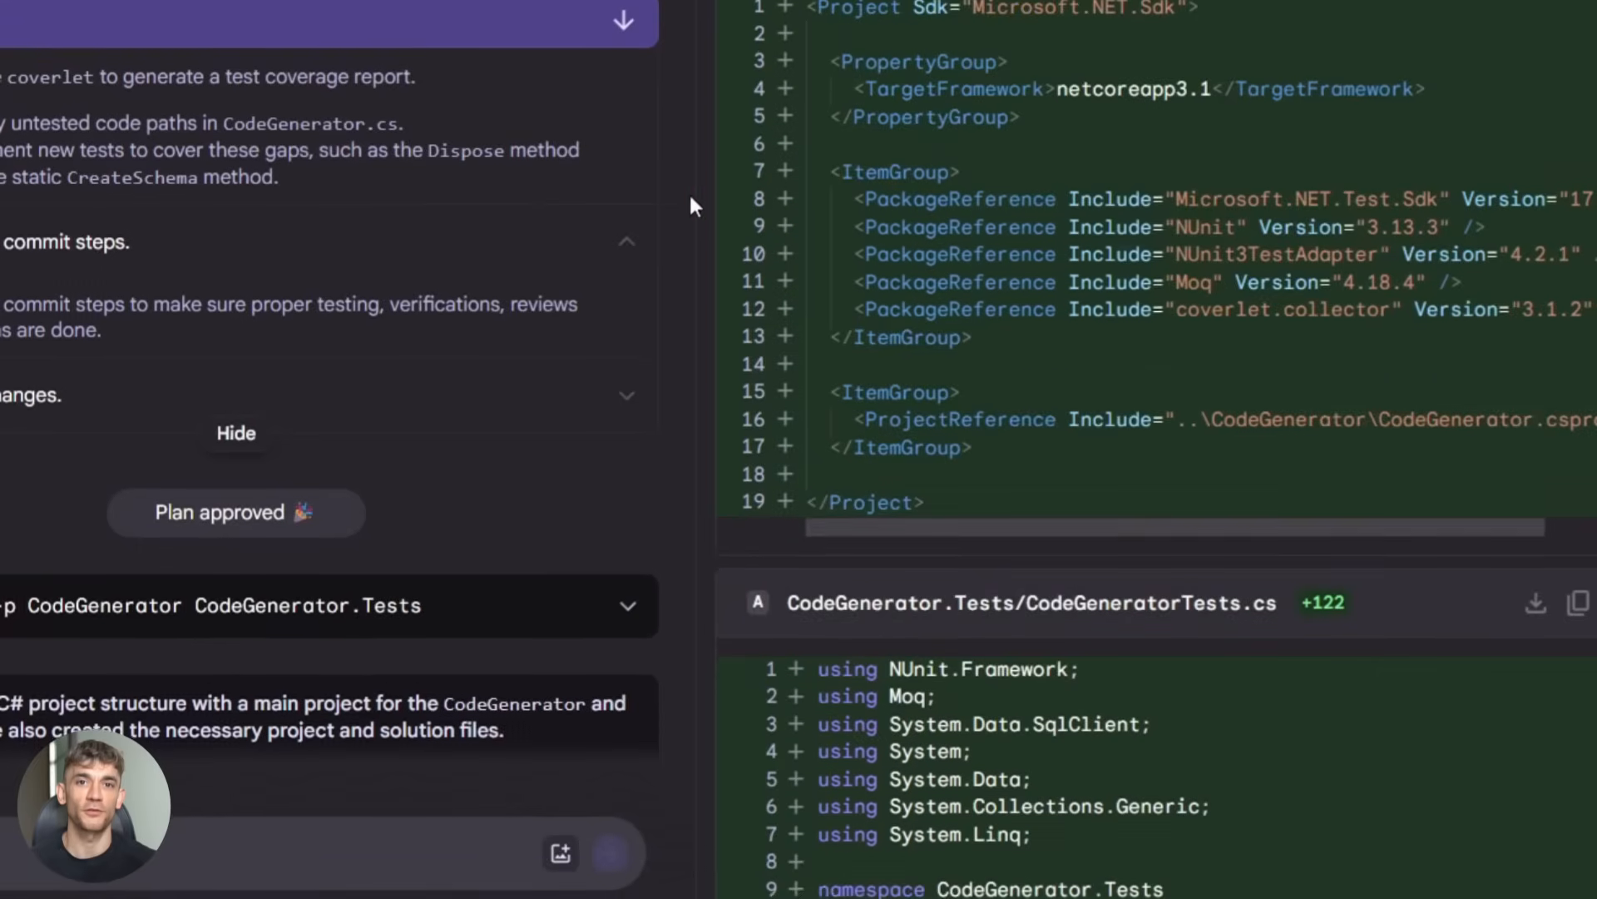
{"action": "scroll", "scroll_direction": "down", "scroll_amount": 3}
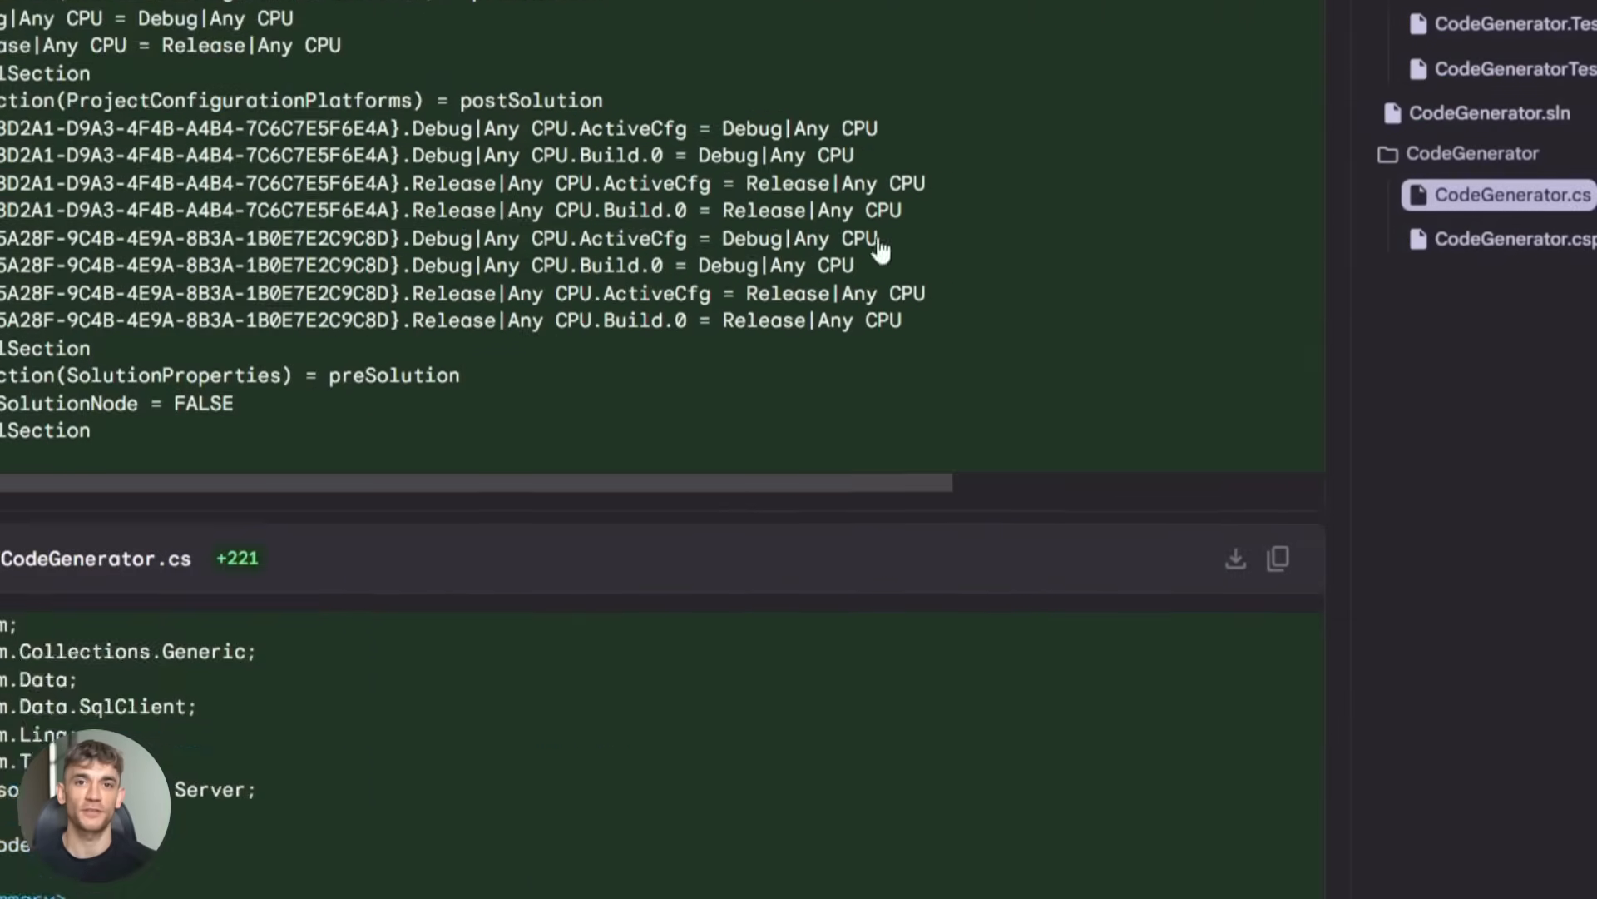
{"action": "left_click", "coordinate": [1518, 55]}
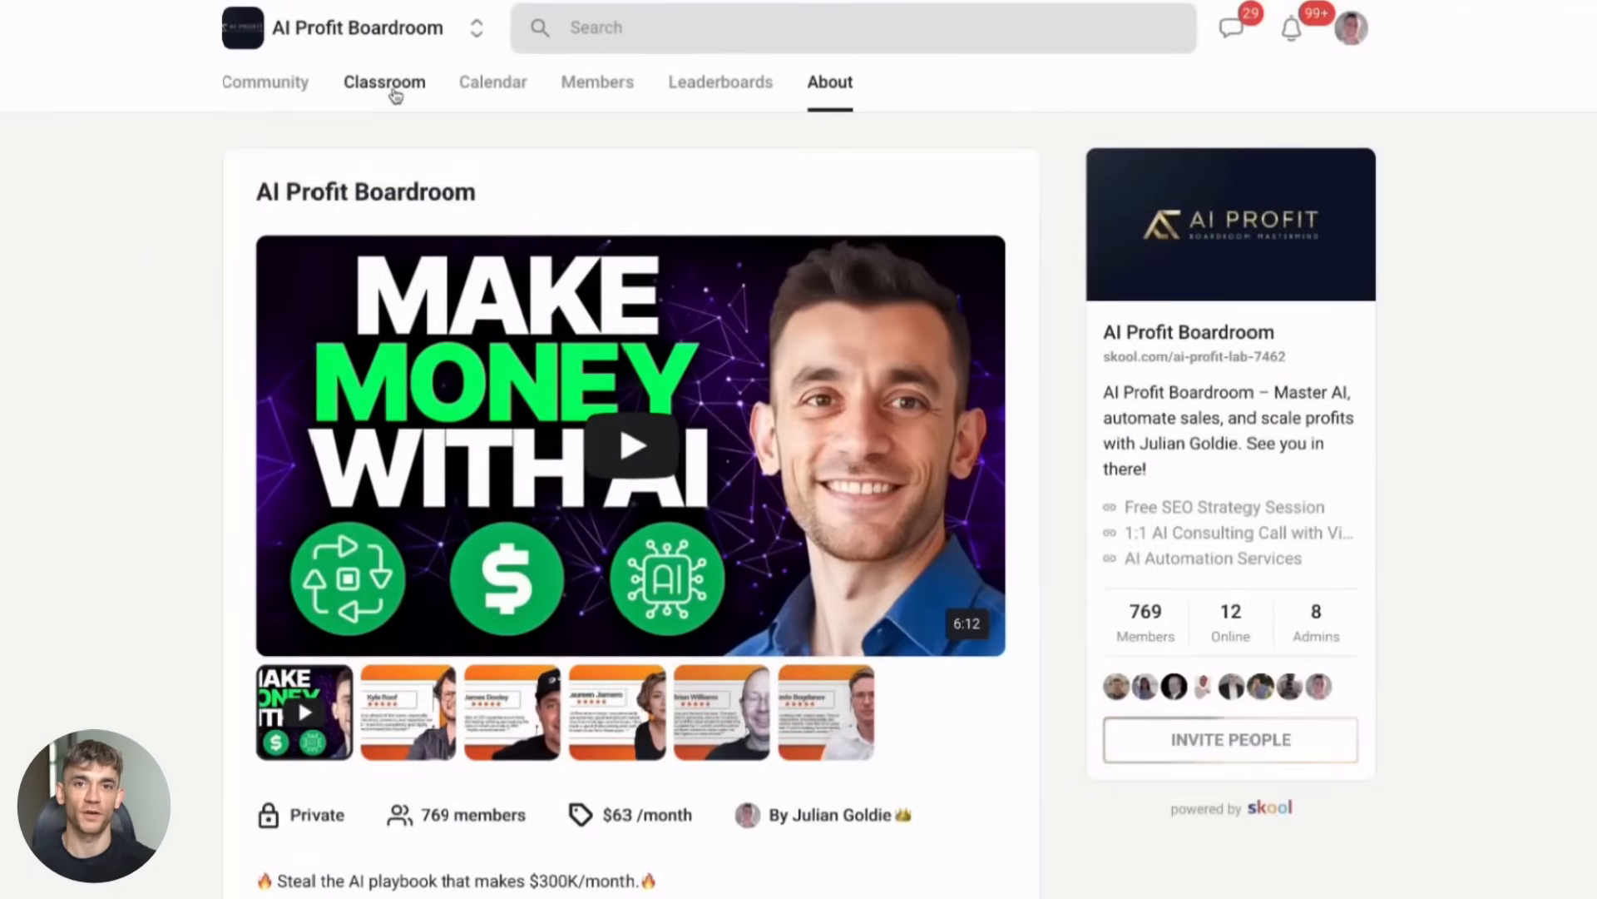
Step: Open the Classroom library and the N8N Templates & Workflows course card
{"action": "left_click", "coordinate": [384, 81]}
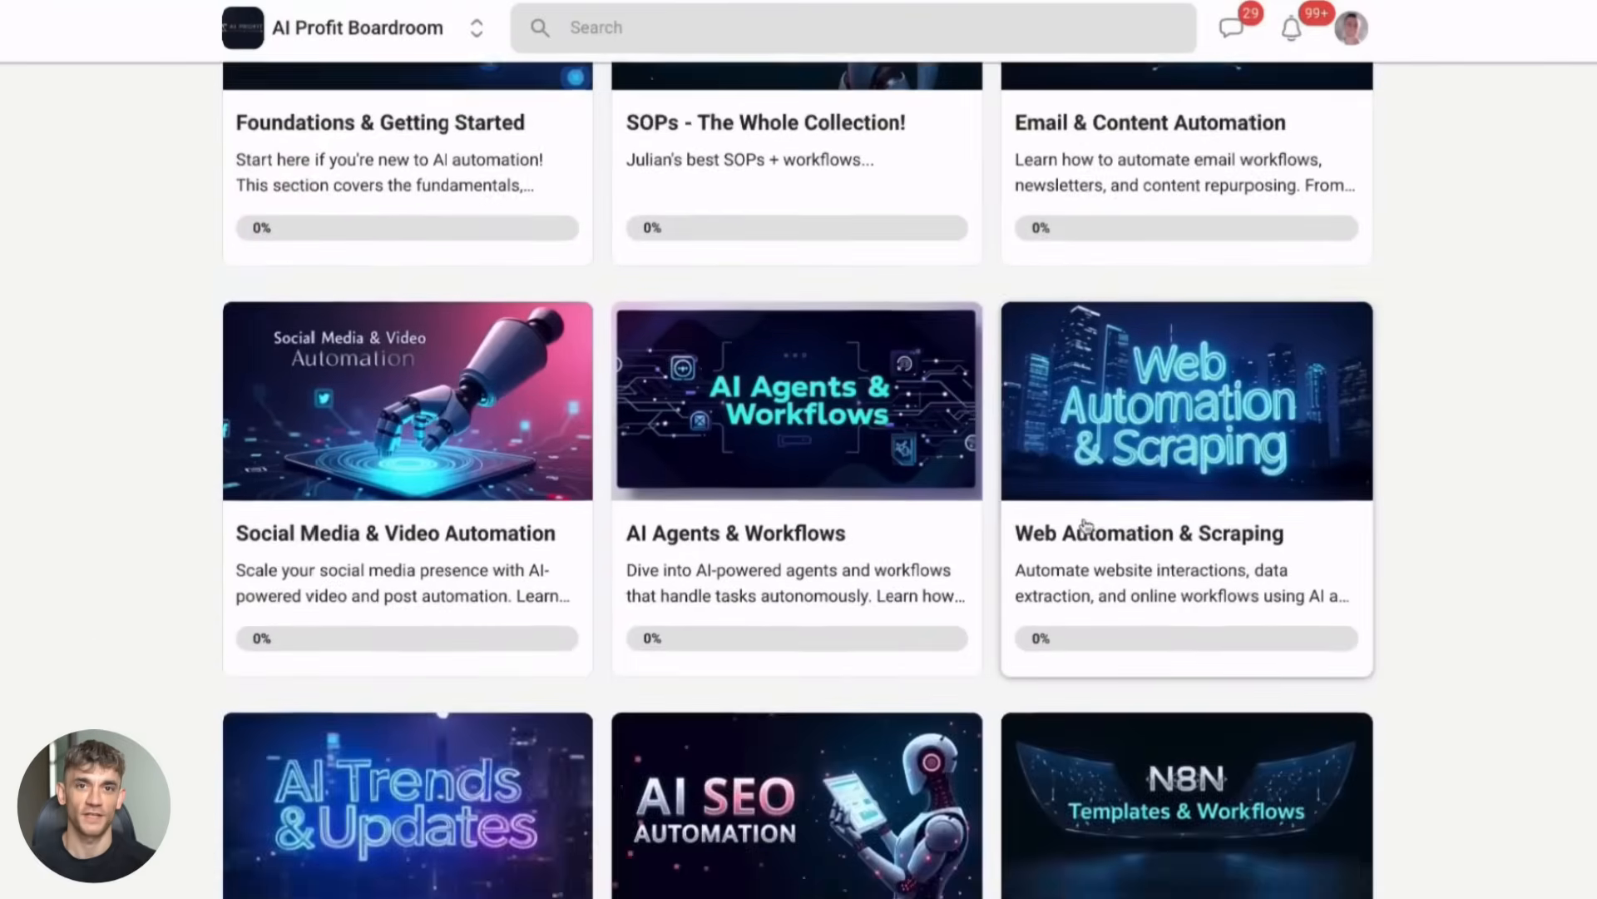
{"action": "left_click", "coordinate": [1185, 805]}
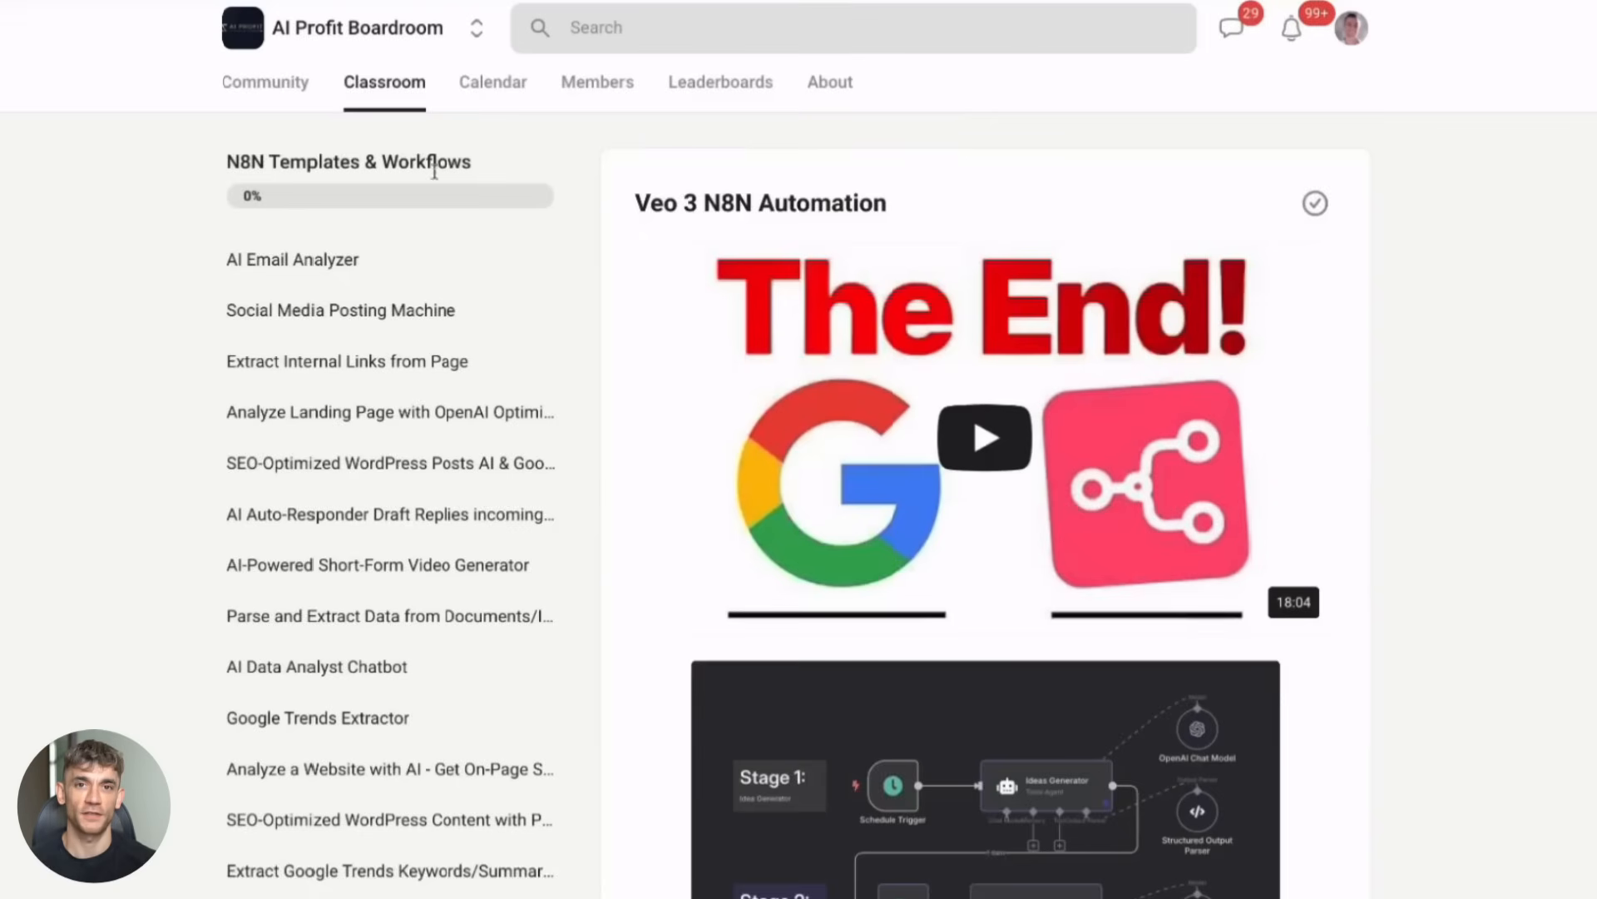
{"action": "left_click", "coordinate": [264, 81]}
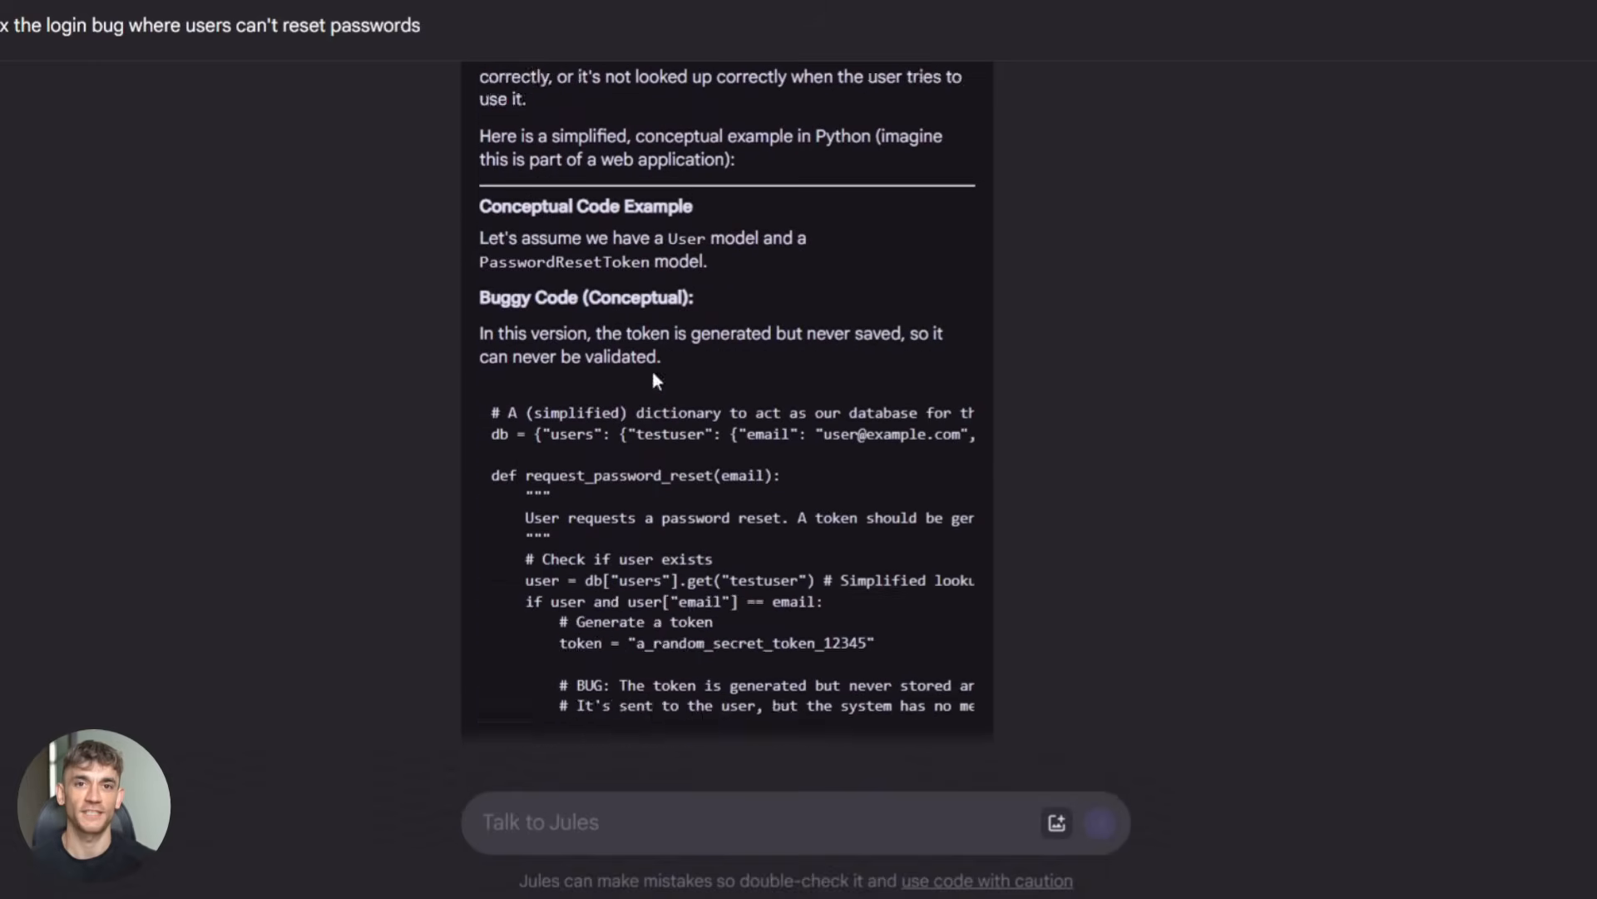
Step: Scroll the Create Login Page task and collapse all index.html changes in Review
{"action": "scroll", "scroll_direction": "down", "scroll_amount": 3}
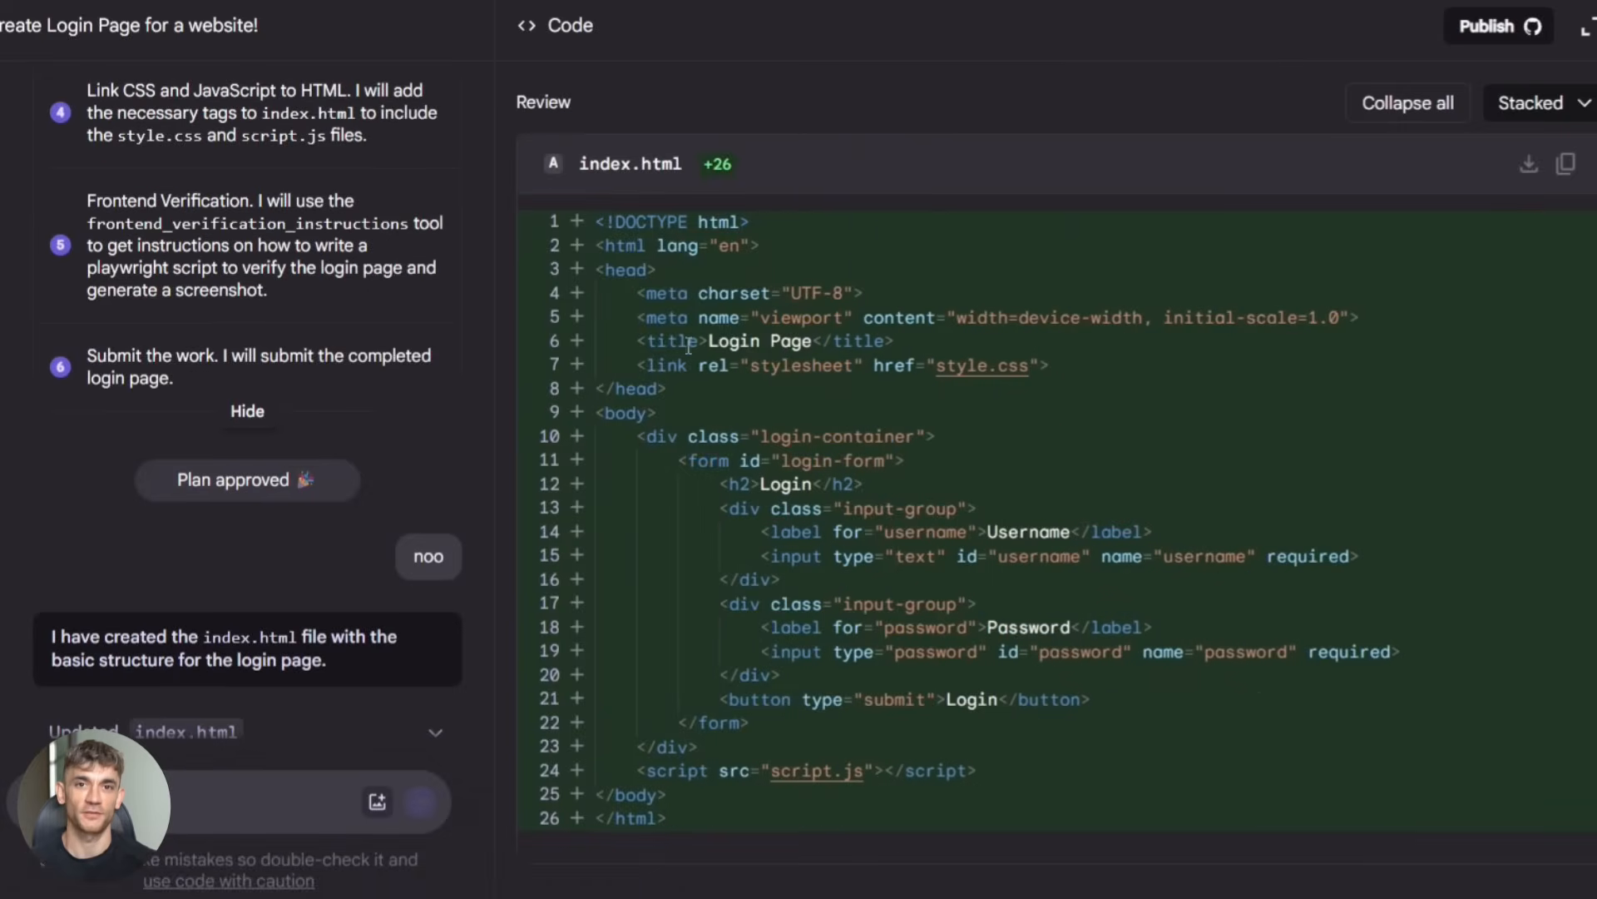
{"action": "left_click", "coordinate": [1408, 103]}
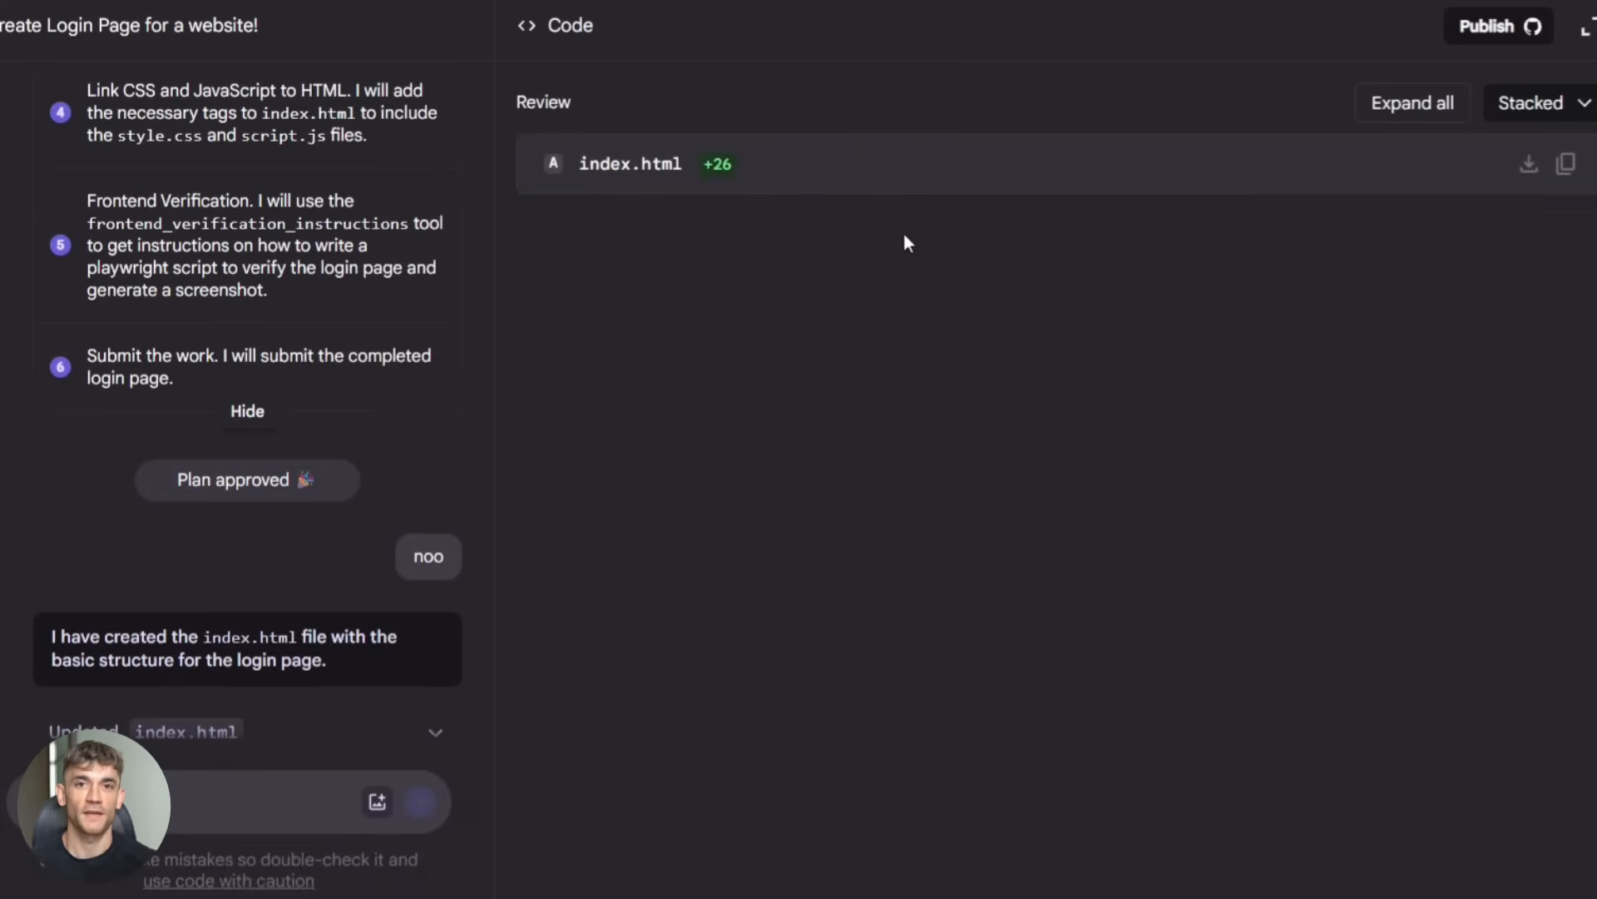
{"action": "left_click", "coordinate": [1412, 102]}
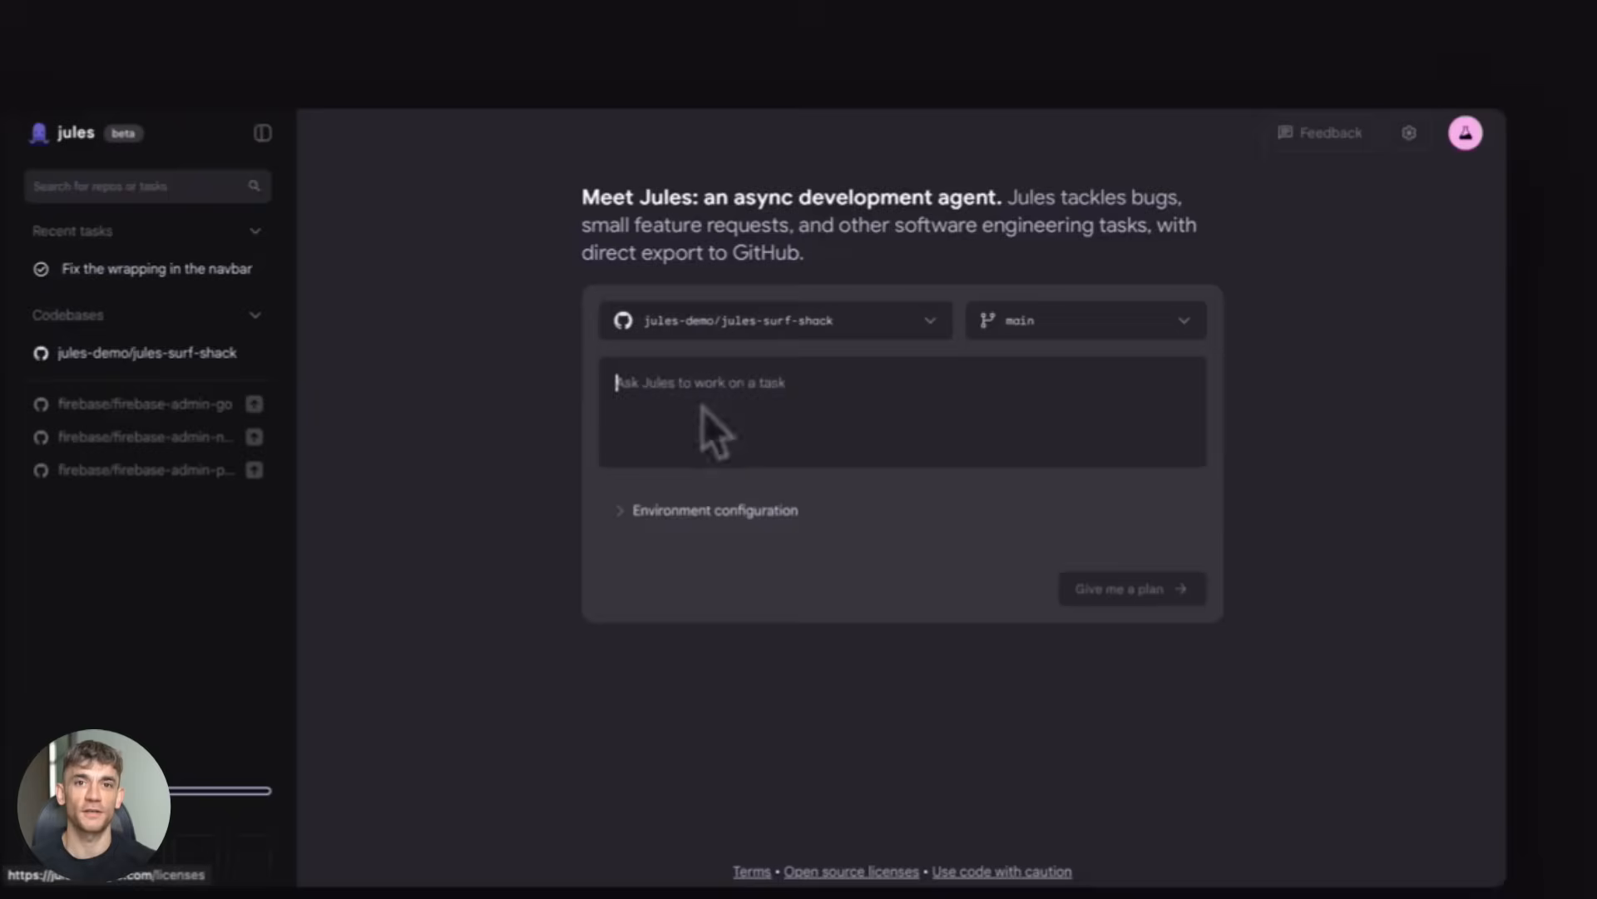
Step: Request a plan for the 'tests for SEO' task and approve the proposed plan
{"action": "type", "text": "tests for SEO"}
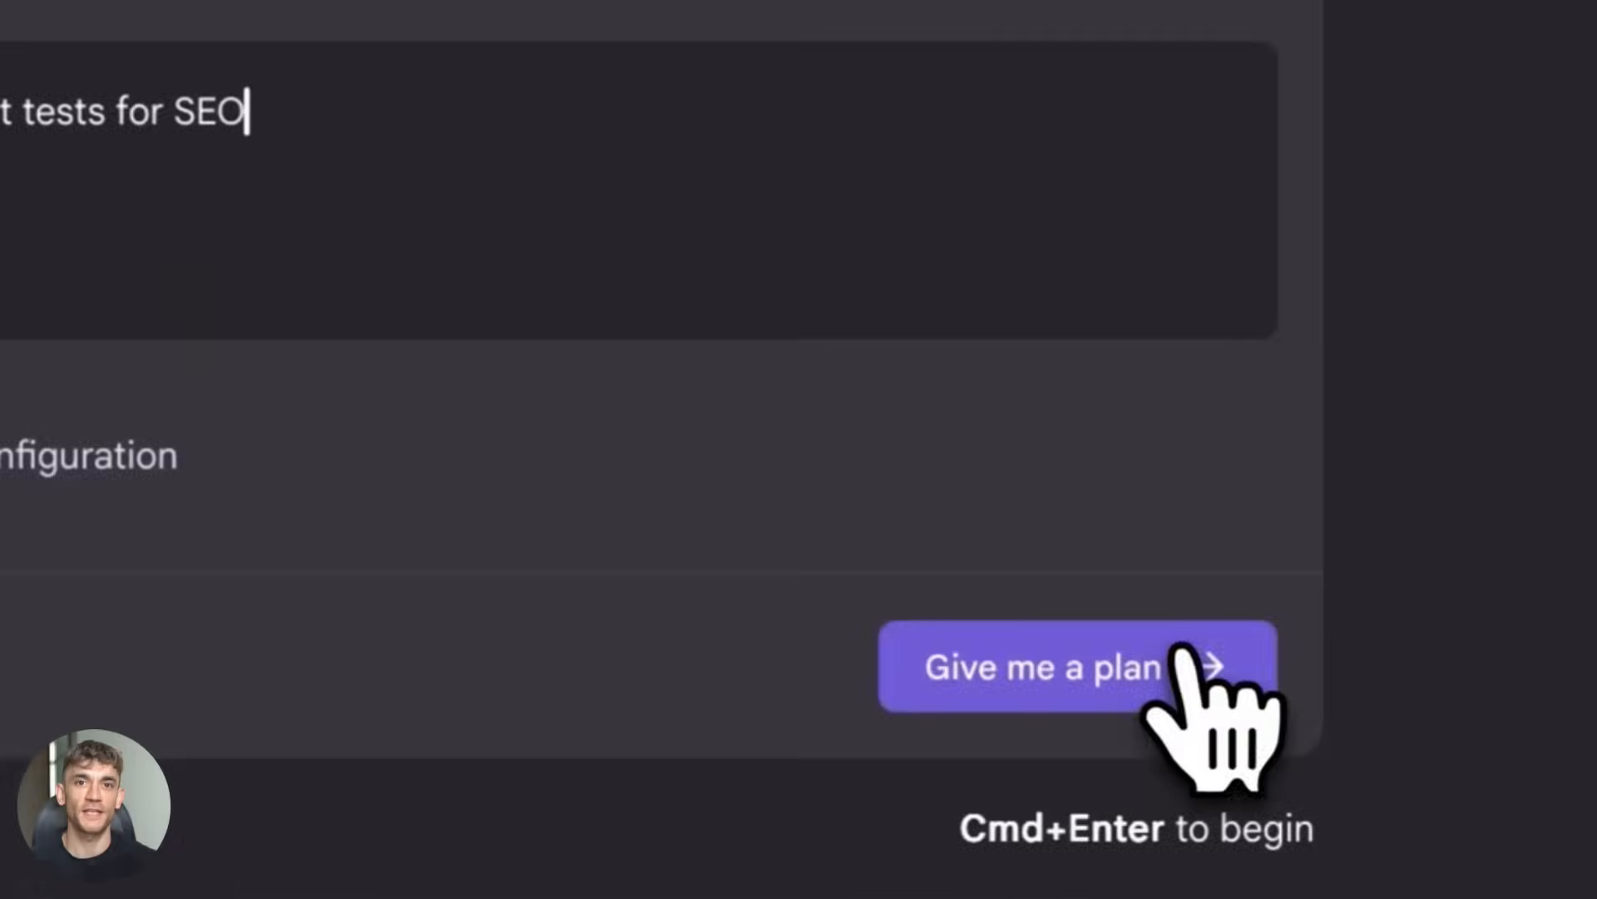
{"action": "left_click", "coordinate": [1070, 668]}
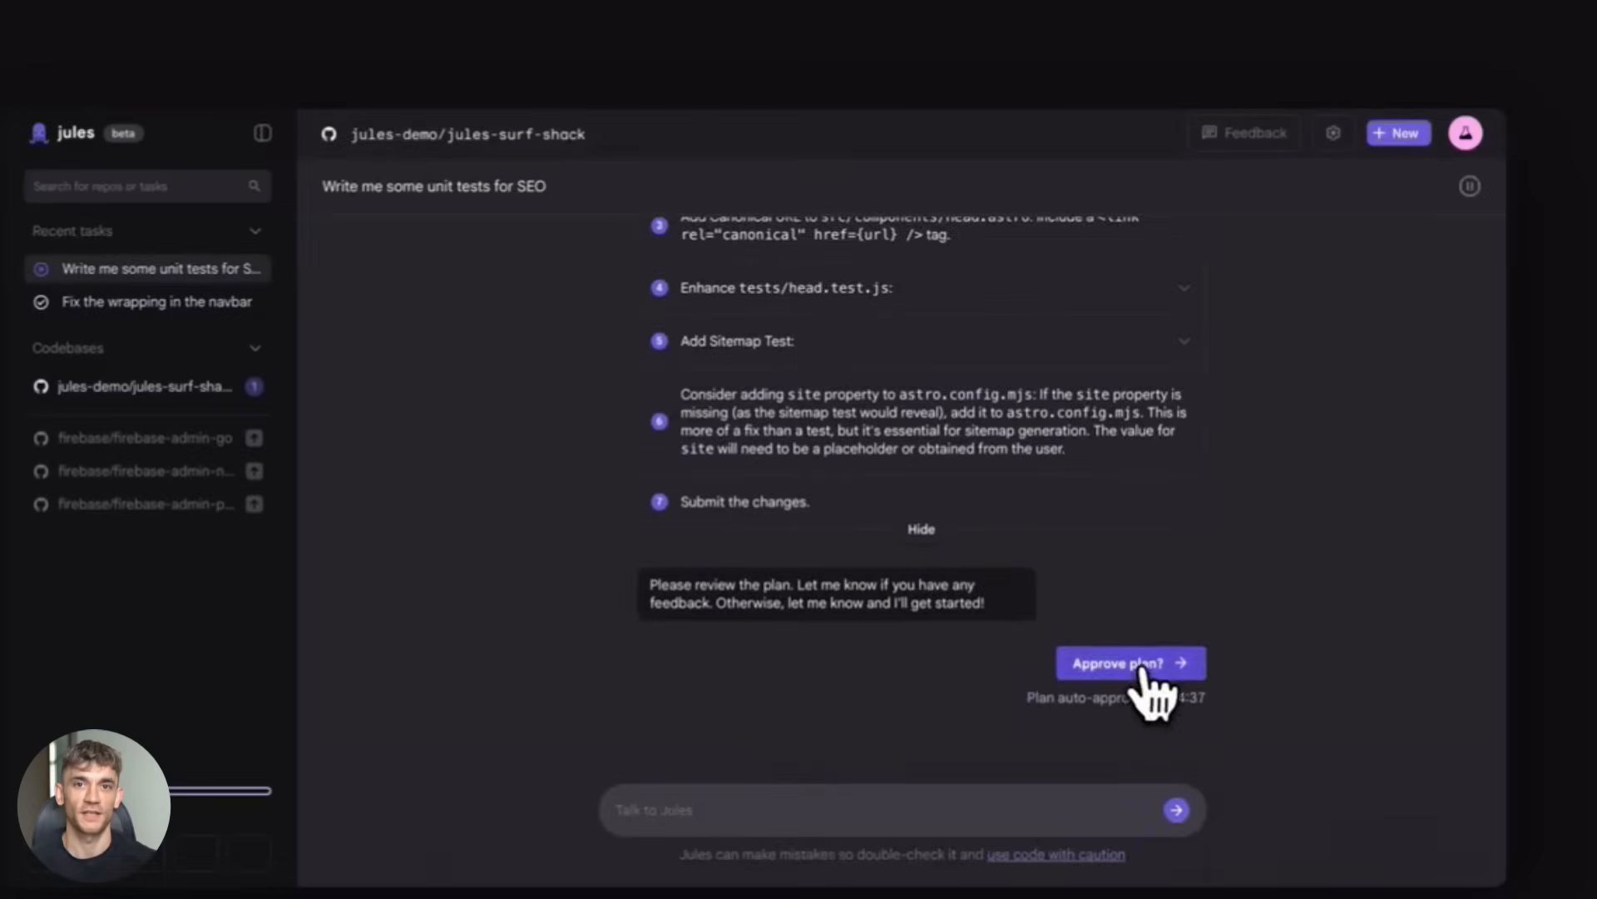
{"action": "left_click", "coordinate": [1130, 663]}
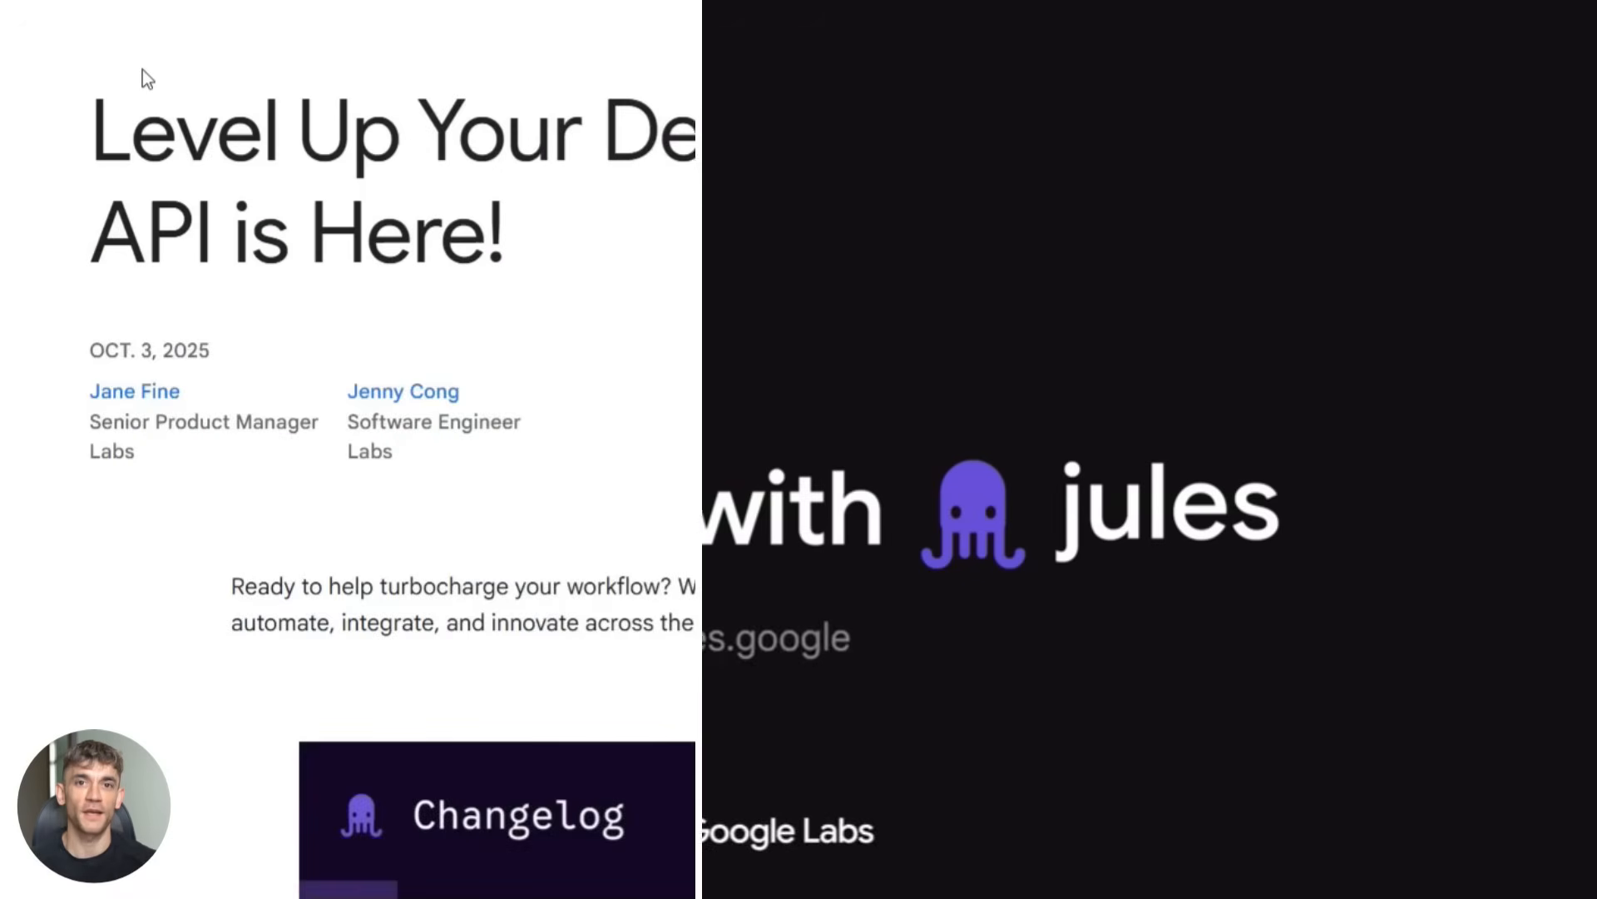
Step: Scroll through the Jules API announcement and the changelog's 'Jules in the command line' entry
{"action": "scroll", "scroll_direction": "down", "scroll_amount": 3}
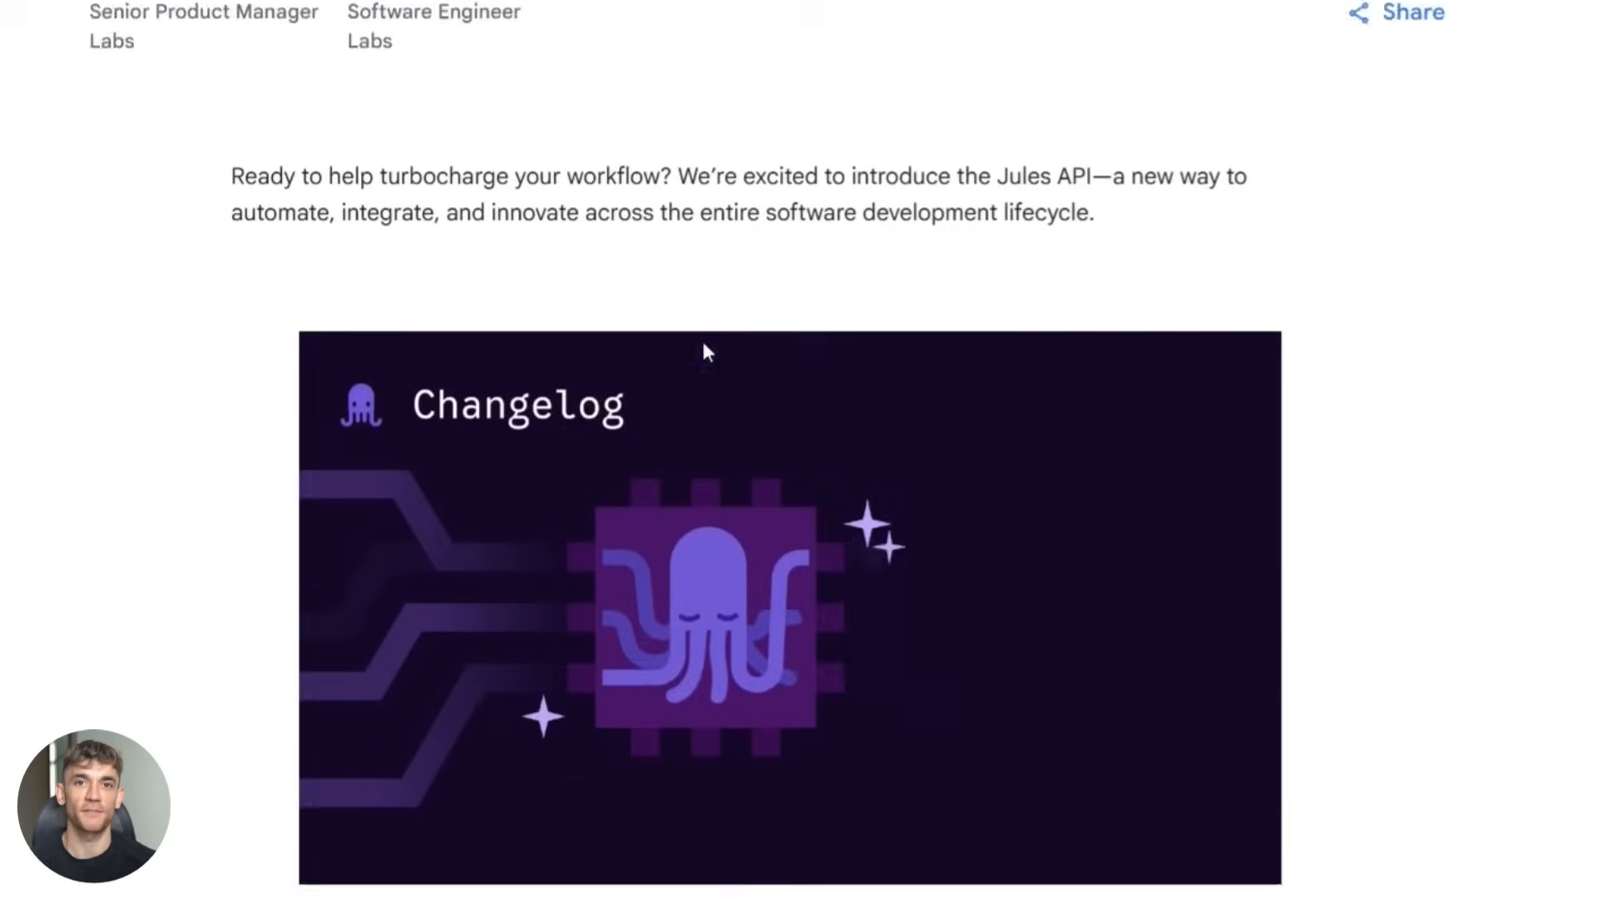
{"action": "scroll", "scroll_direction": "down", "scroll_amount": 3}
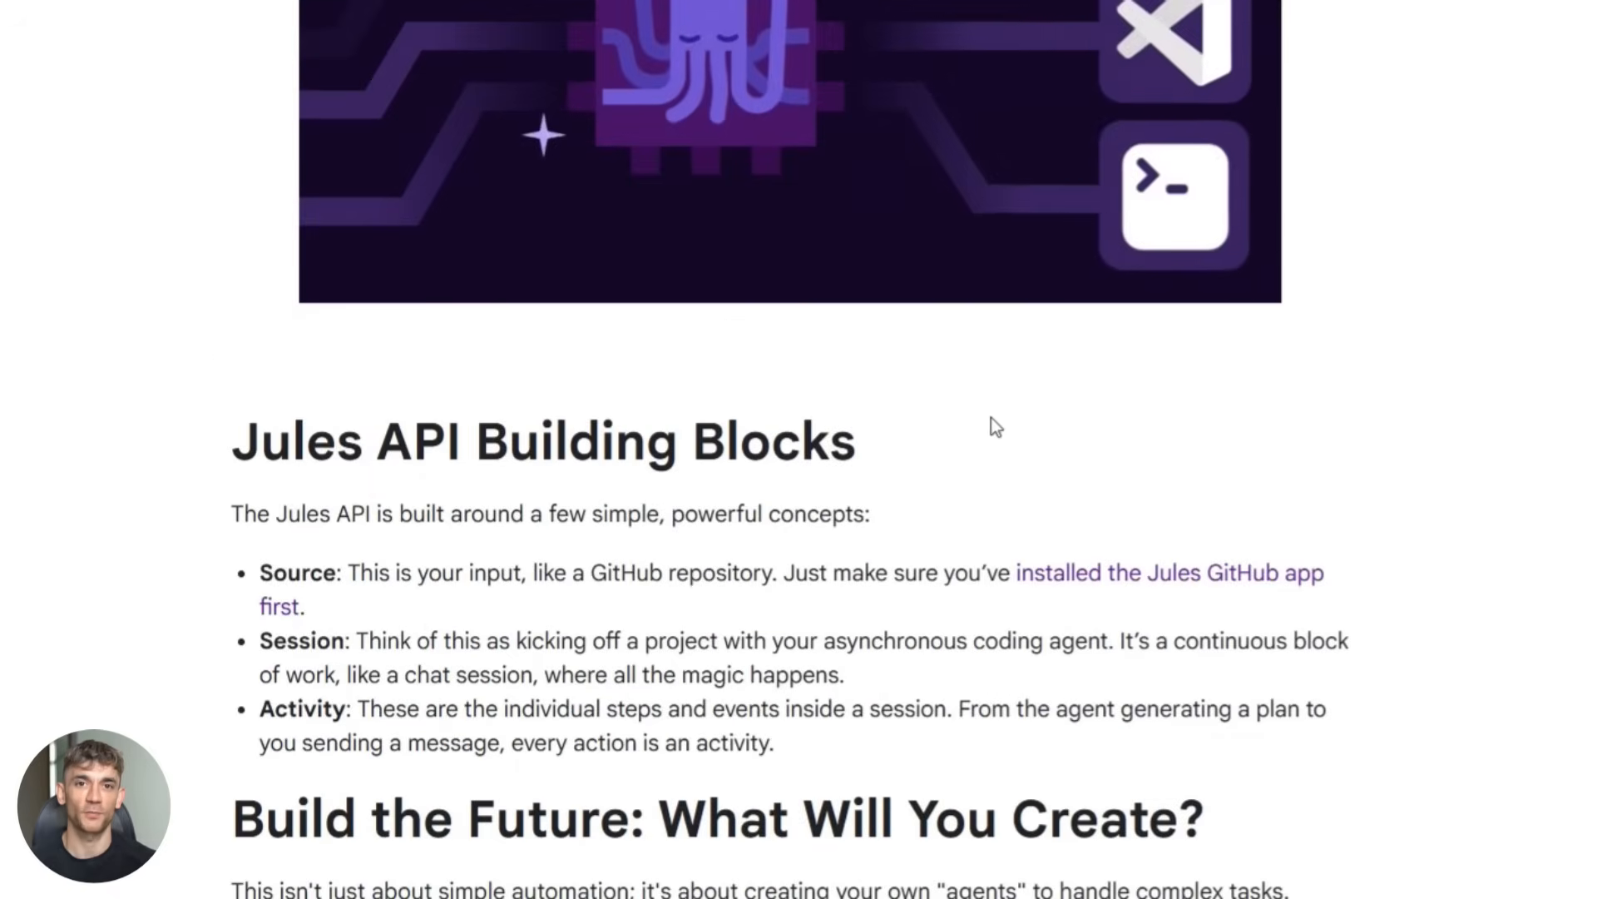
{"action": "scroll", "scroll_direction": "down", "scroll_amount": 3}
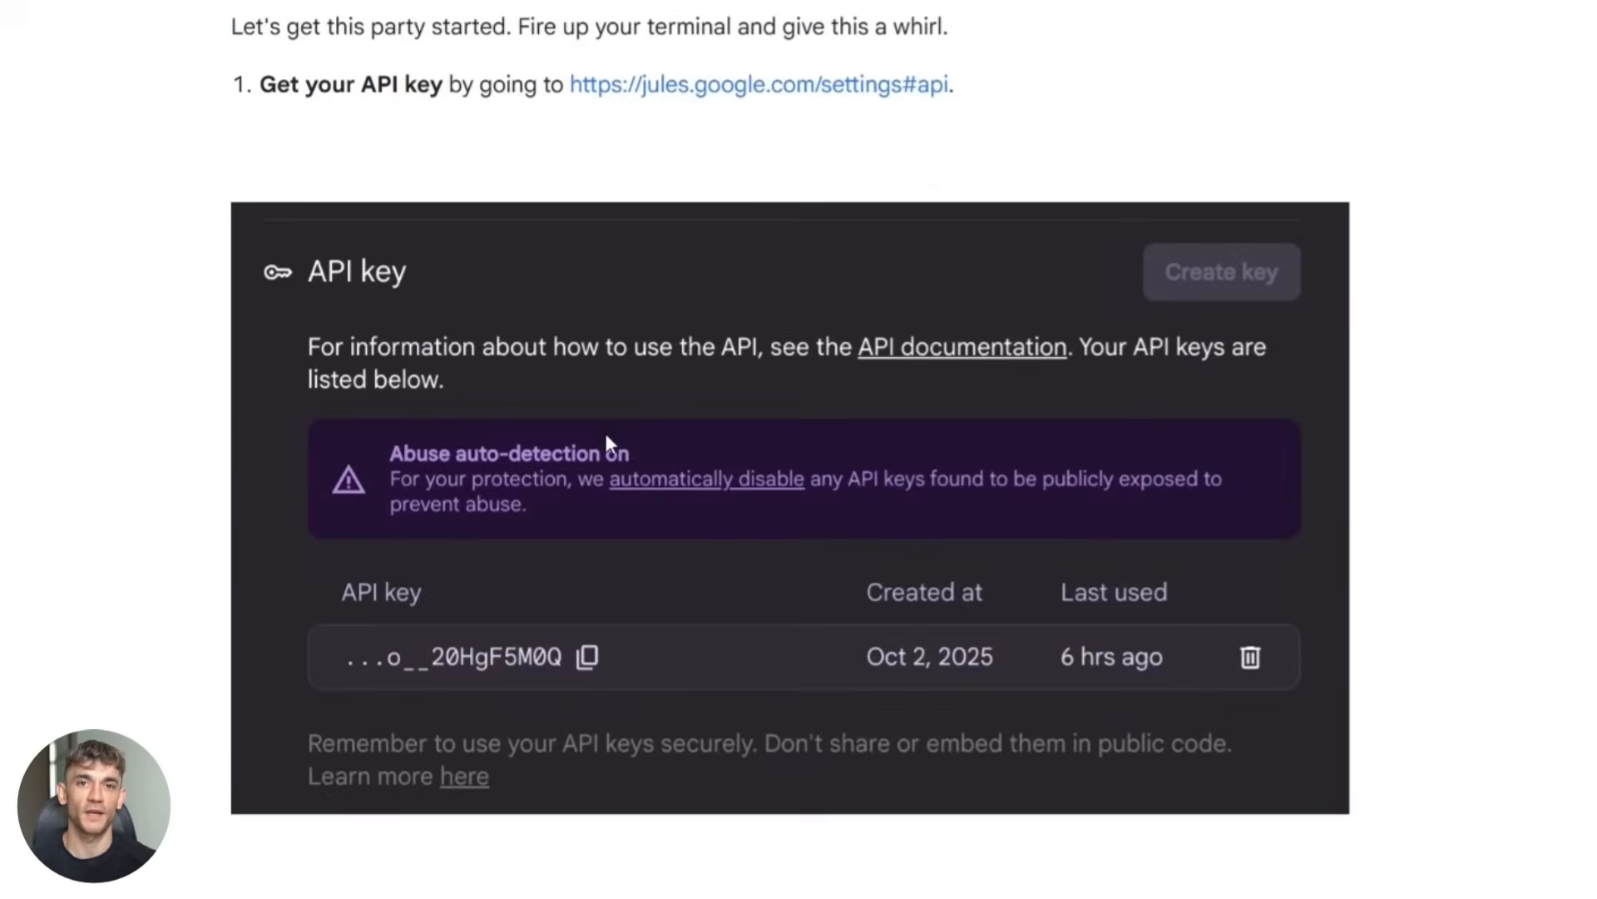
{"action": "scroll", "scroll_direction": "down", "scroll_amount": 3}
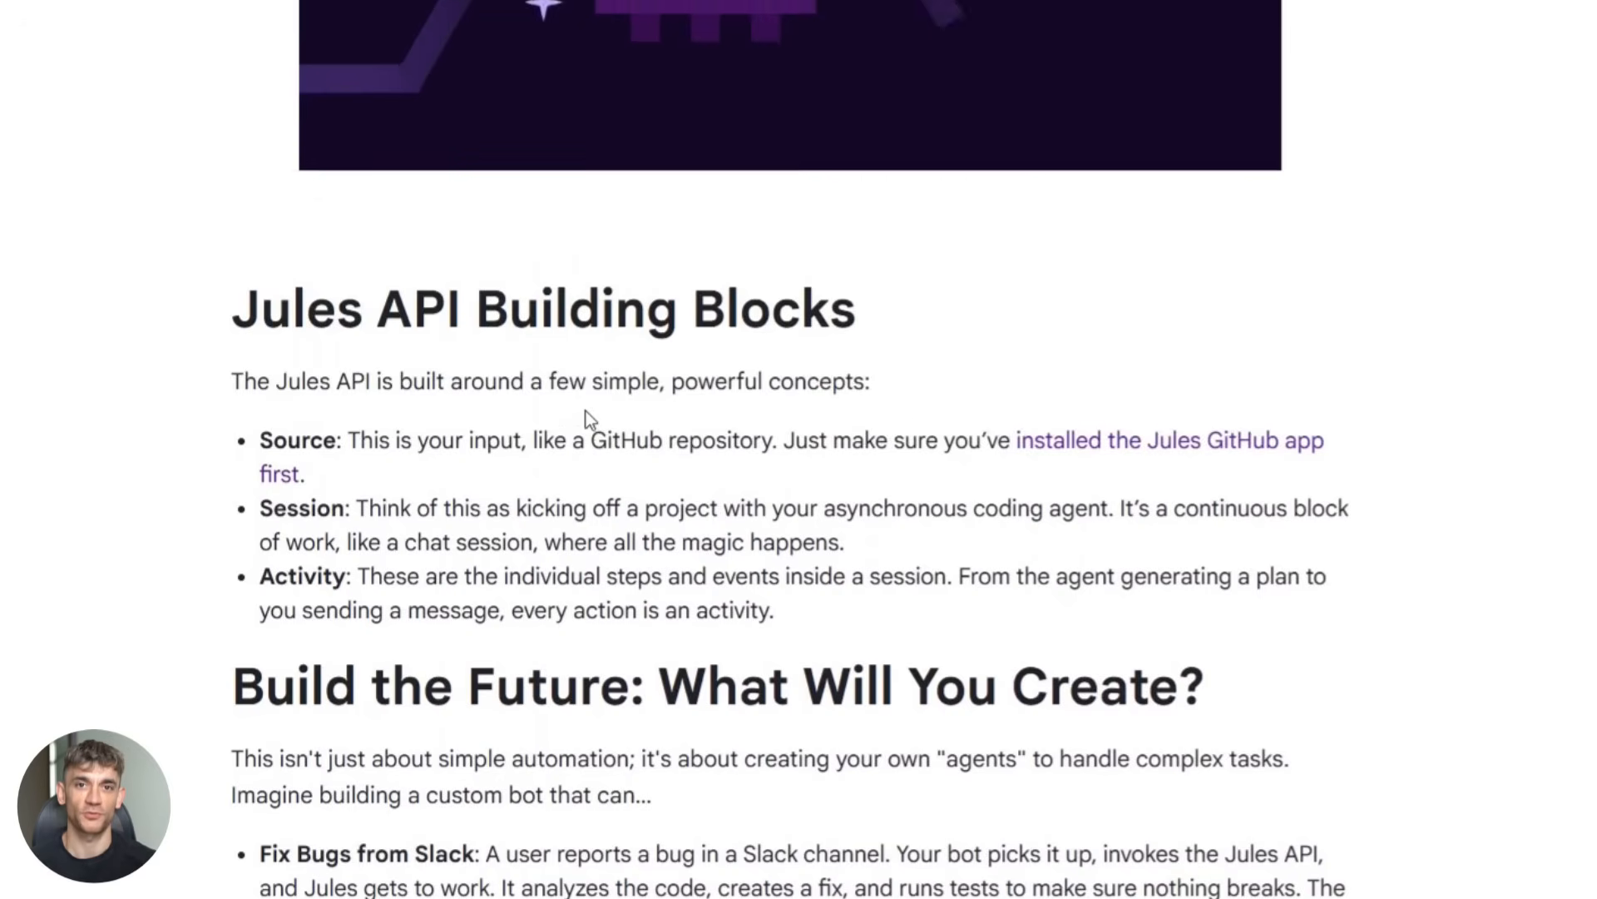
{"action": "scroll", "scroll_direction": "up", "scroll_amount": 3}
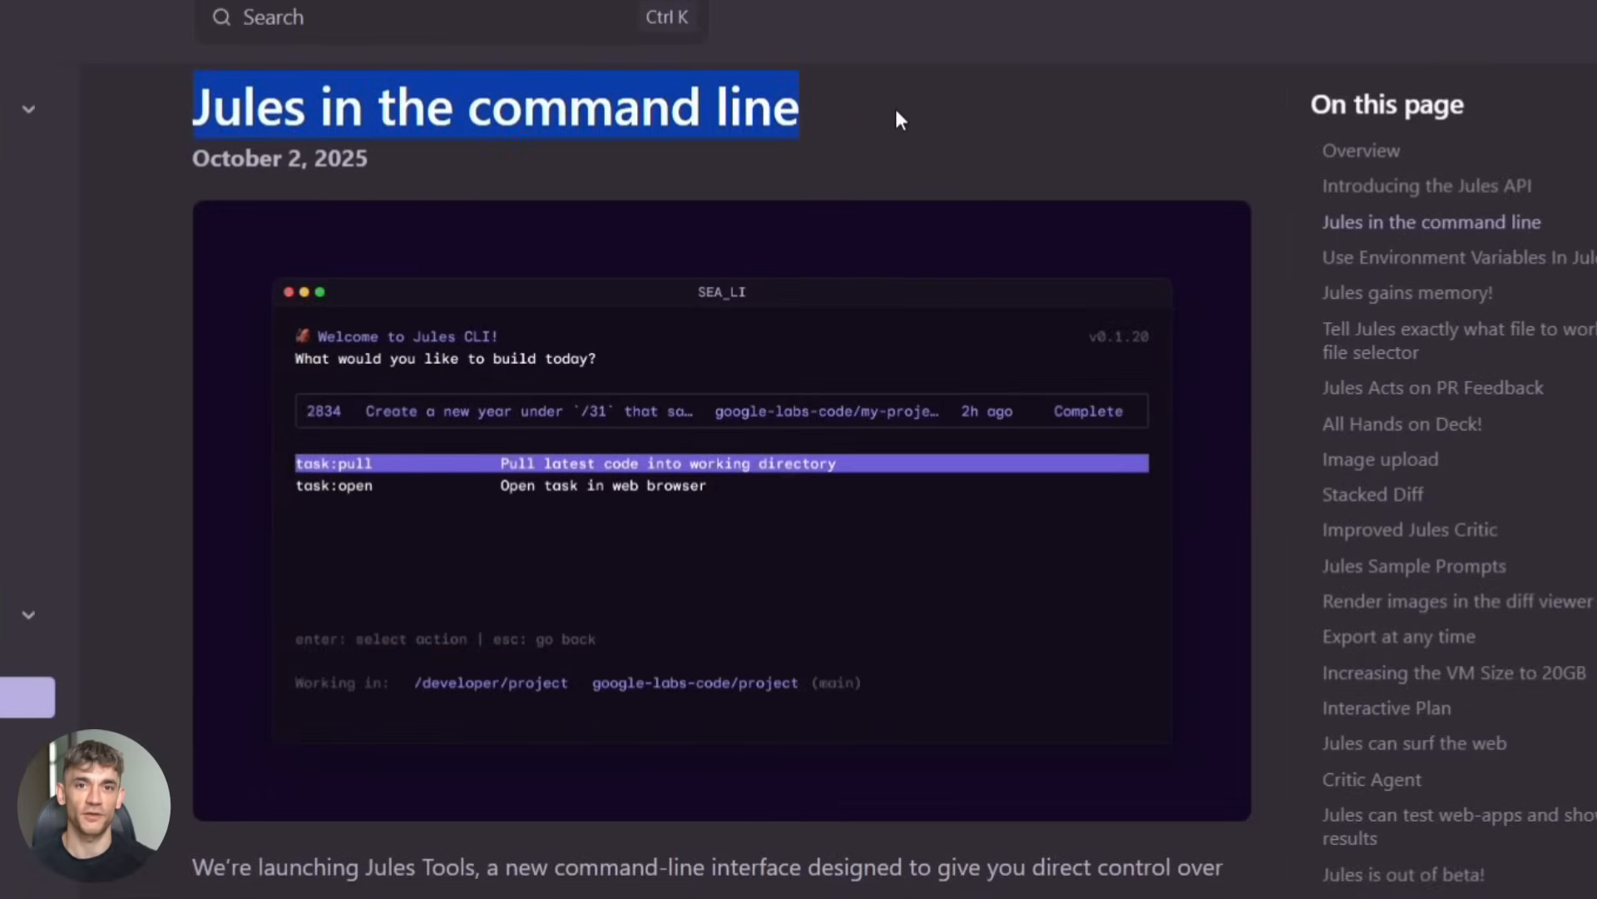
{"action": "scroll", "scroll_direction": "down", "scroll_amount": 3}
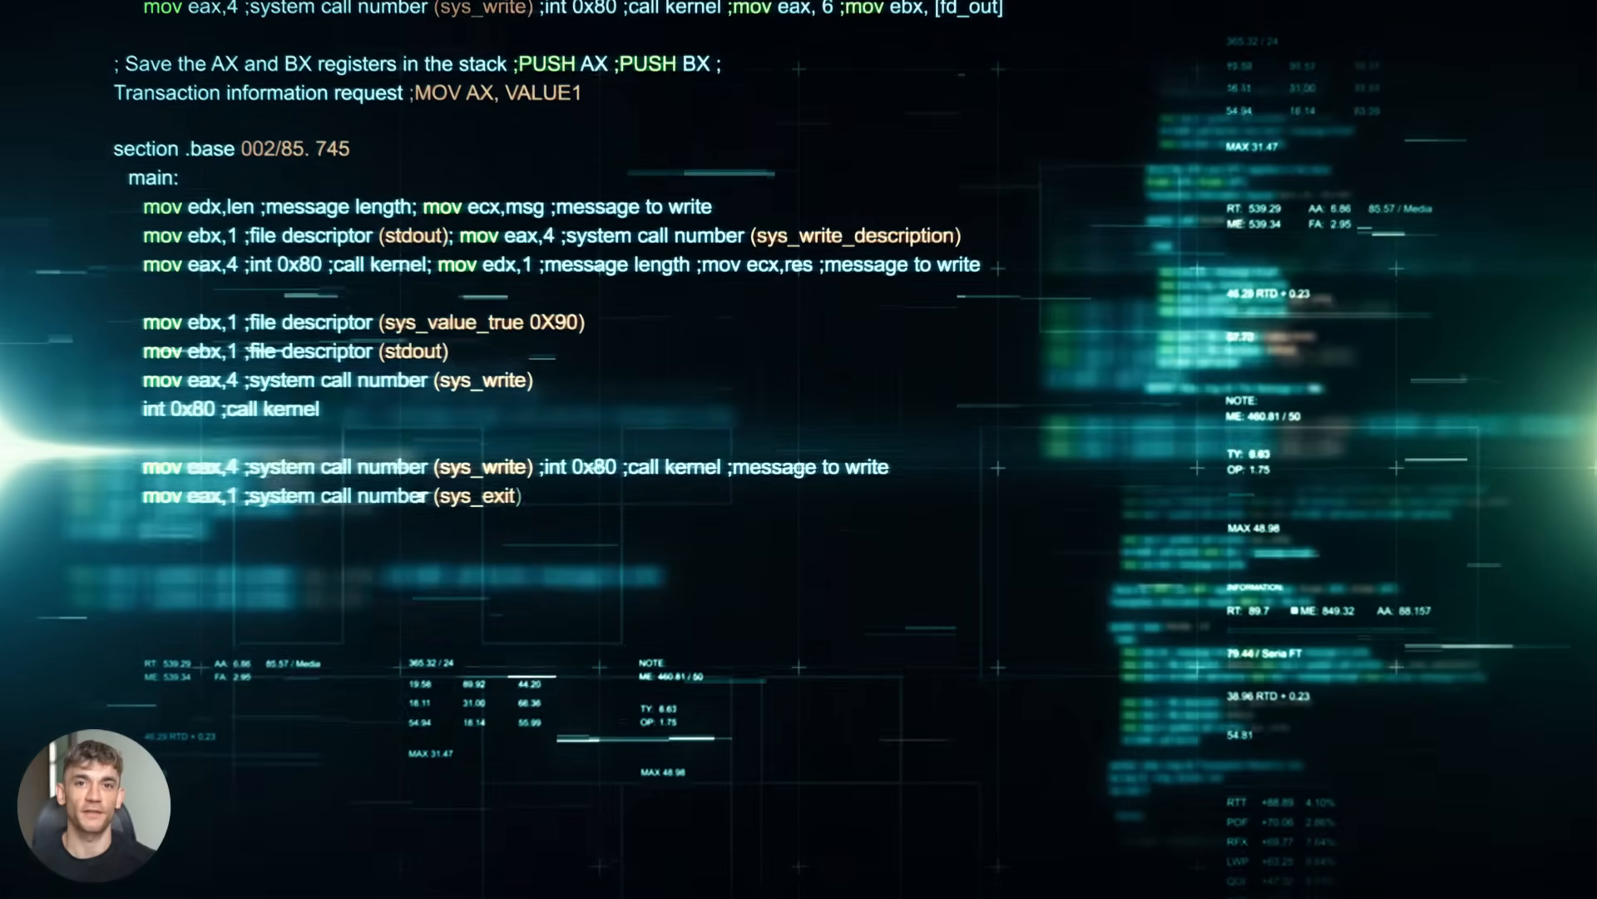
Step: Scroll down to the JAX optimization-flags task prompt and begin the task
{"action": "scroll", "scroll_direction": "down", "scroll_amount": 3}
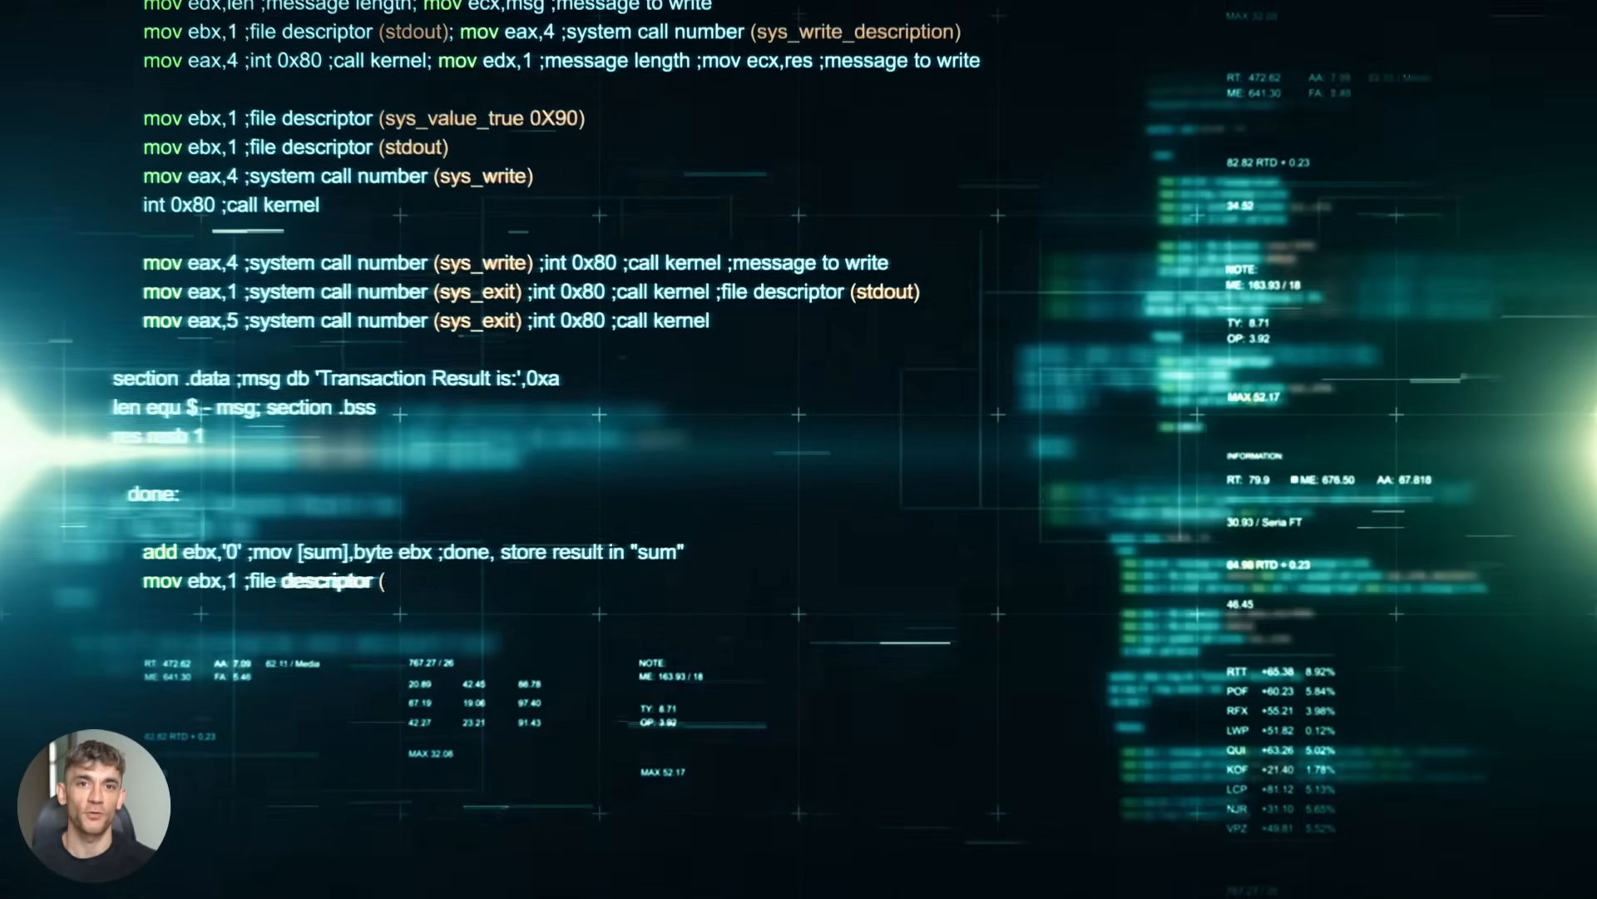
{"action": "scroll", "scroll_direction": "down", "scroll_amount": 3}
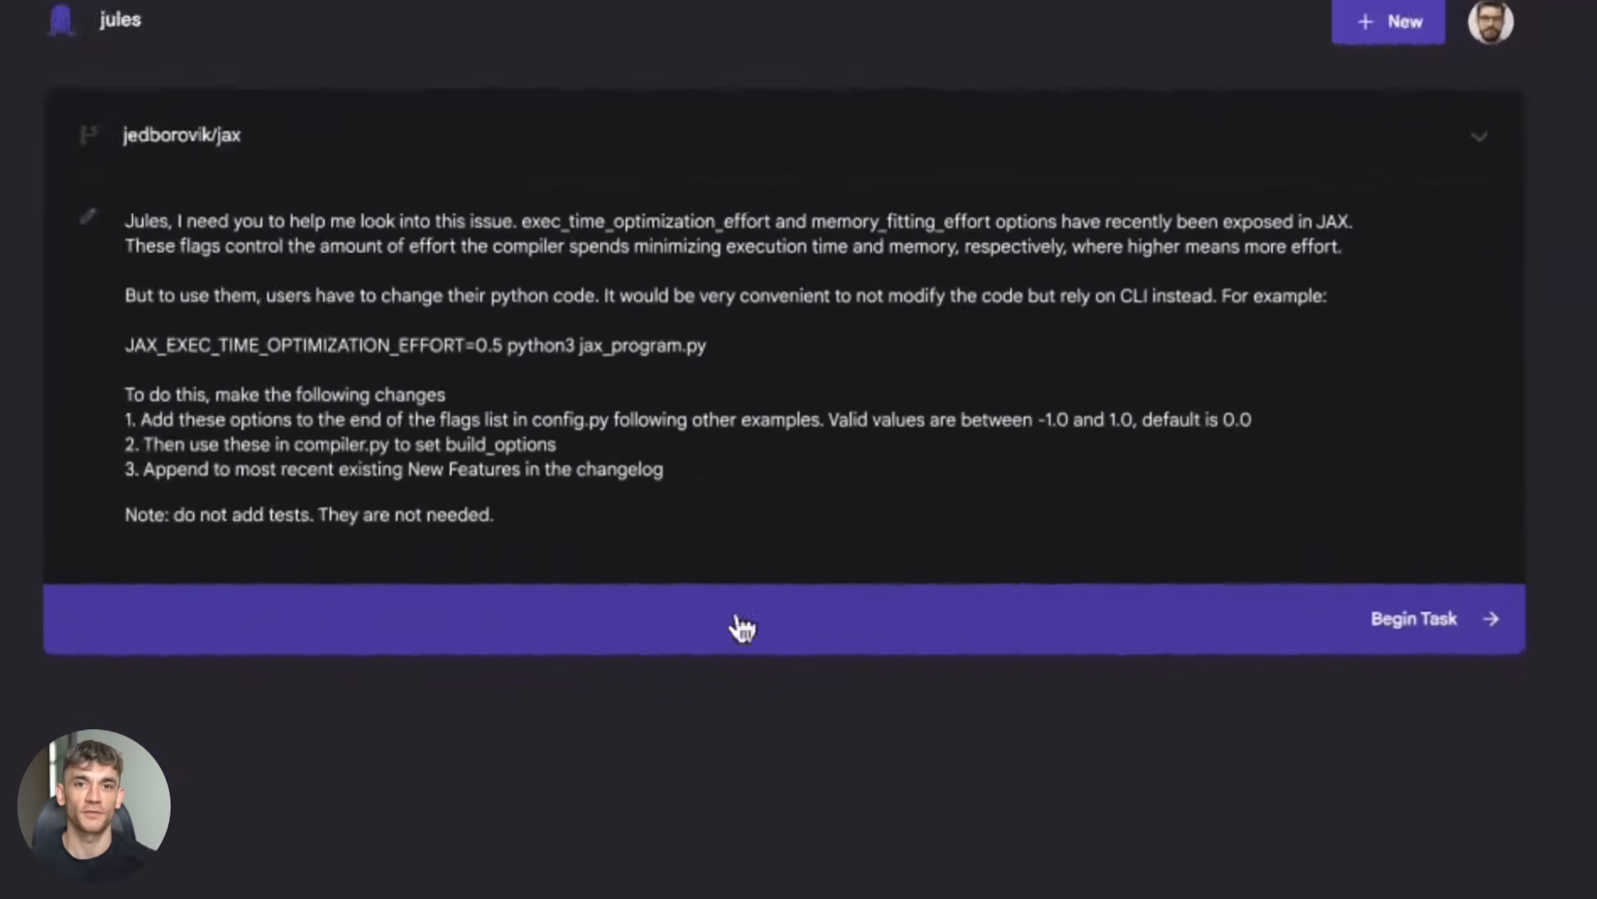
{"action": "left_click", "coordinate": [1414, 618]}
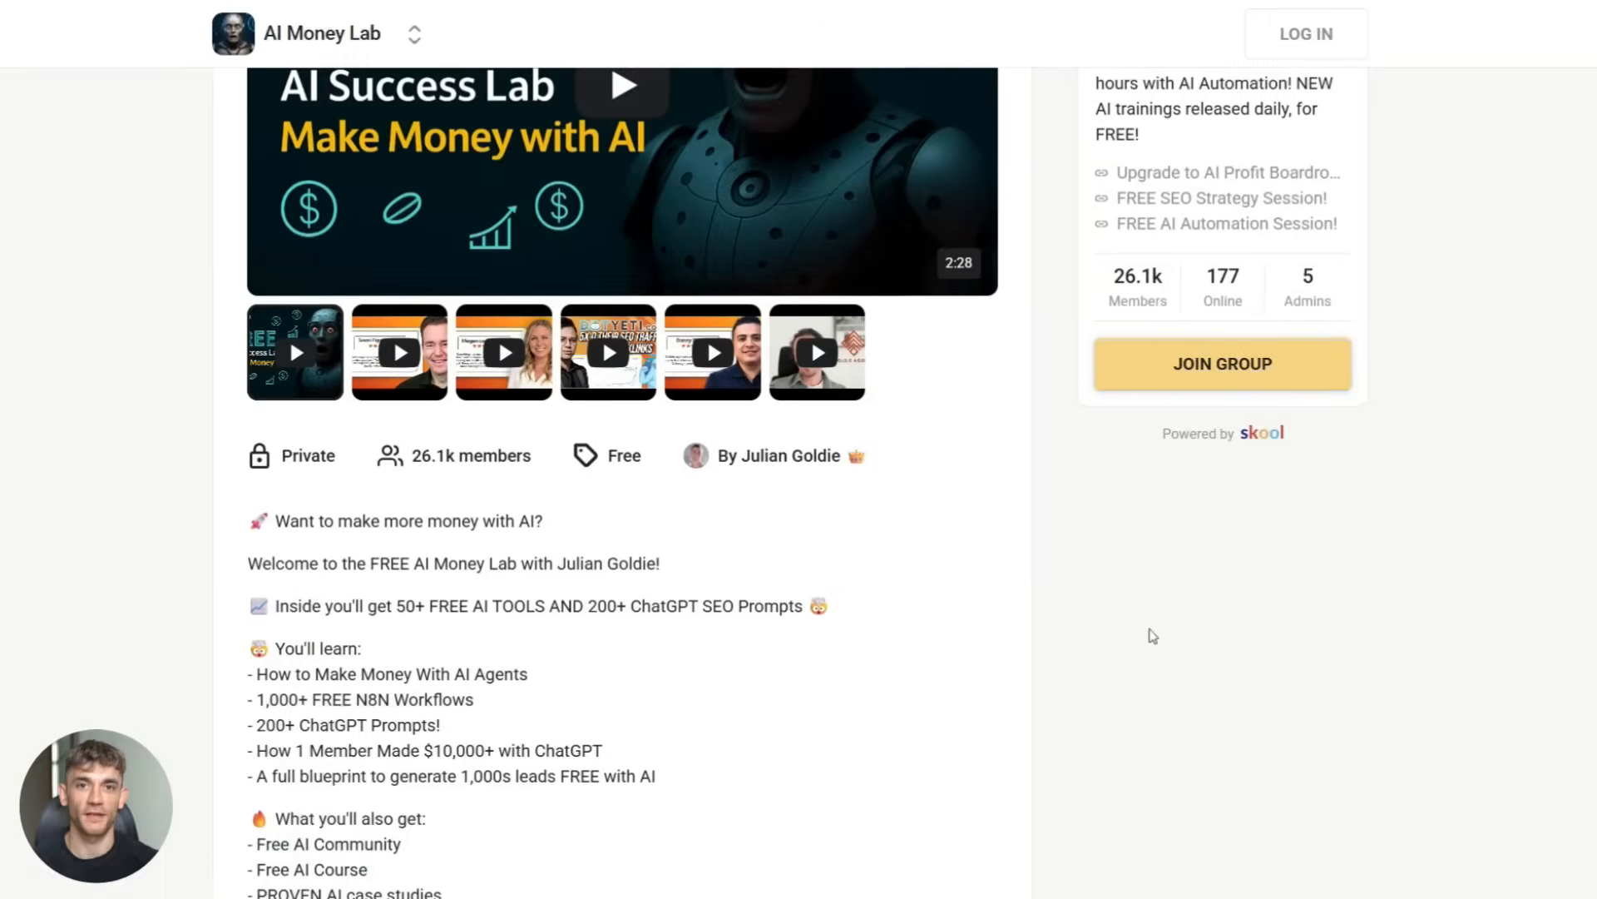
Step: Scroll through the AI Money Lab About page to read its full description
{"action": "scroll", "scroll_direction": "up", "scroll_amount": 3}
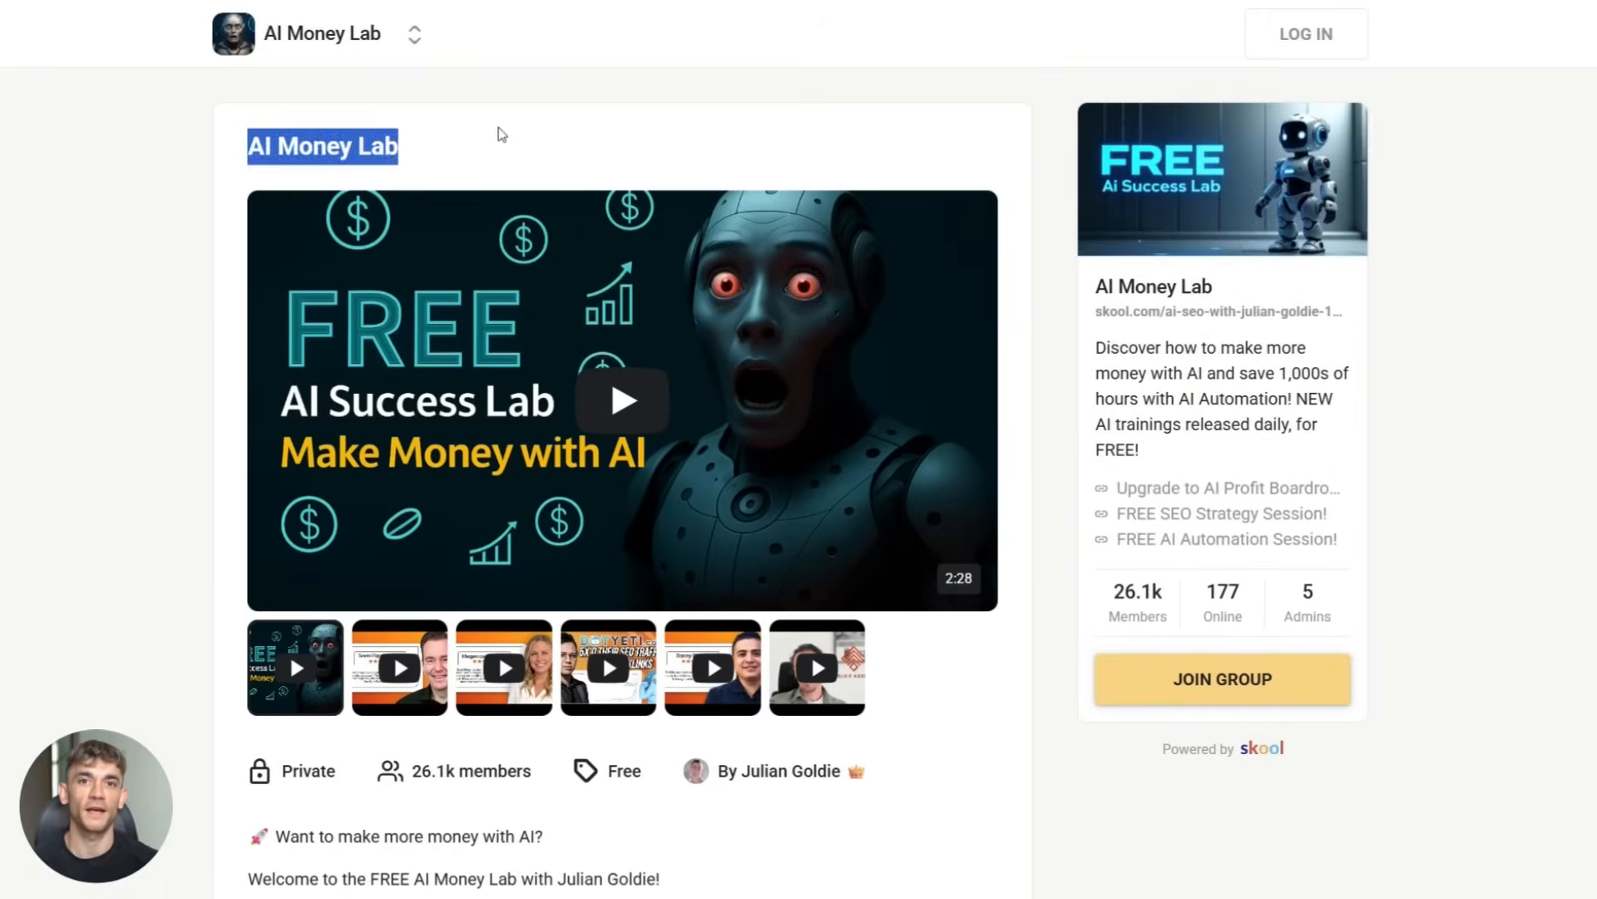
{"action": "scroll", "scroll_direction": "down", "scroll_amount": 3}
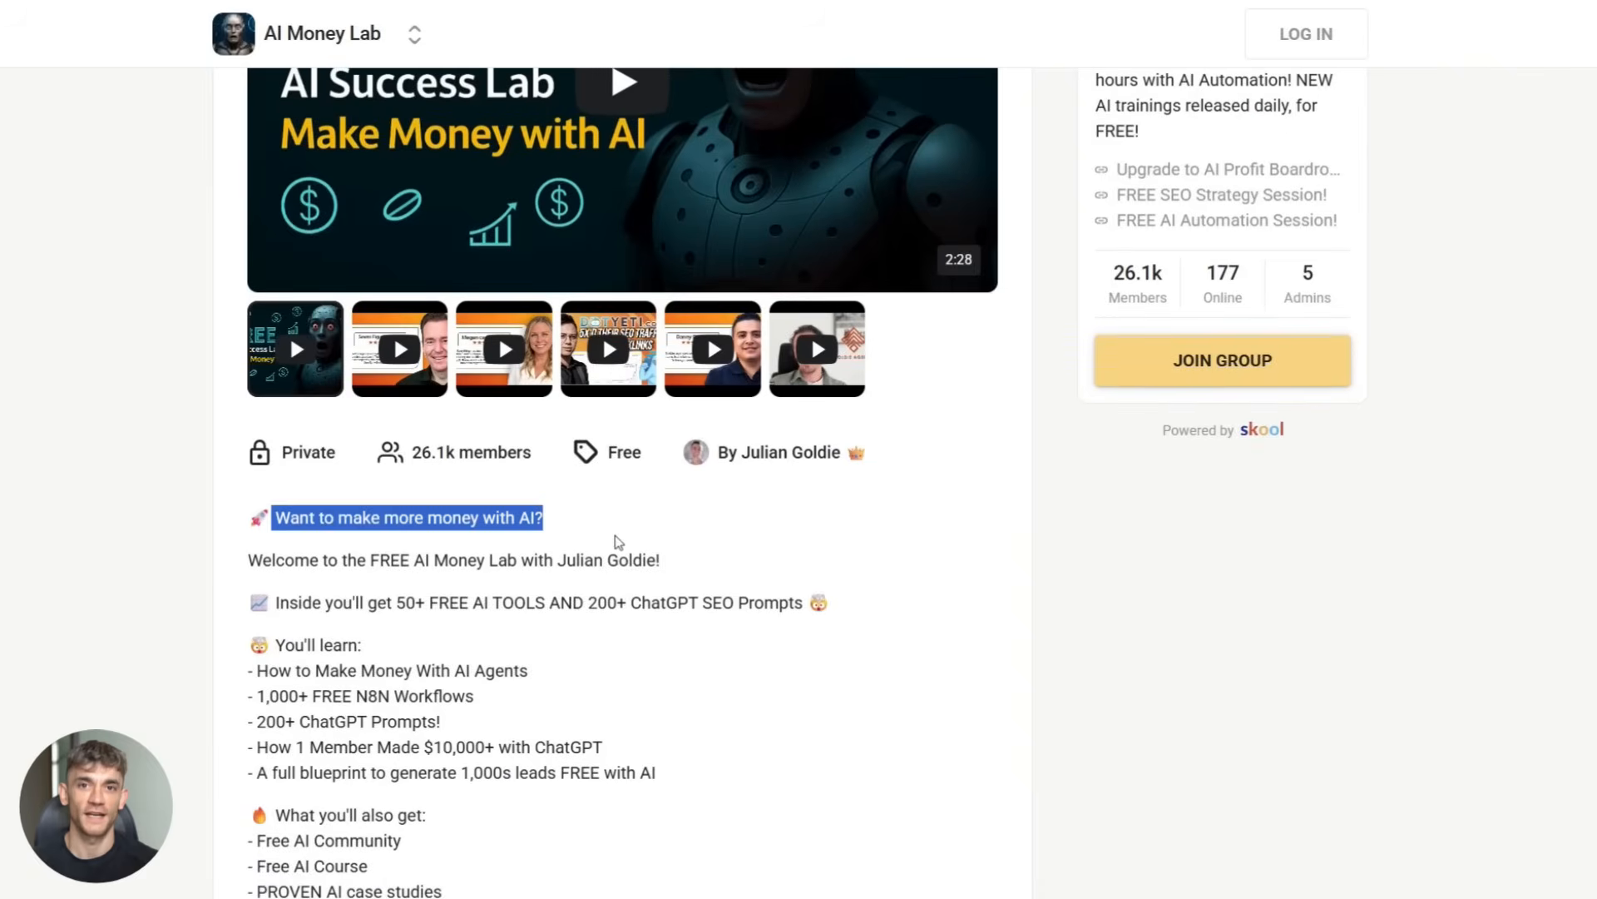
{"action": "scroll", "scroll_direction": "down", "scroll_amount": 3}
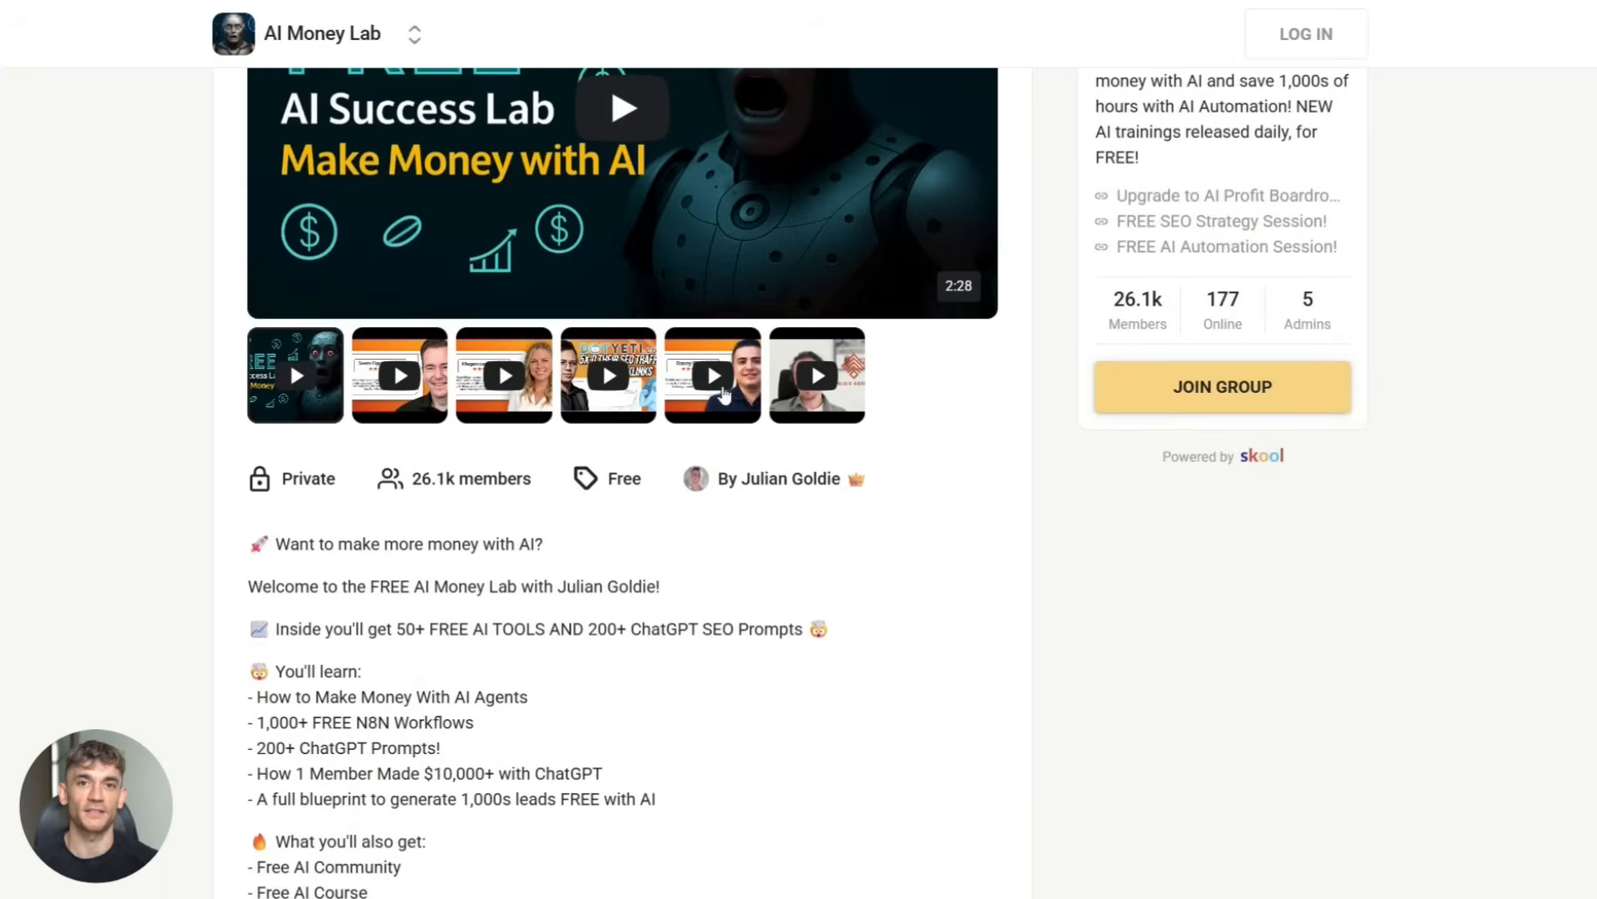
{"action": "scroll", "scroll_direction": "up", "scroll_amount": 3}
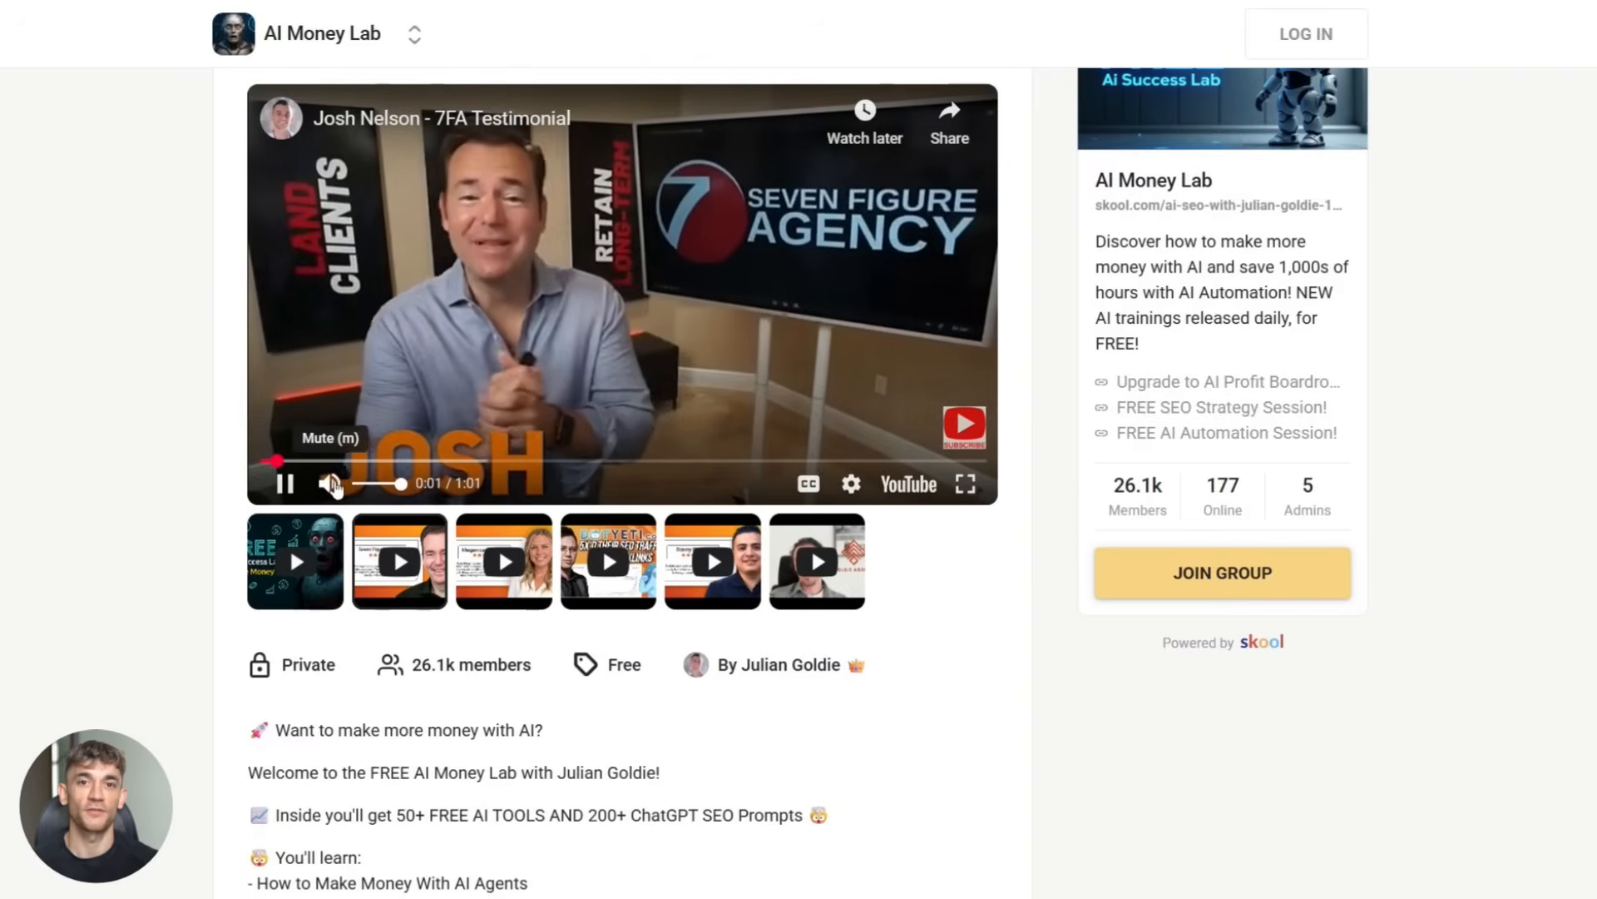
{"action": "scroll", "scroll_direction": "down", "scroll_amount": 3}
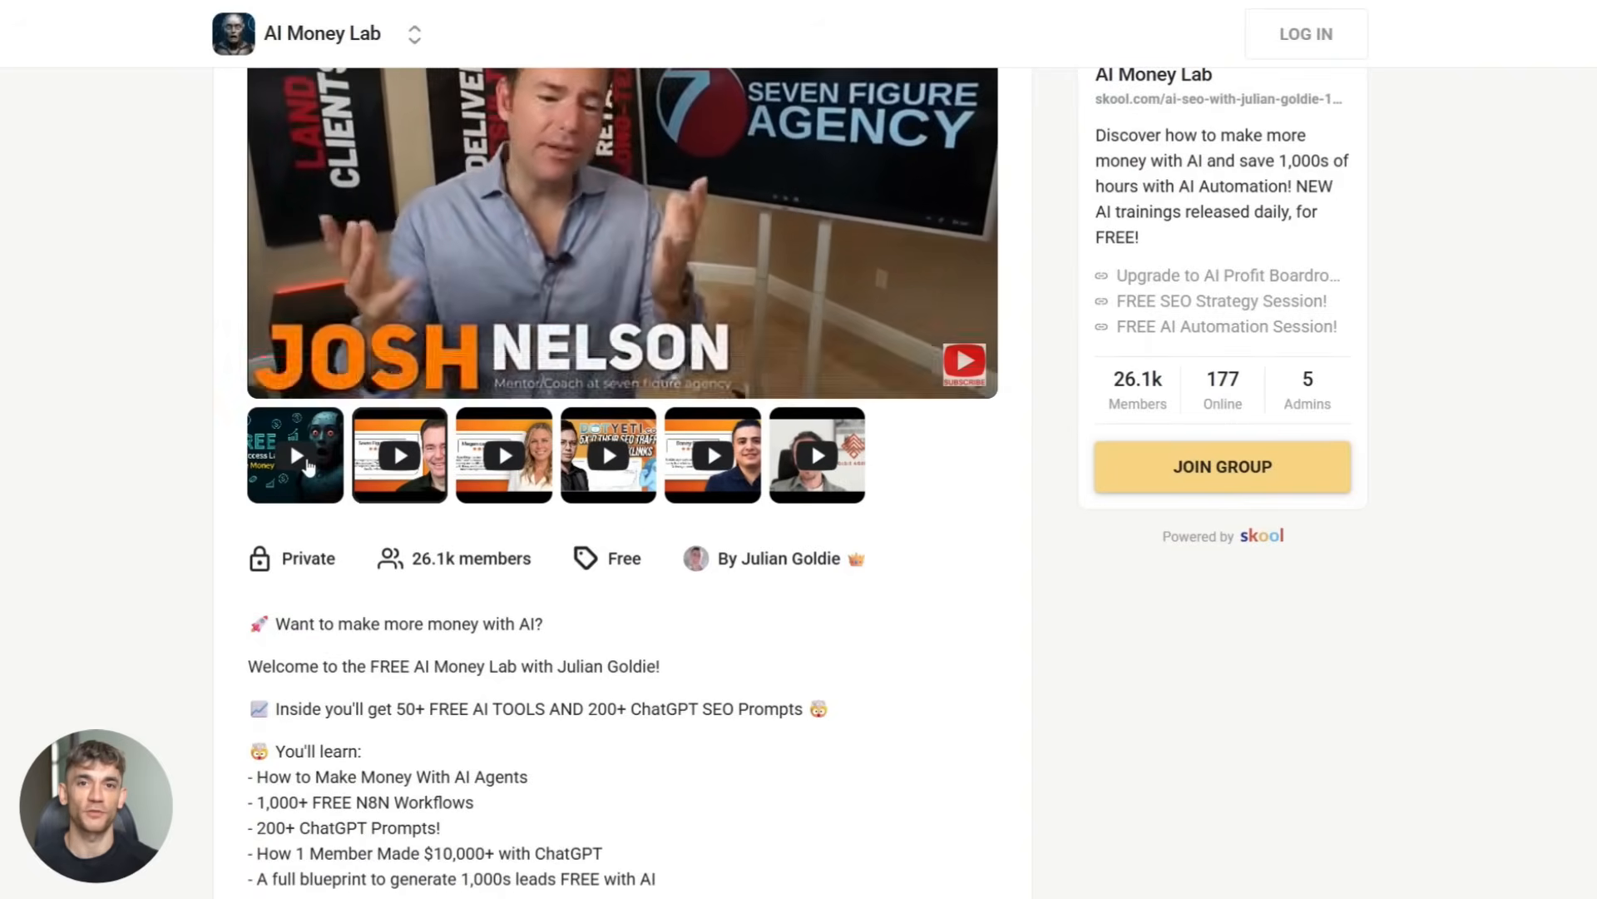
{"action": "scroll", "scroll_direction": "down", "scroll_amount": 3}
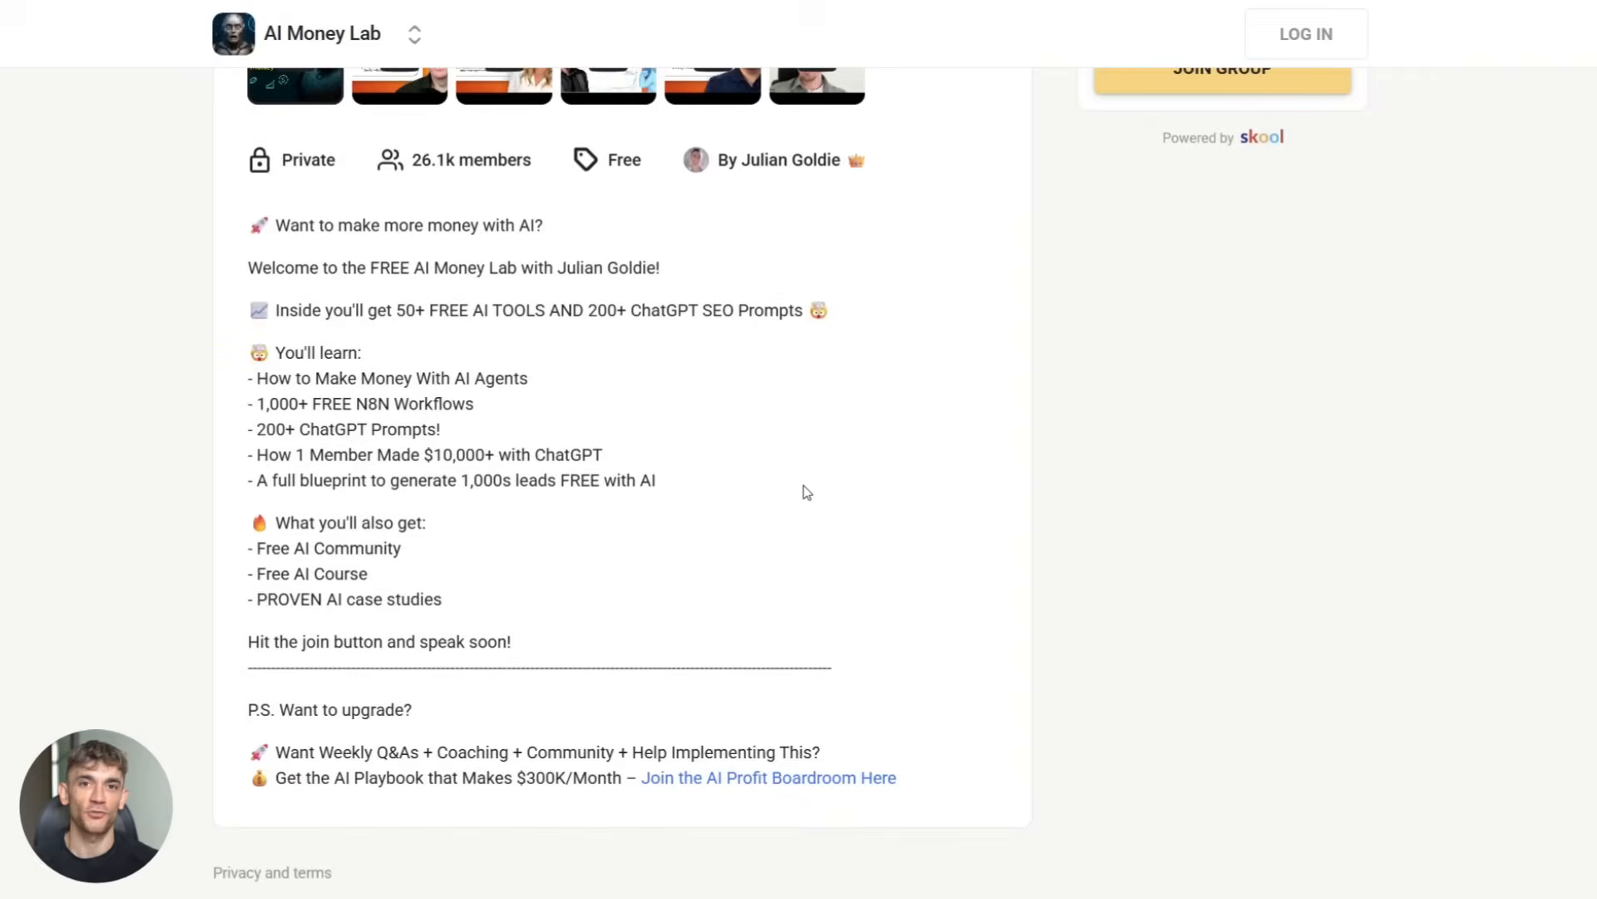
{"action": "scroll", "scroll_direction": "up", "scroll_amount": 3}
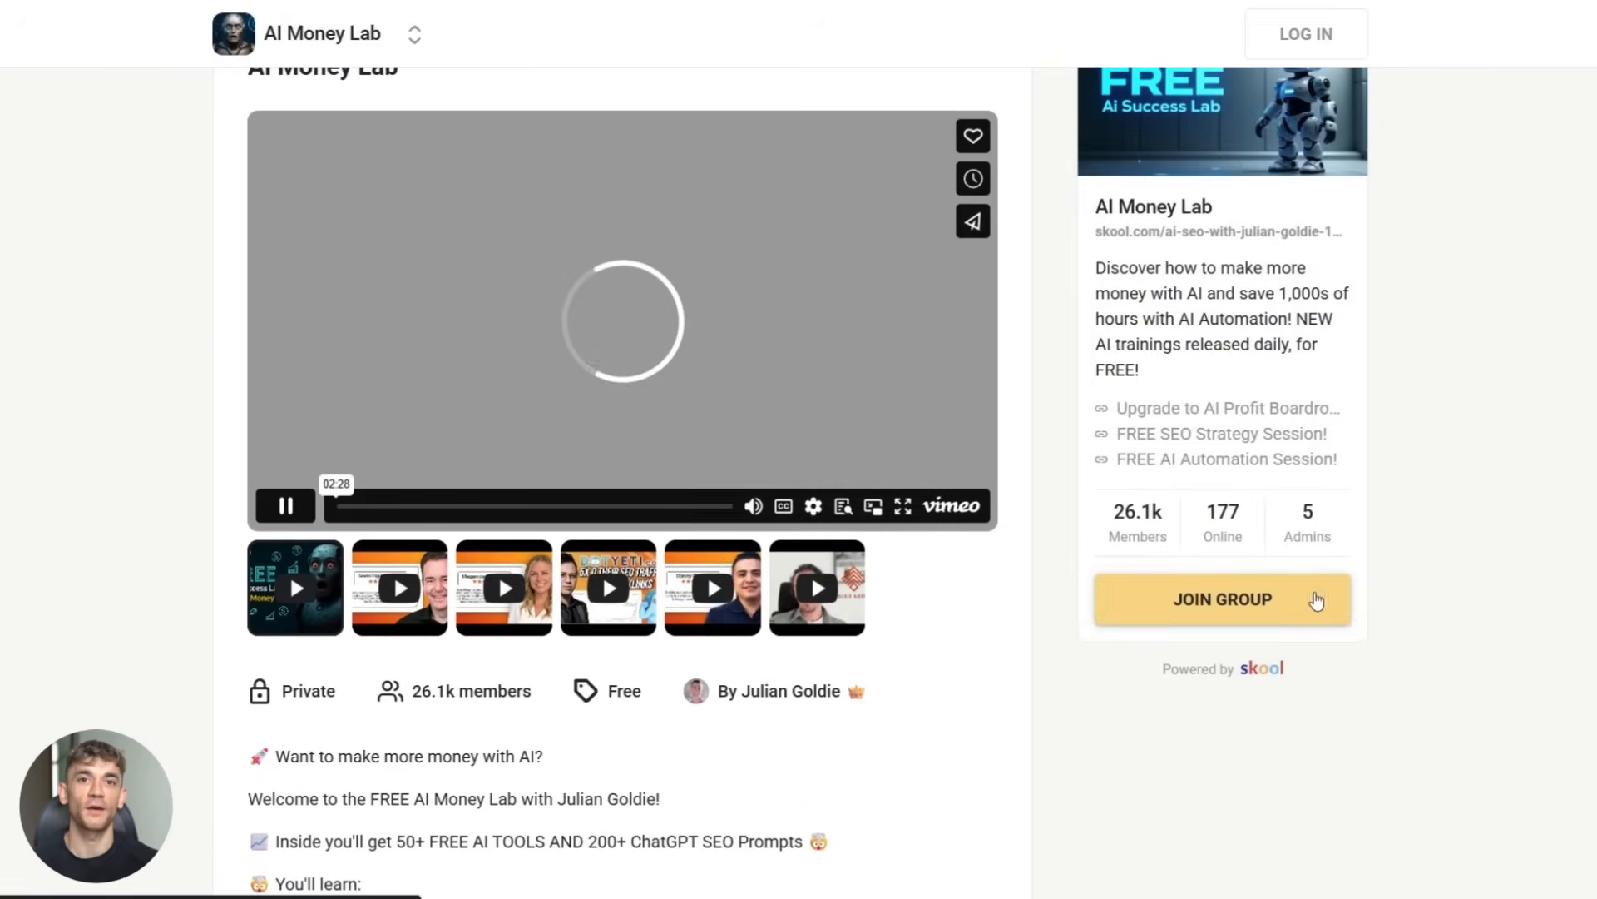
{"action": "scroll", "scroll_direction": "up", "scroll_amount": 3}
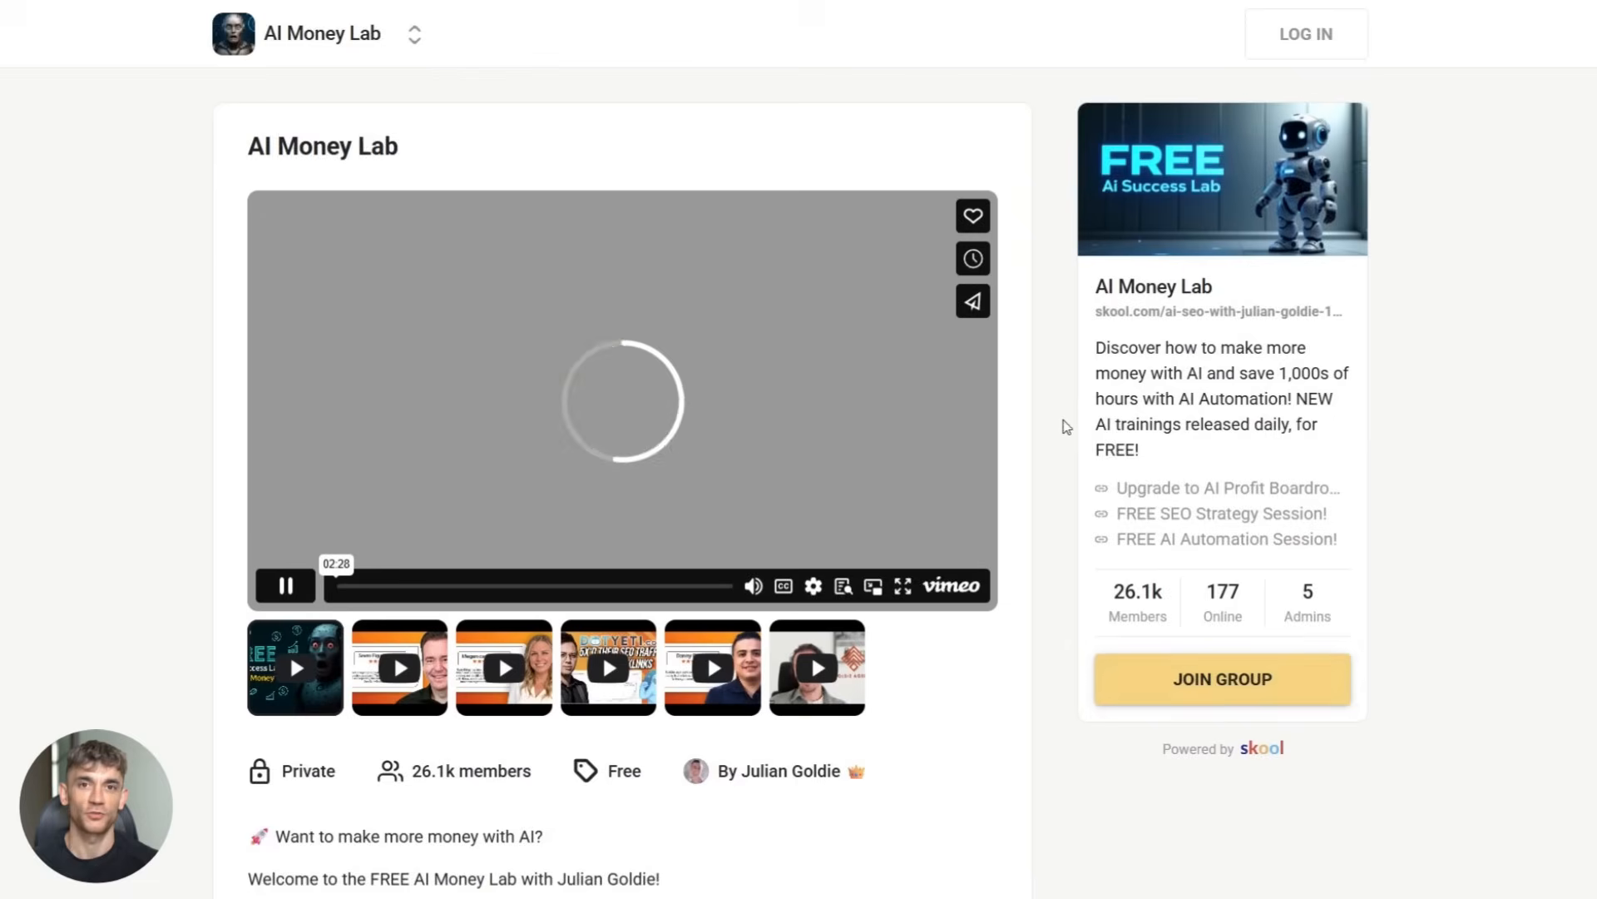